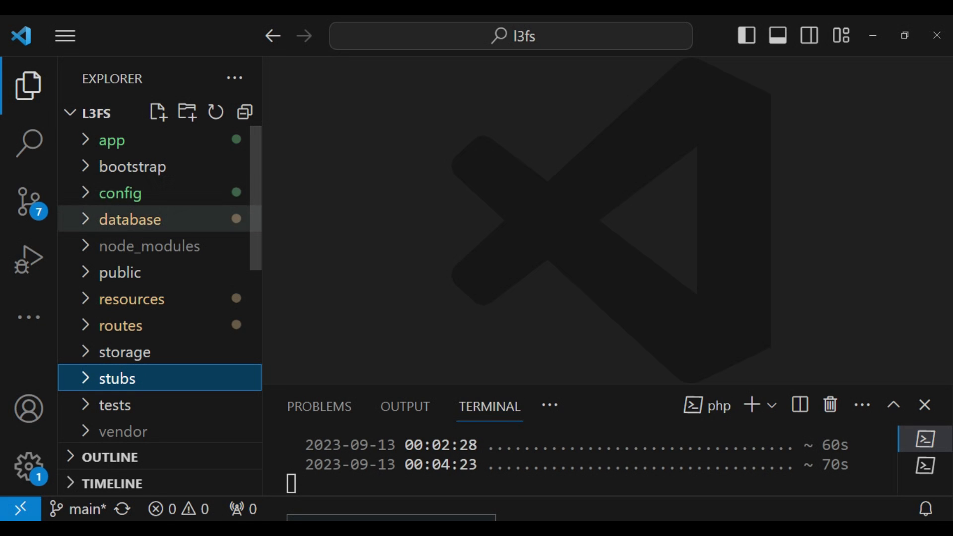
# Step: Expand database > seeders in the Explorer and open DatabaseSeeder.php
pyautogui.click(130, 219)
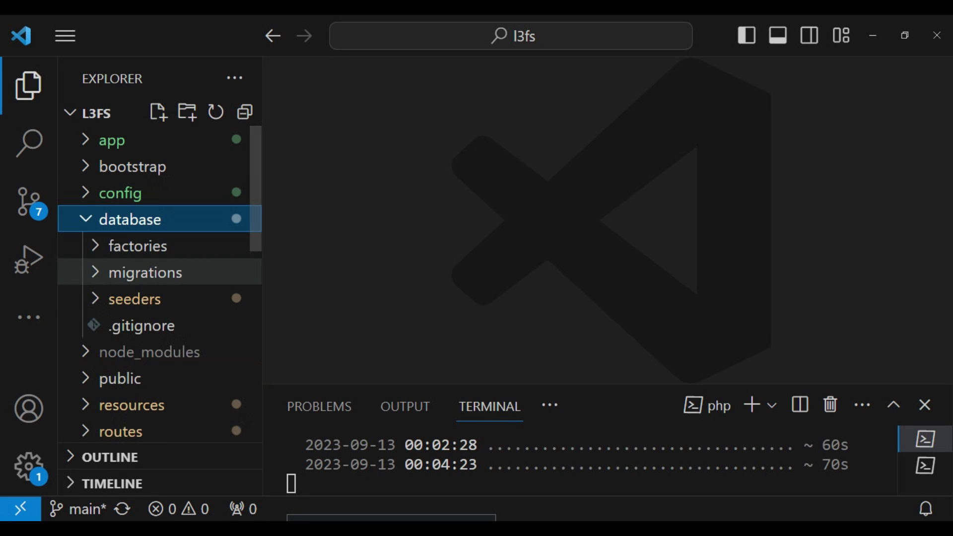
pyautogui.click(134, 299)
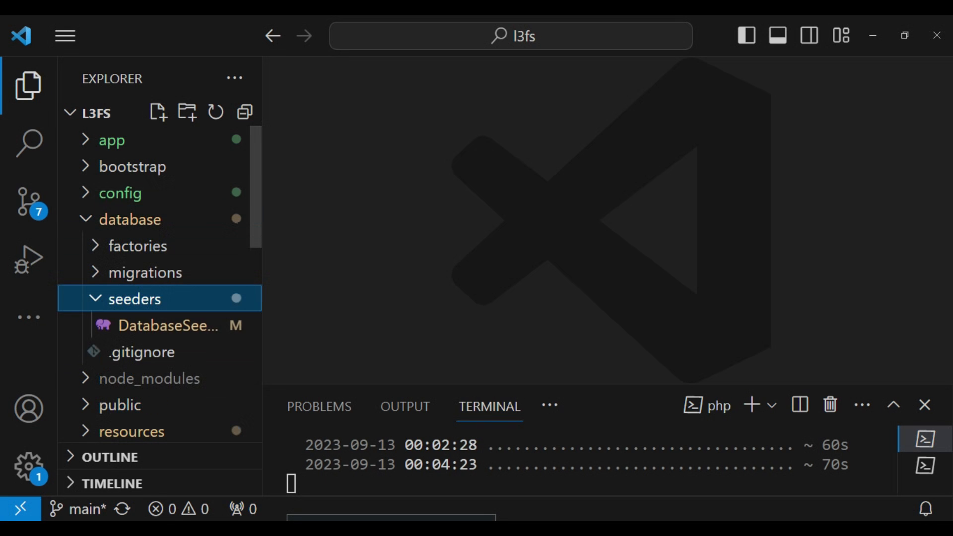
pyautogui.doubleClick(167, 325)
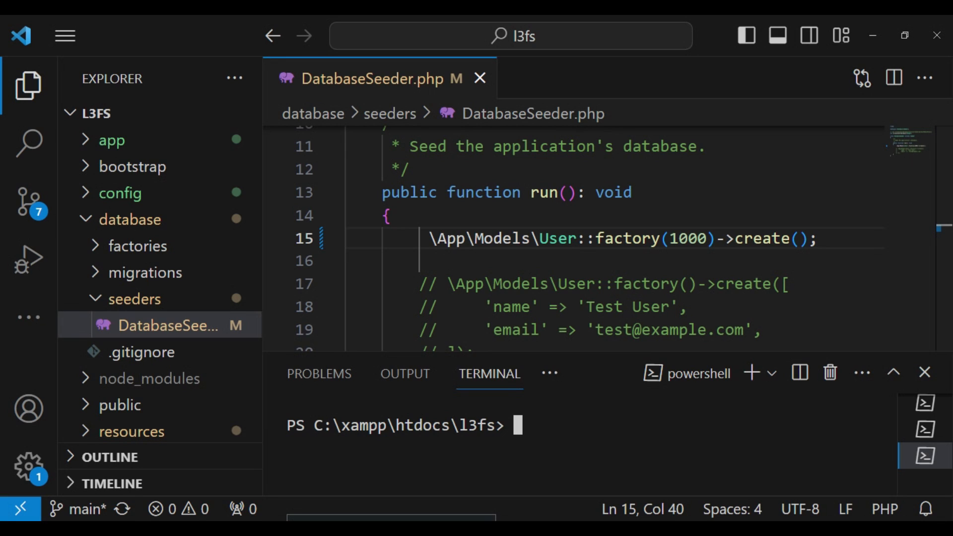
# Step: Run php artisan db:seed in the terminal to generate the 1000 users
pyautogui.write('php')
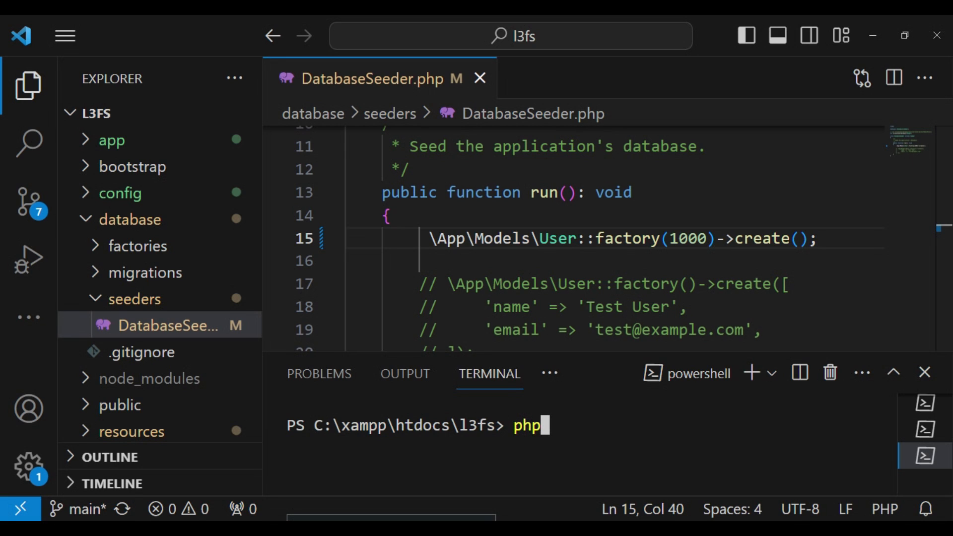
pyautogui.write('artisan db')
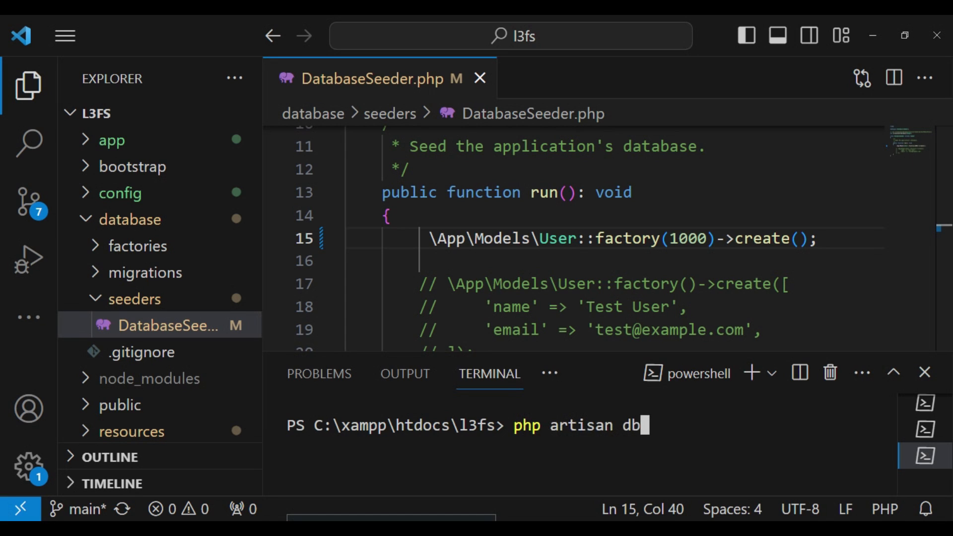
pyautogui.write(':seed')
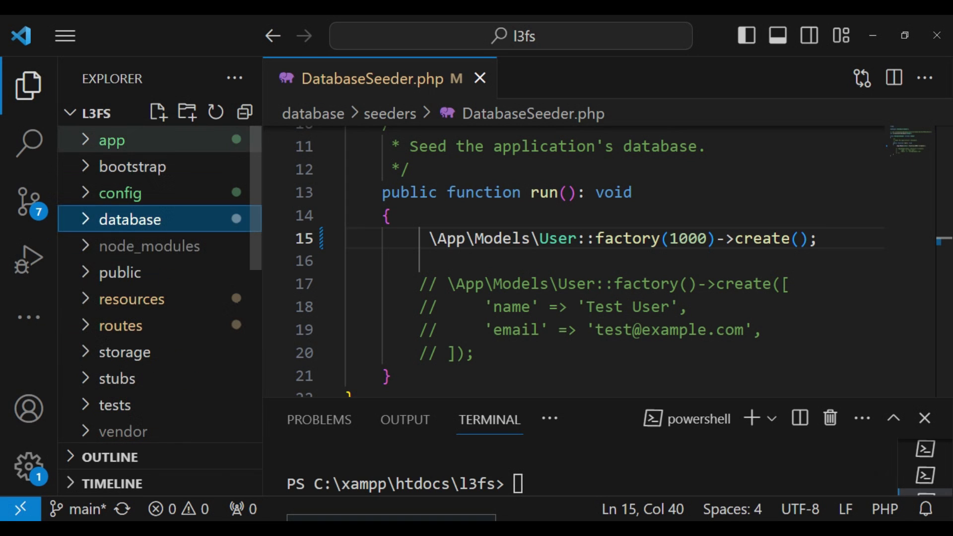
# Step: Expand app > Livewire in the Explorer to reach the AllUsers.php component
pyautogui.click(111, 140)
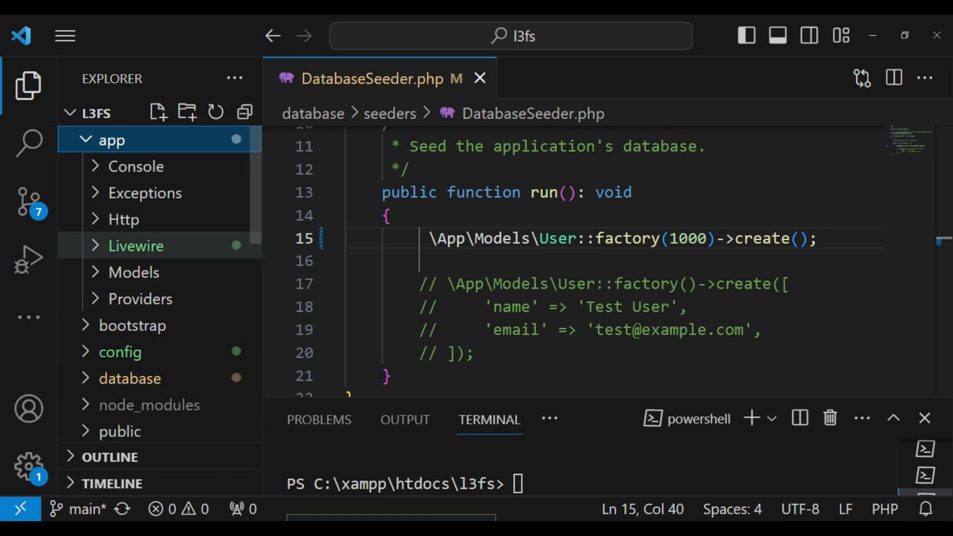
pyautogui.click(161, 298)
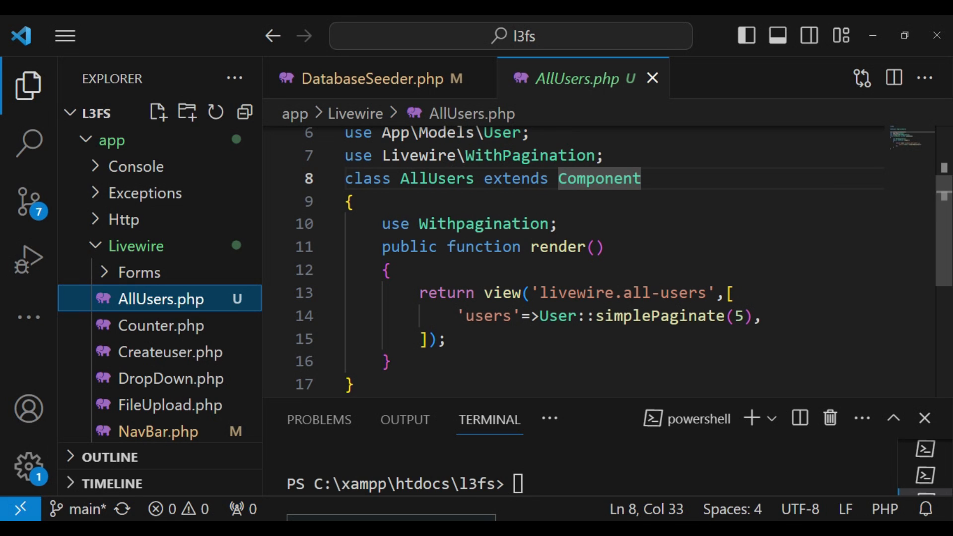
# Step: Add a public $q property below the WithPagination line
pyautogui.press('Enter')
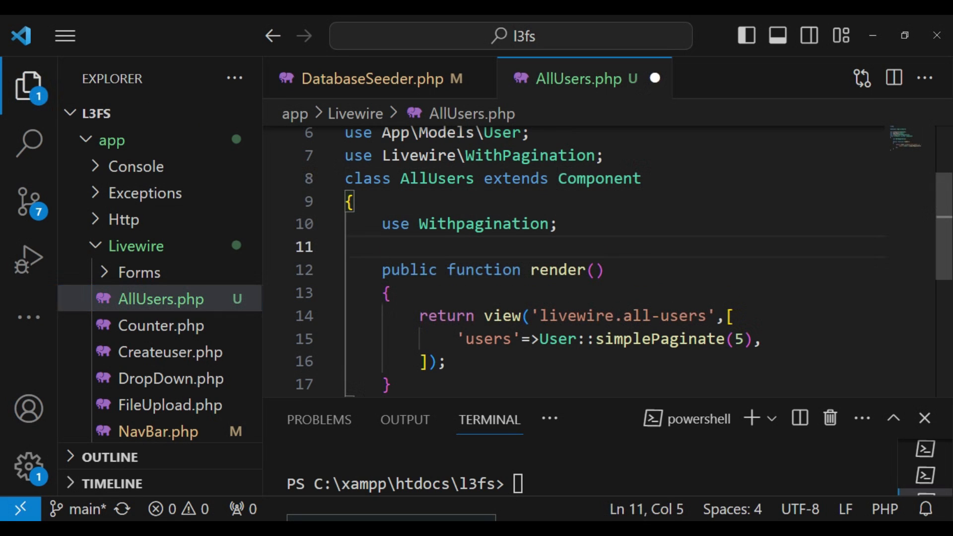
pyautogui.write('public')
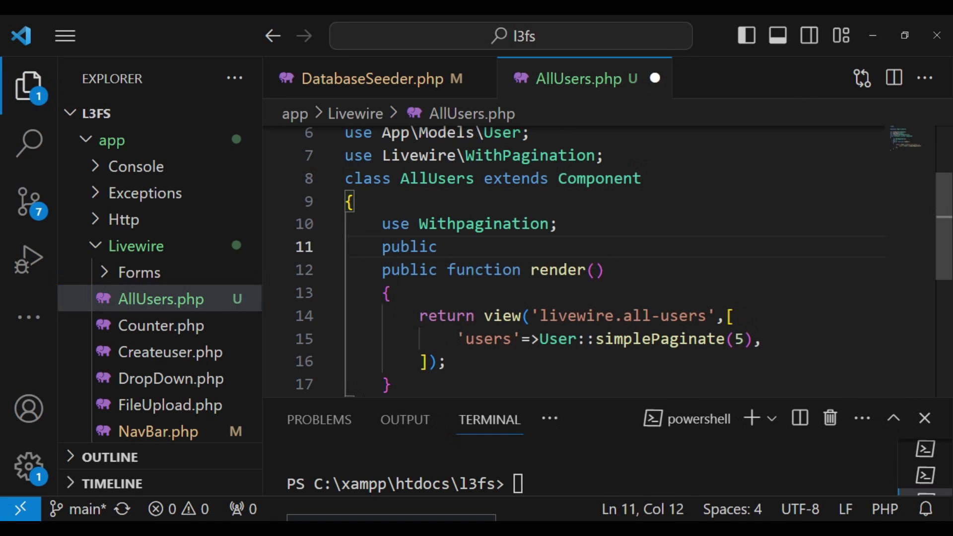
pyautogui.write('$q')
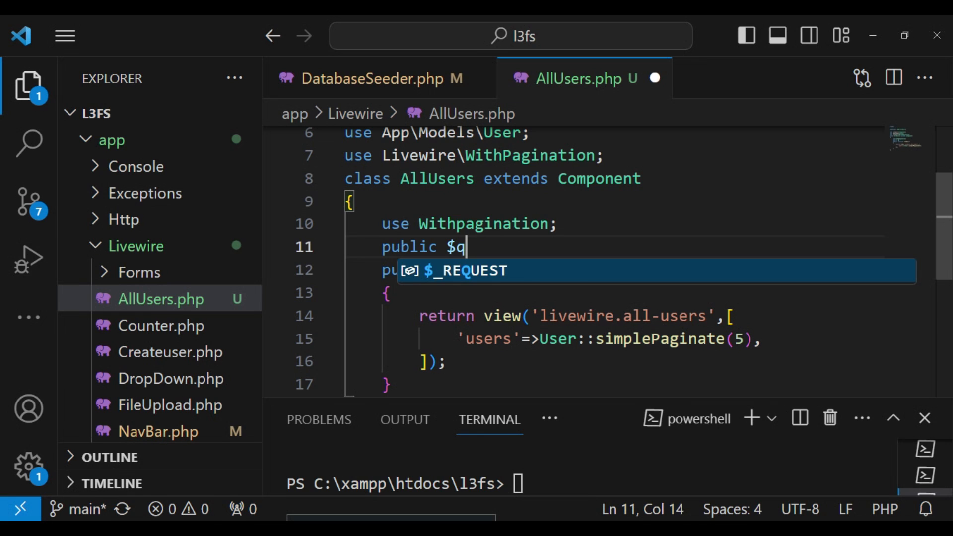
pyautogui.write(';')
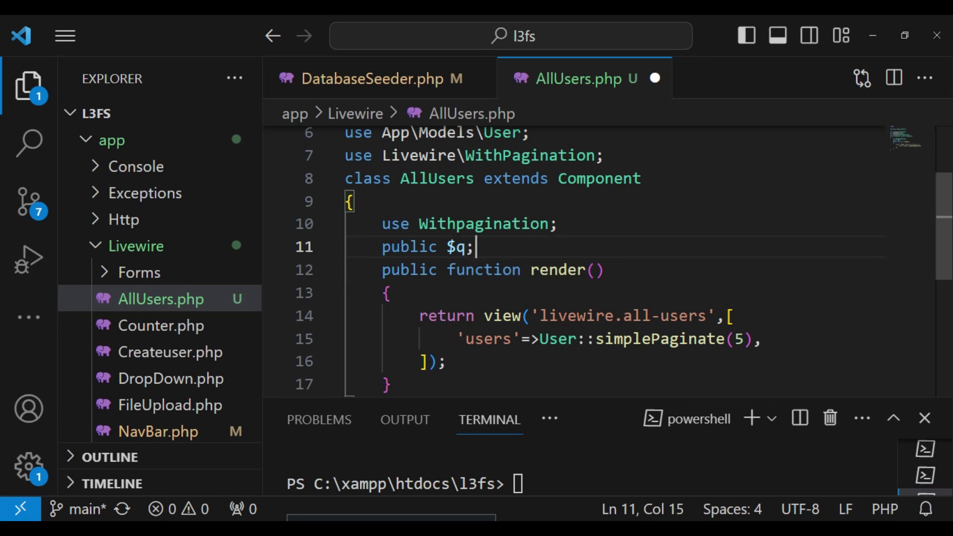
# Step: Add public $pagination=10; on the next line
pyautogui.press('Enter')
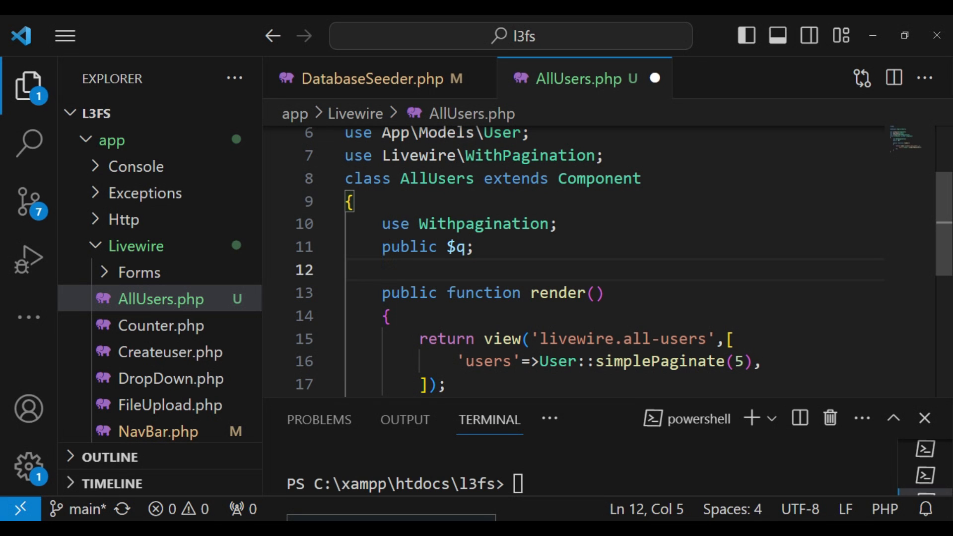
pyautogui.write('pub')
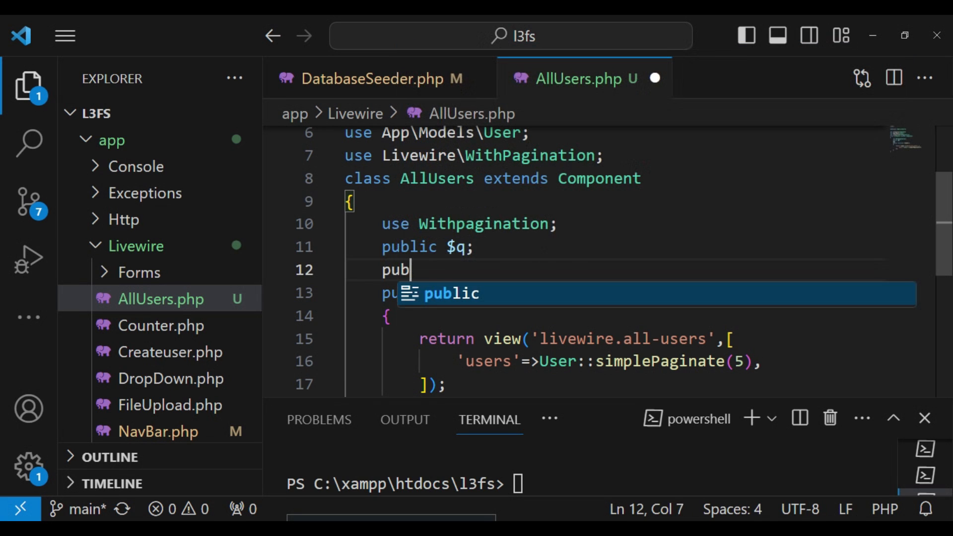
pyautogui.write('lic')
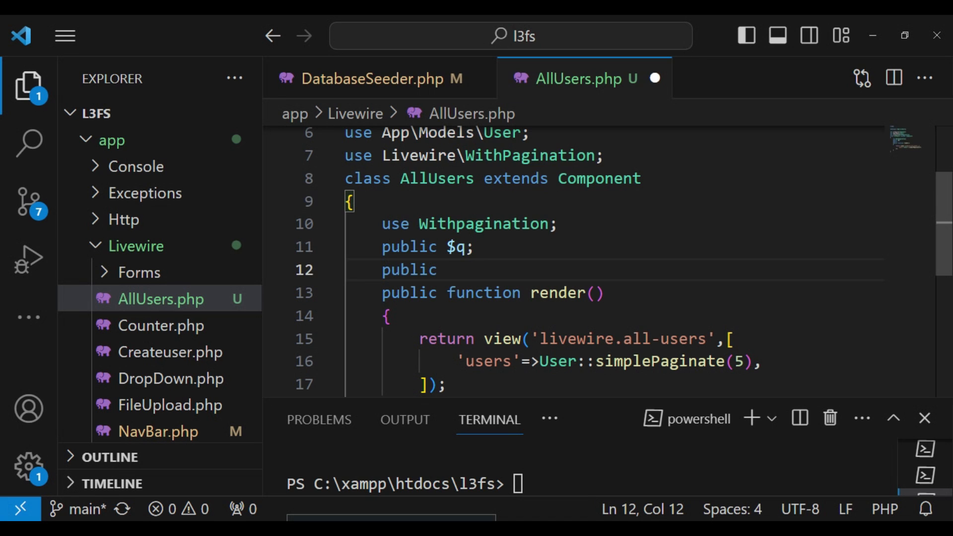
pyautogui.write('$pa')
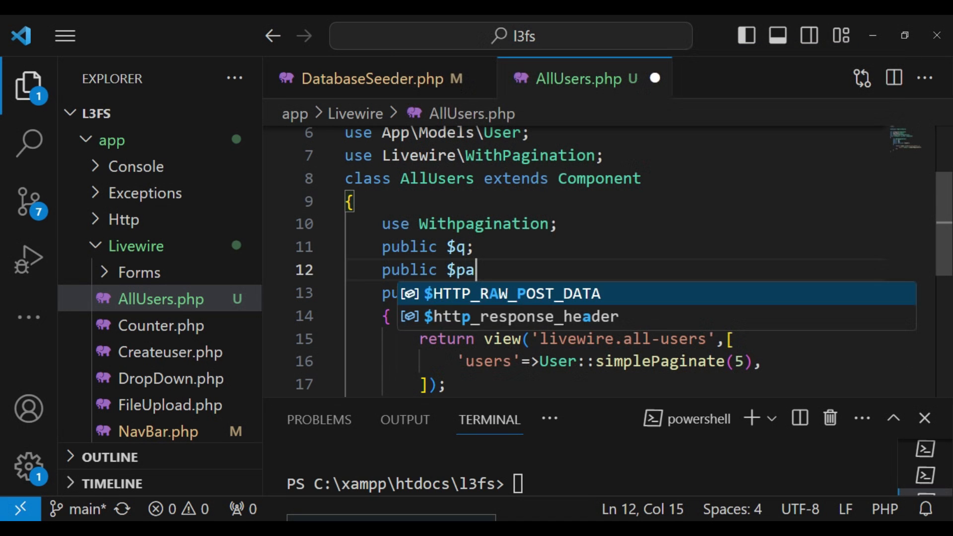
pyautogui.write('gination')
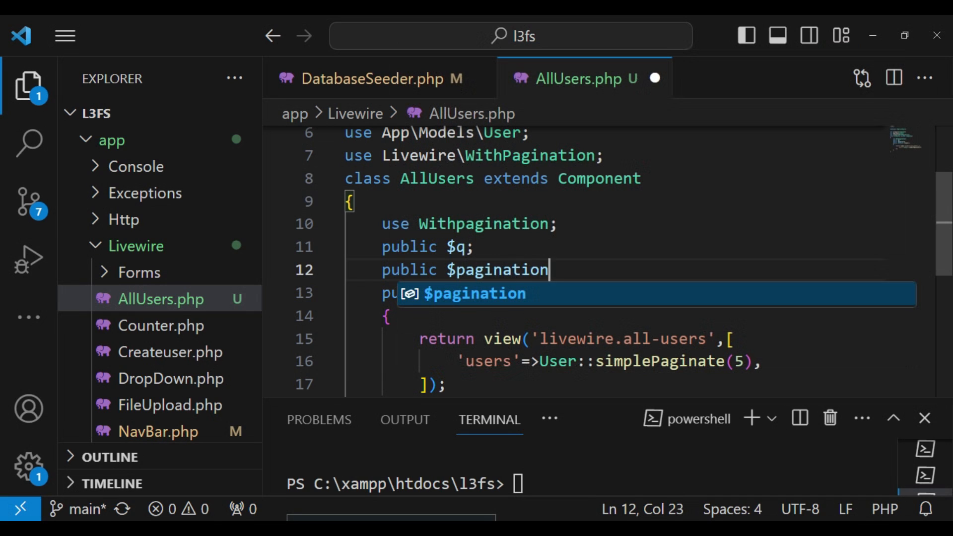
pyautogui.write('=10')
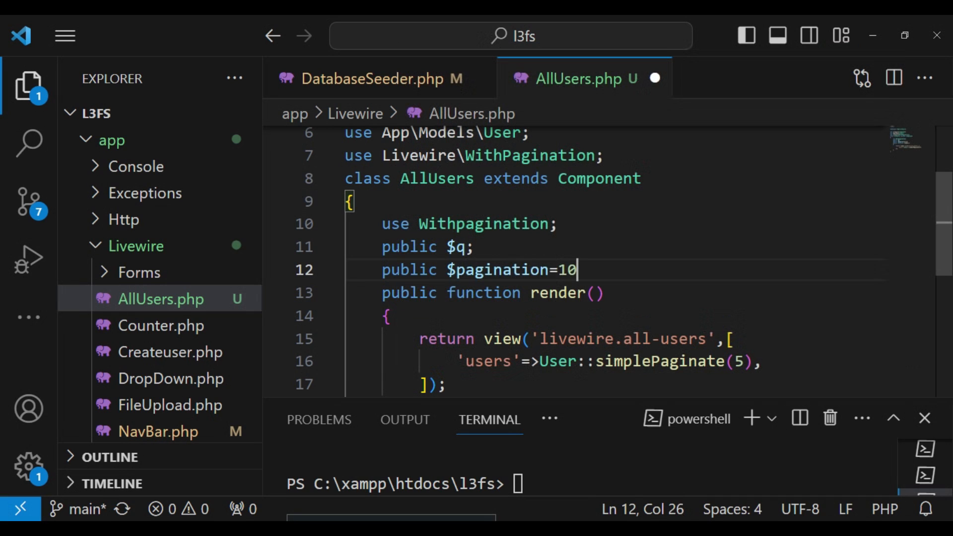
pyautogui.write(';')
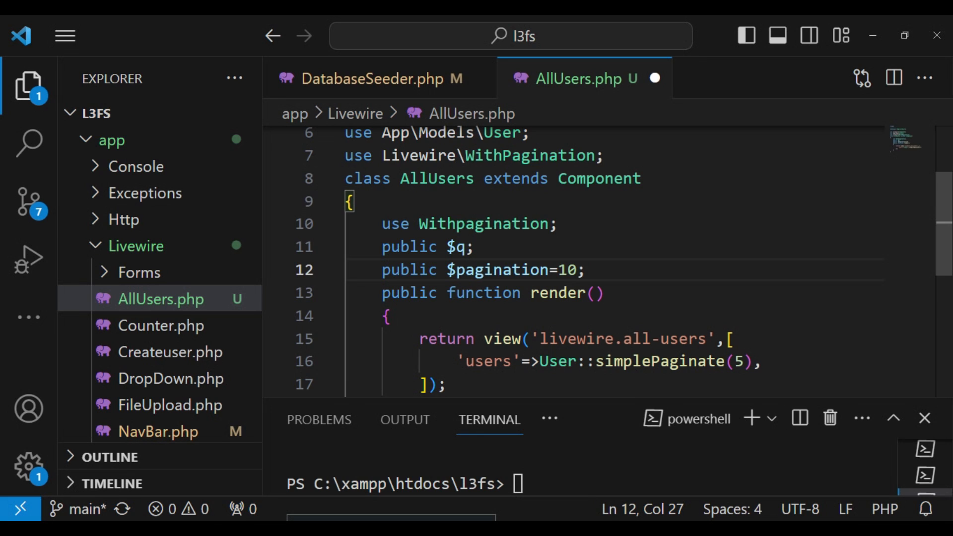
pyautogui.scroll(-3)
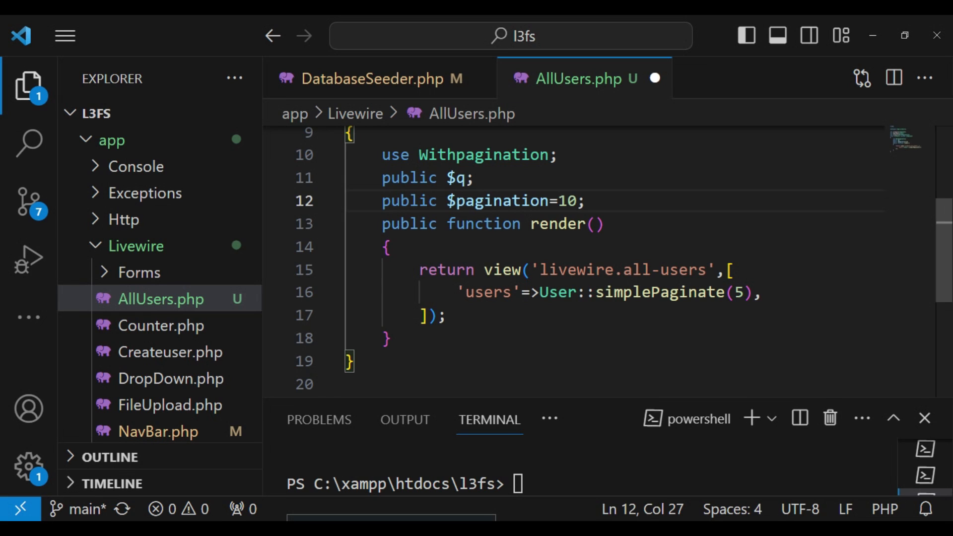
# Step: Insert an empty if(!$this->q){ } else { } block at the top of render()
pyautogui.press('Enter')
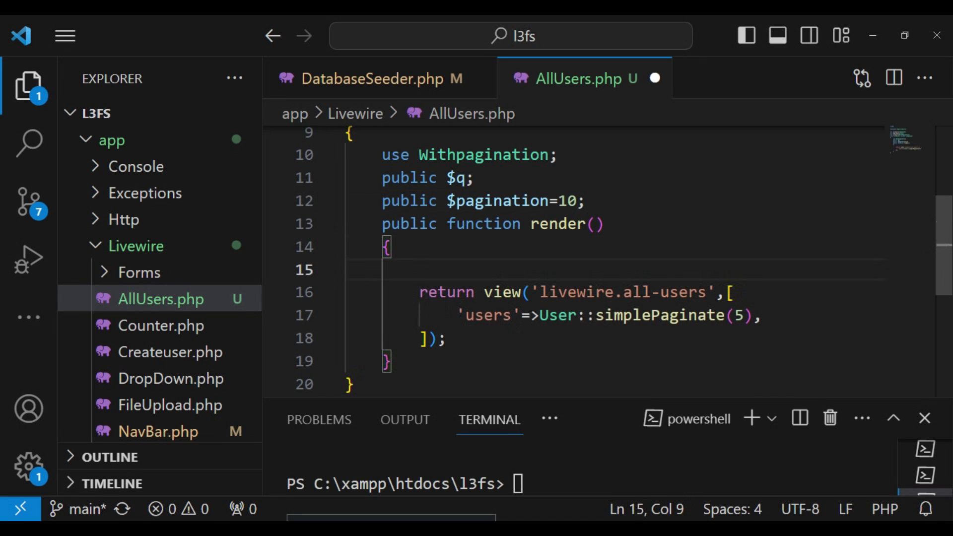
pyautogui.write('if(')
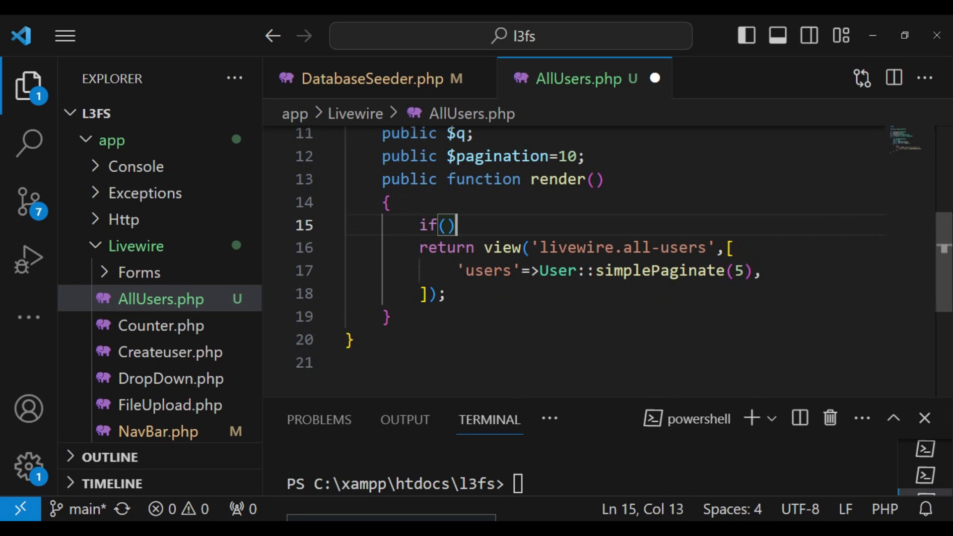
pyautogui.write('{')
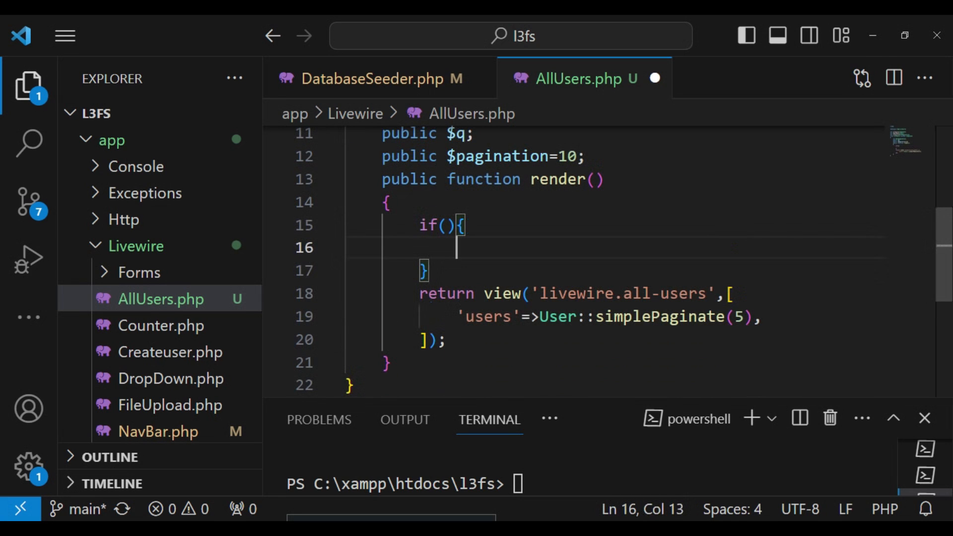
pyautogui.write('else{')
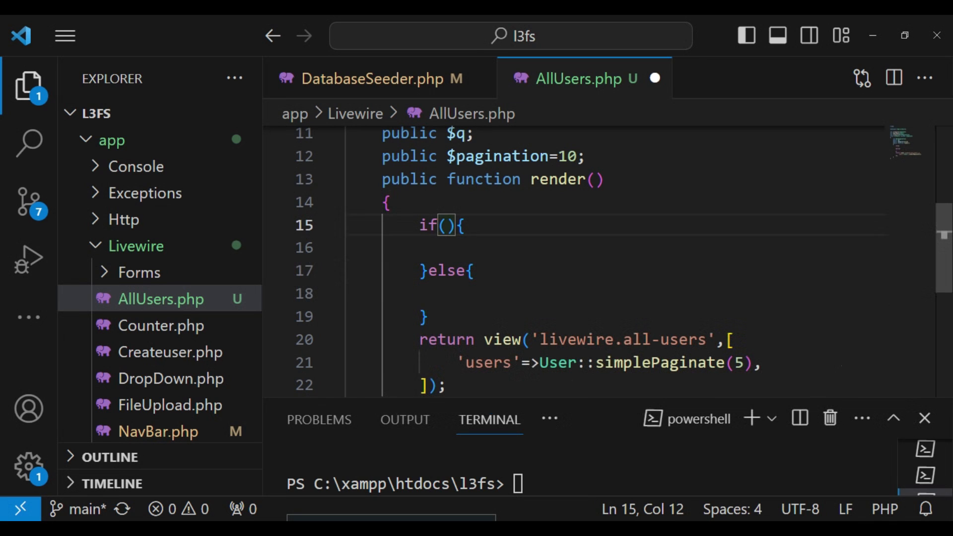
pyautogui.write('$')
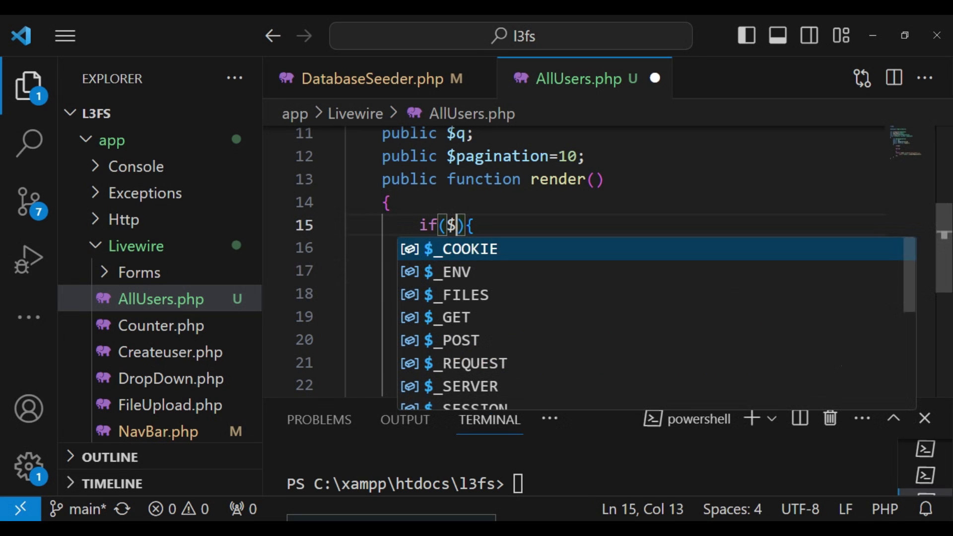
pyautogui.write('this')
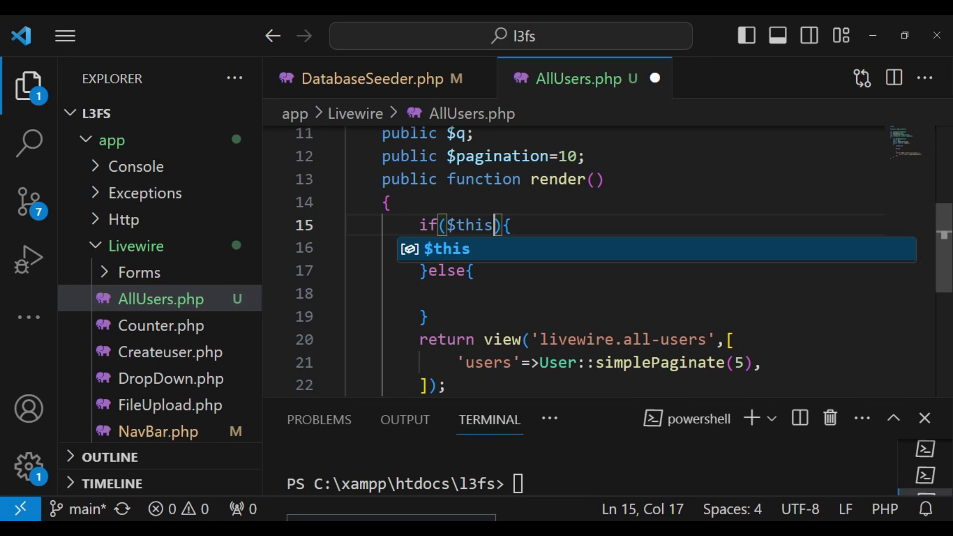
pyautogui.write('->')
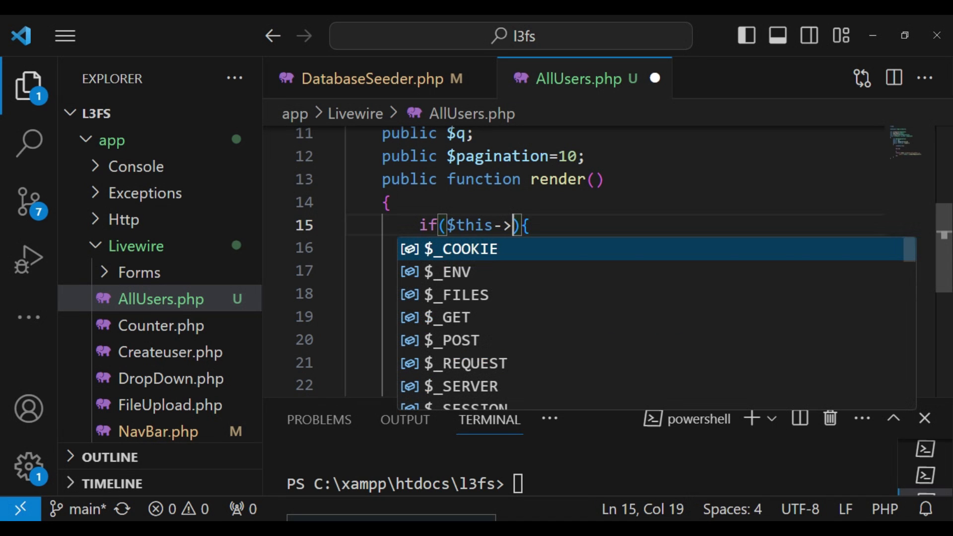
pyautogui.write('q')
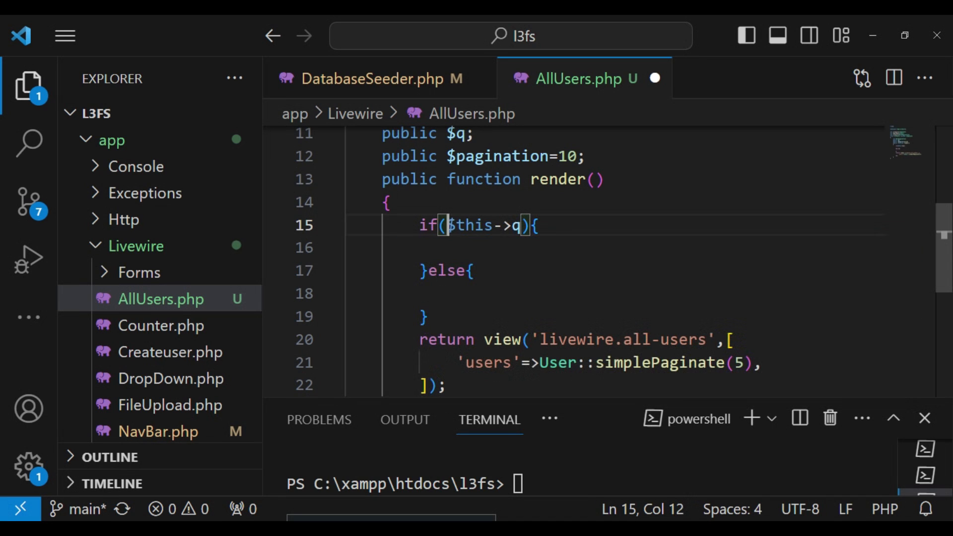
pyautogui.write('!')
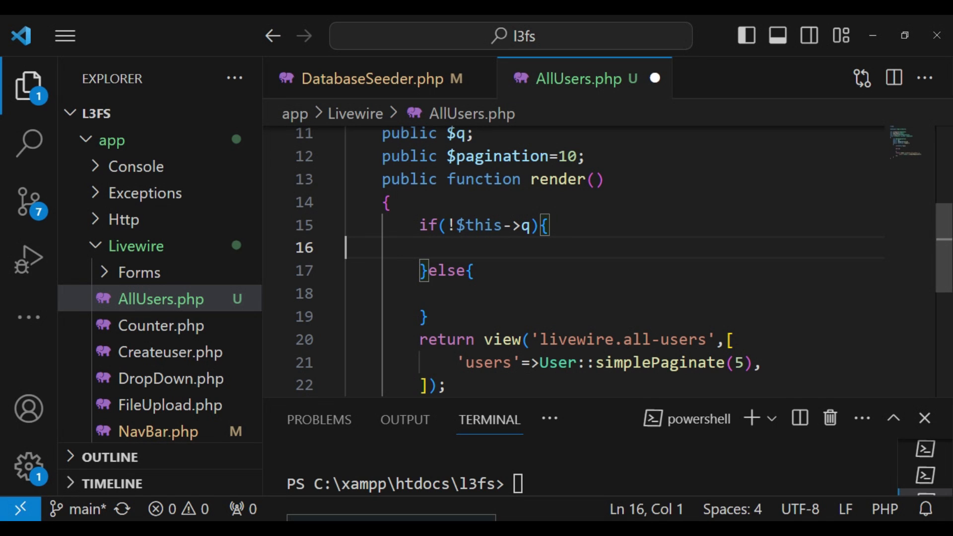
# Step: Type $users=User::simplePaginate inside the if block, correcting typos and suggestions
pyautogui.write('$')
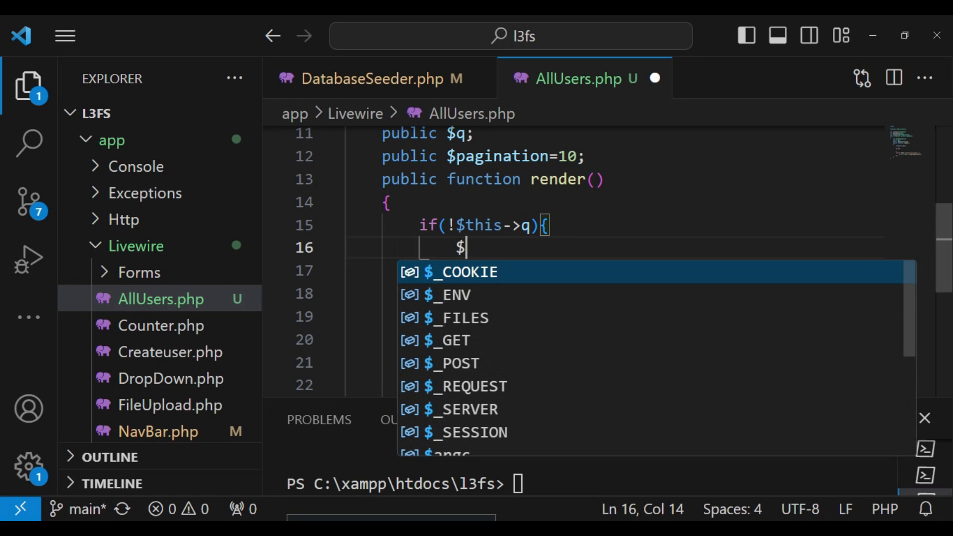
pyautogui.write('user')
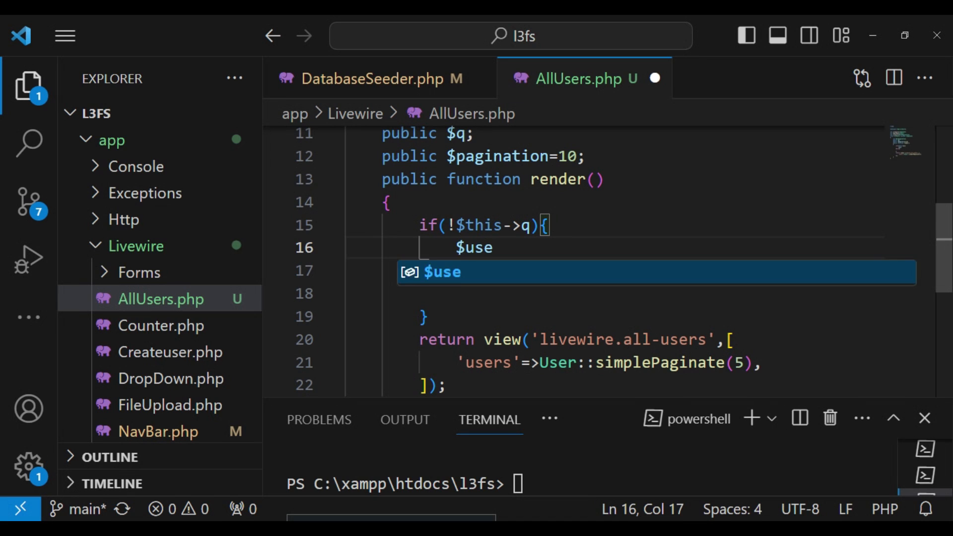
pyautogui.write('rs=')
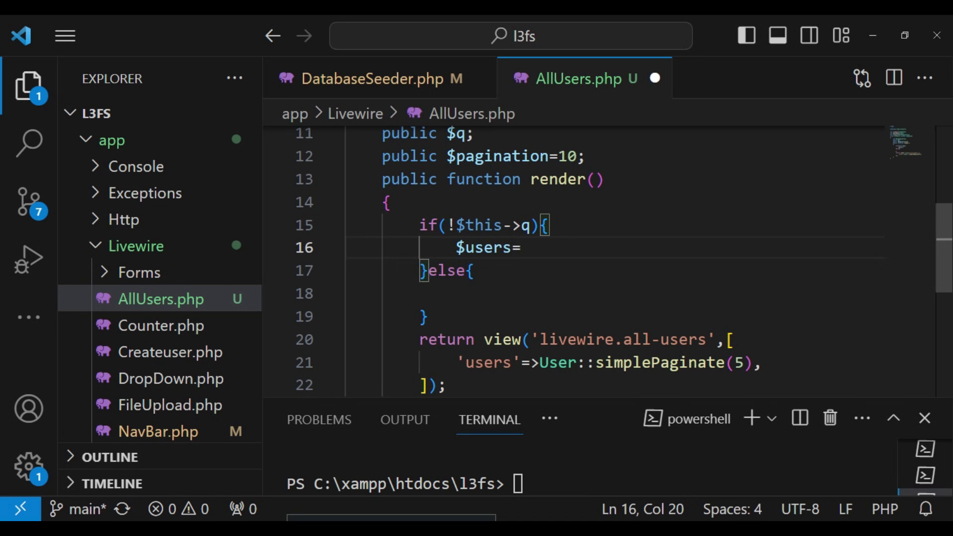
pyautogui.write('User')
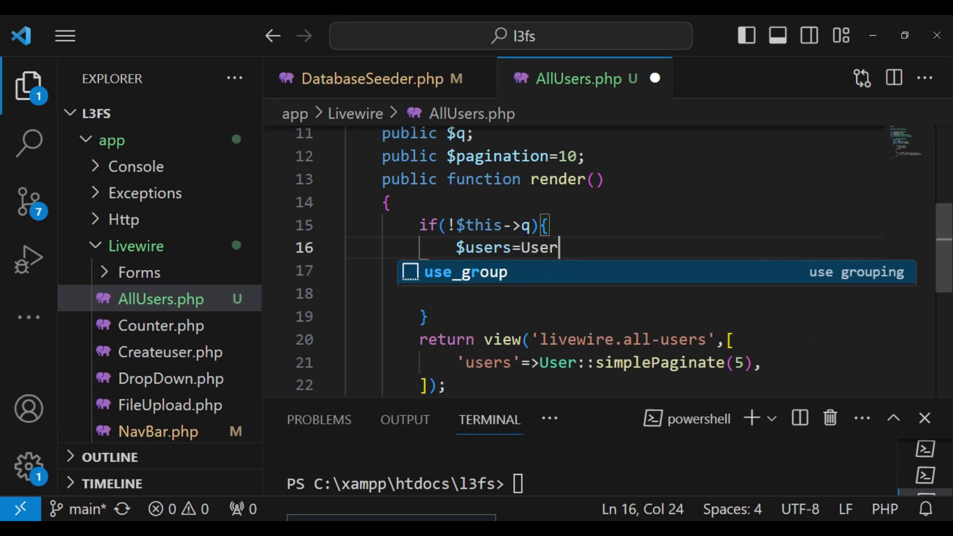
pyautogui.press('Backspace')
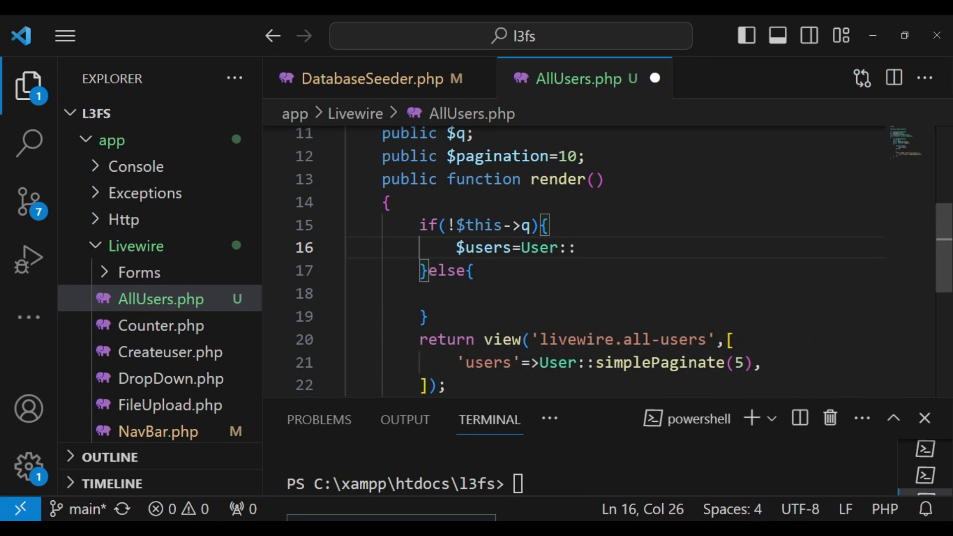
pyautogui.write('siple')
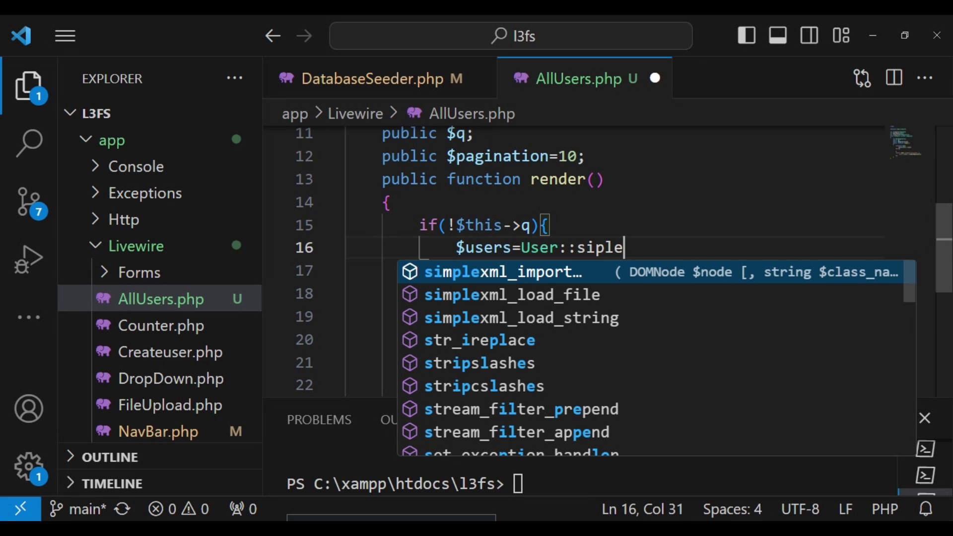
pyautogui.press('BackSpace')
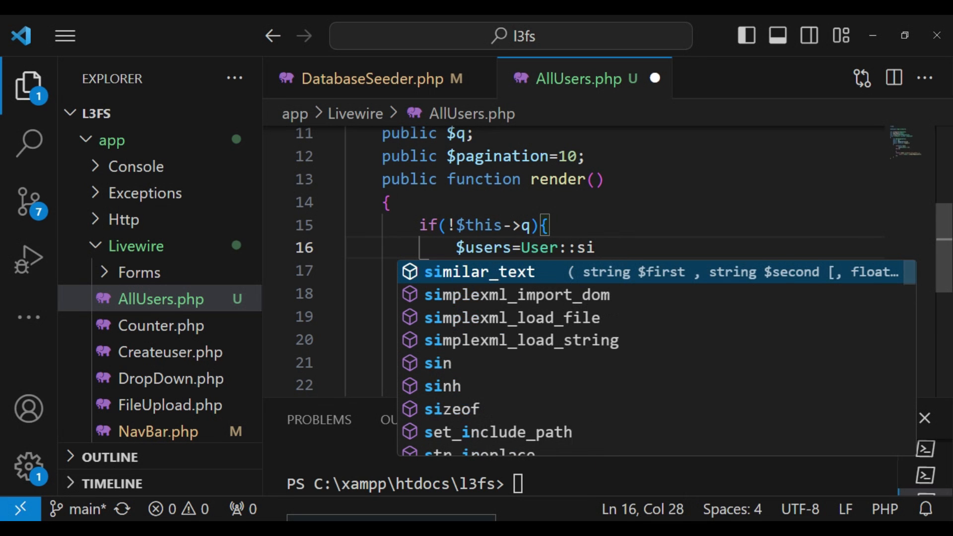
pyautogui.write('mplepa')
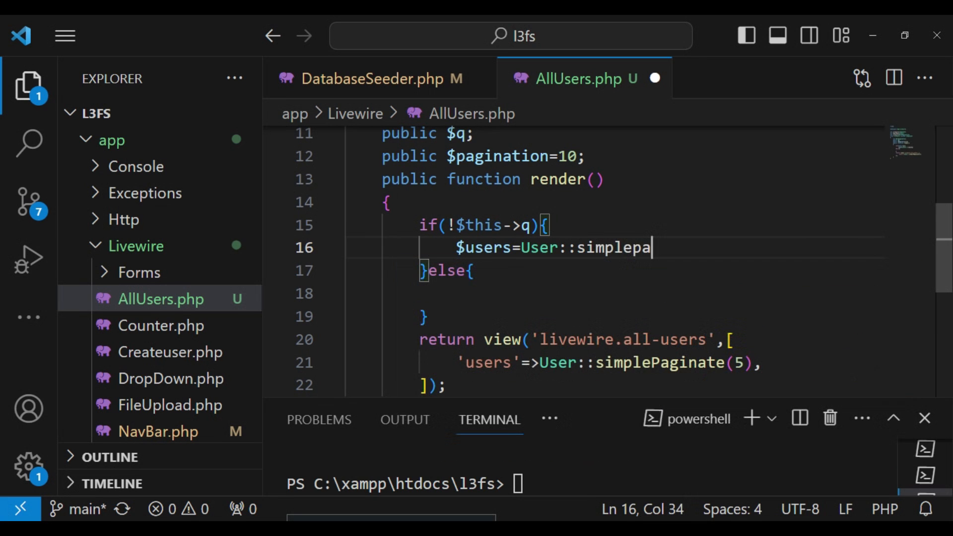
pyautogui.write('ginate')
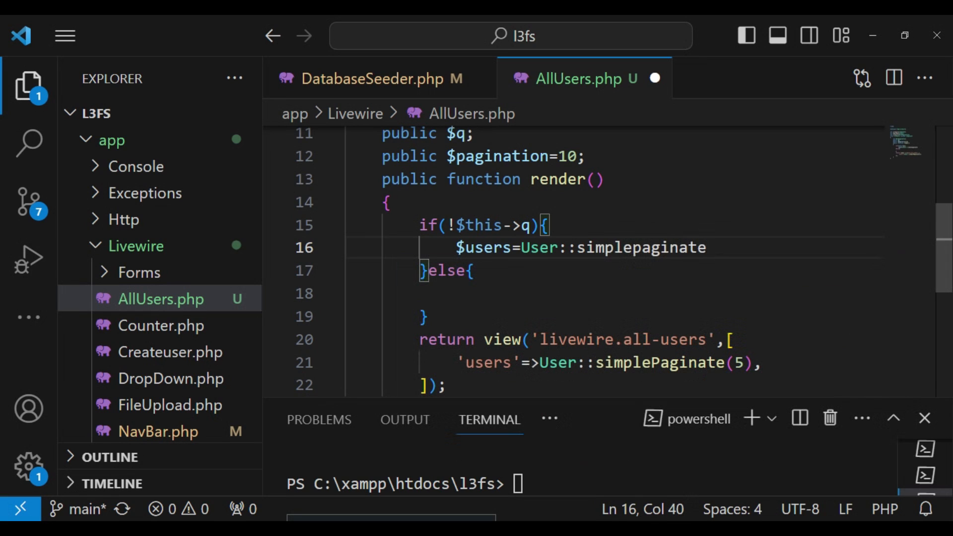
# Step: Fix the method's casing and pass ($this->pagination) as the page size
pyautogui.doubleClick(642, 247)
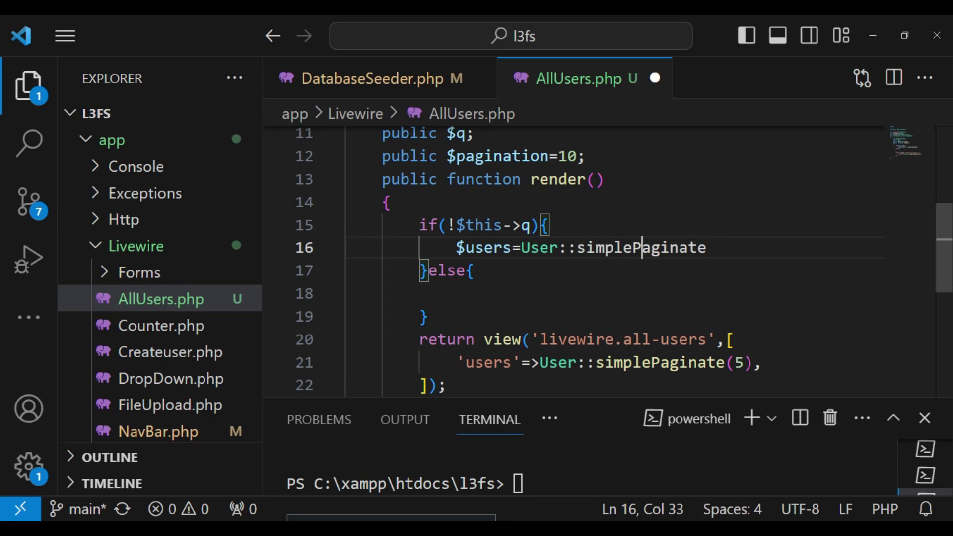
pyautogui.write('()')
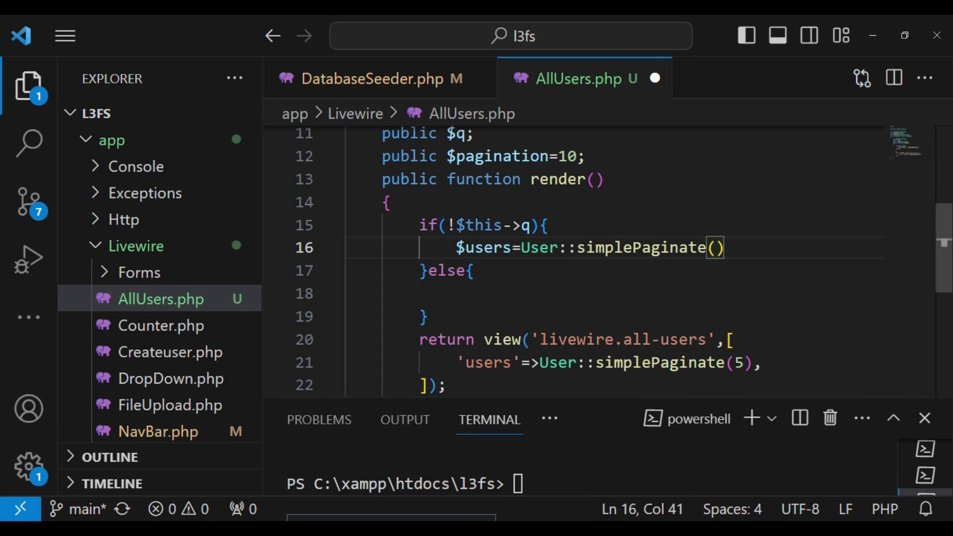
pyautogui.write('$this')
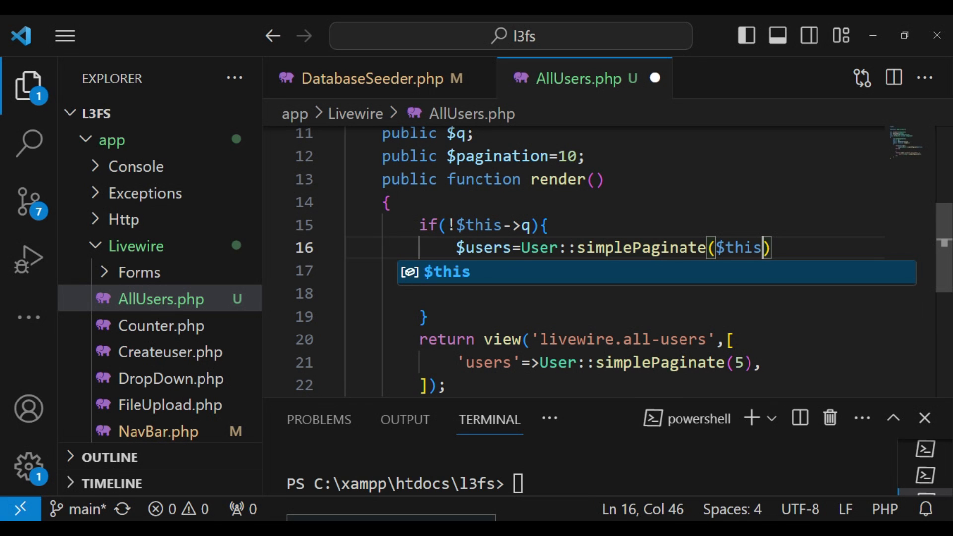
pyautogui.write('->paginatio')
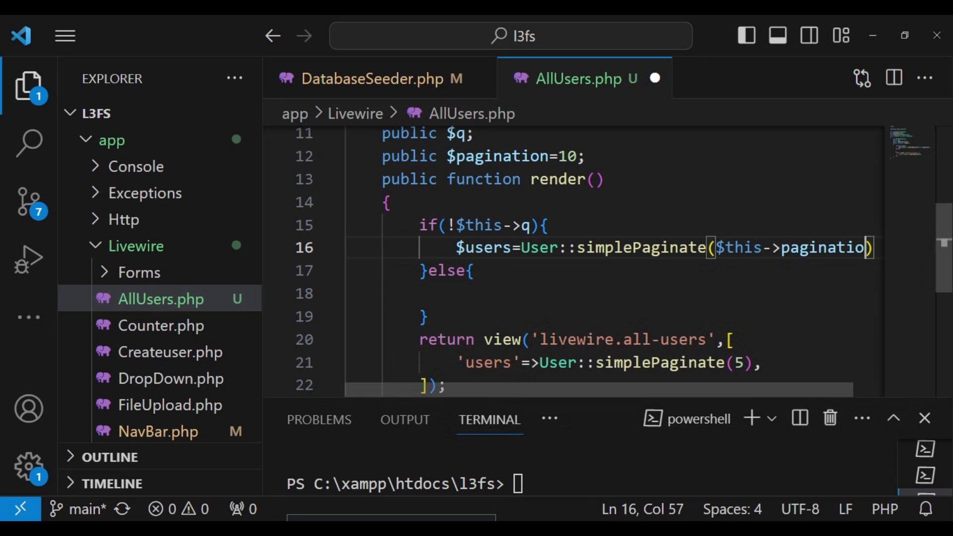
pyautogui.write('n')
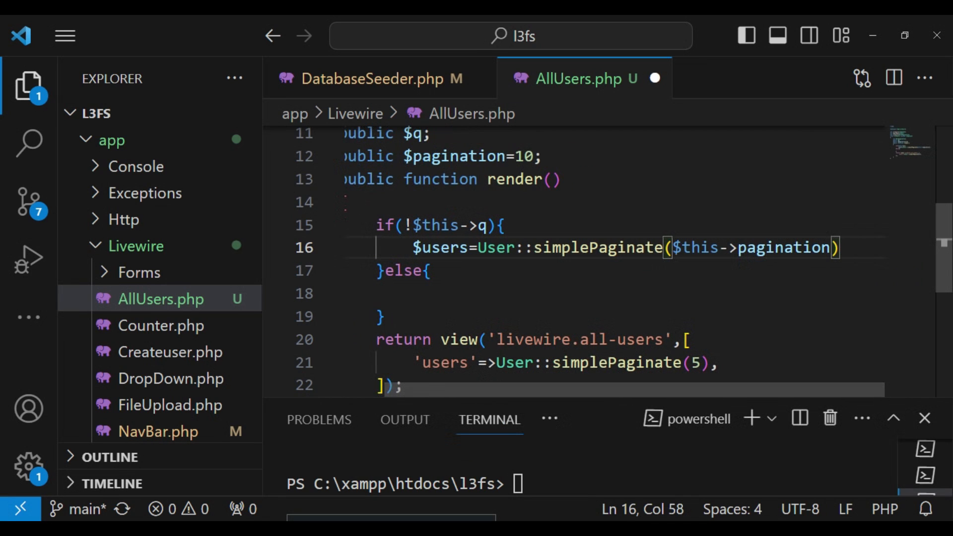
pyautogui.write("'")
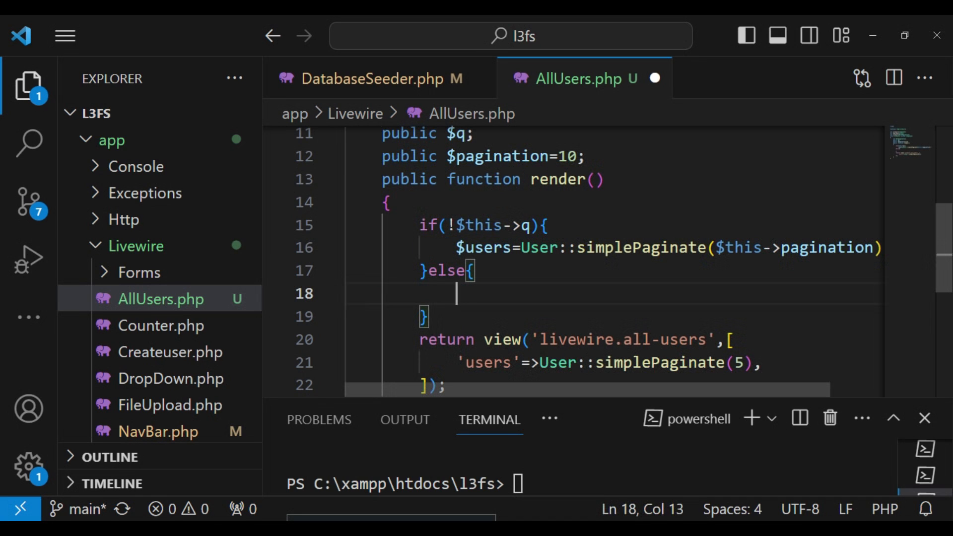
# Step: In the else block, type $user = User::where('name','like','%'.$this->q.'%')
pyautogui.write('$u')
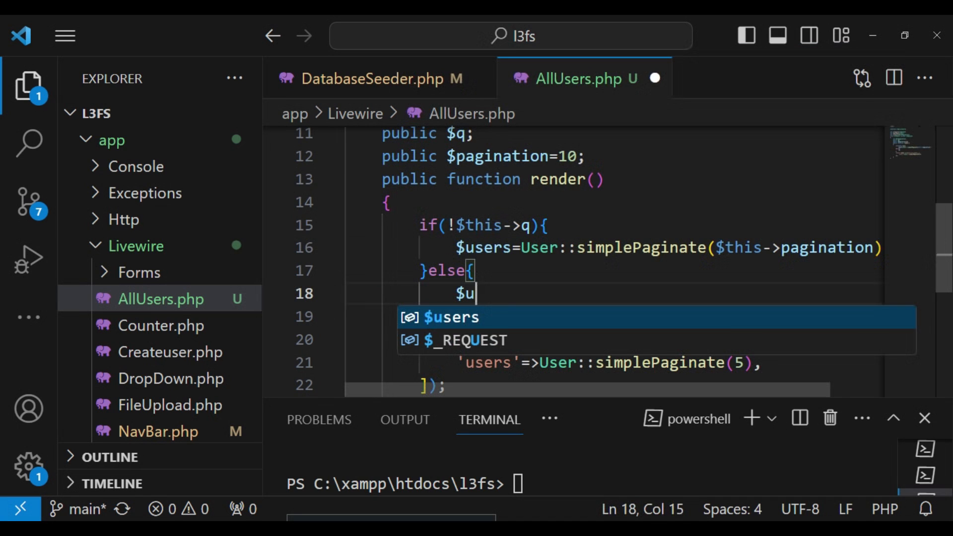
pyautogui.write('ser=')
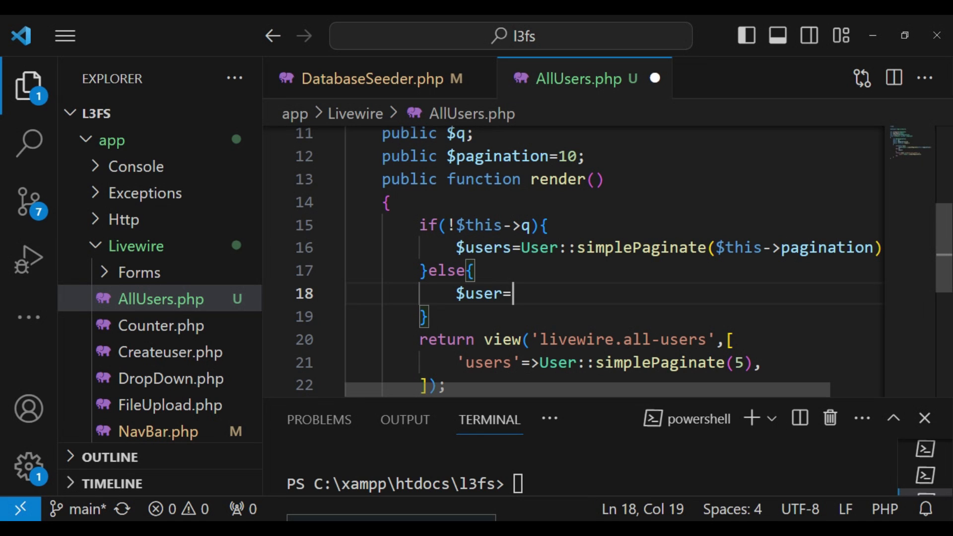
pyautogui.write('User')
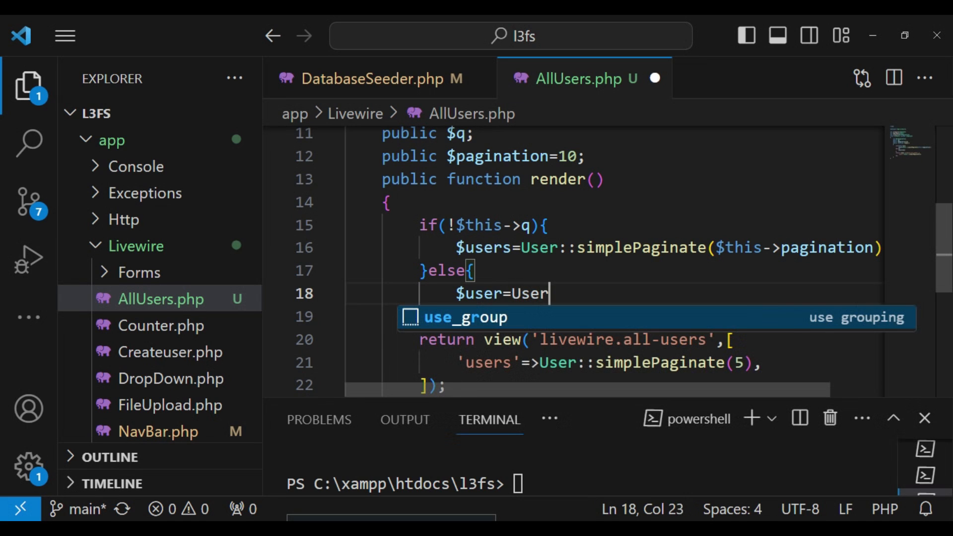
pyautogui.write('::')
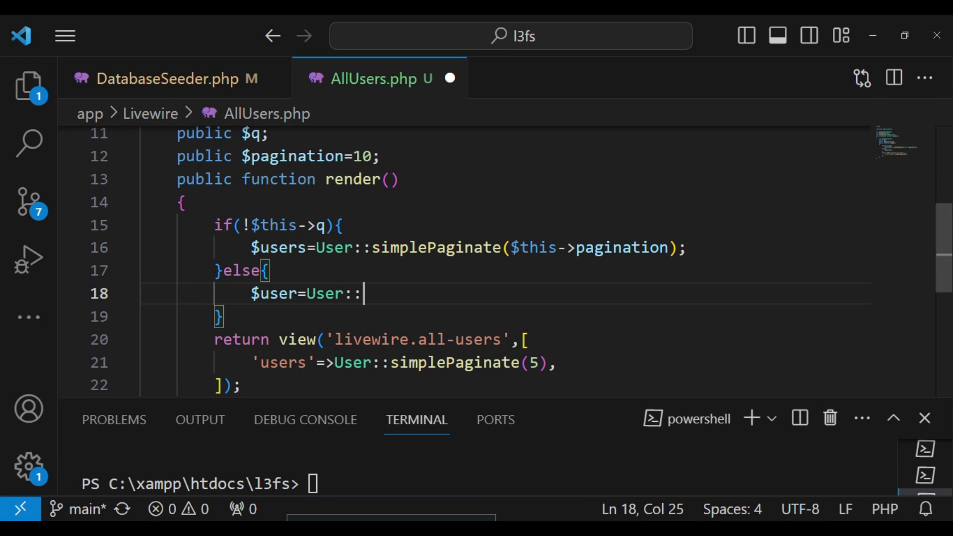
pyautogui.write('W')
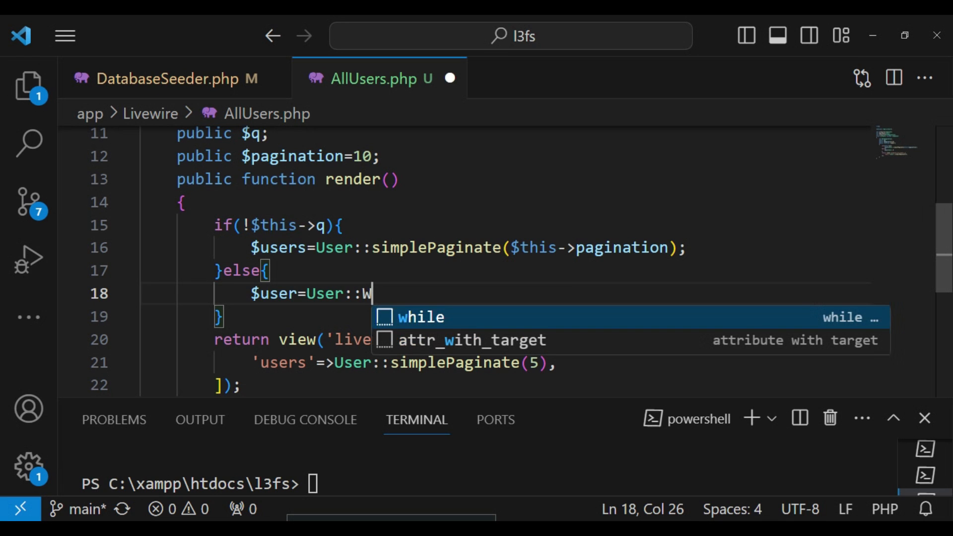
pyautogui.write('here(')
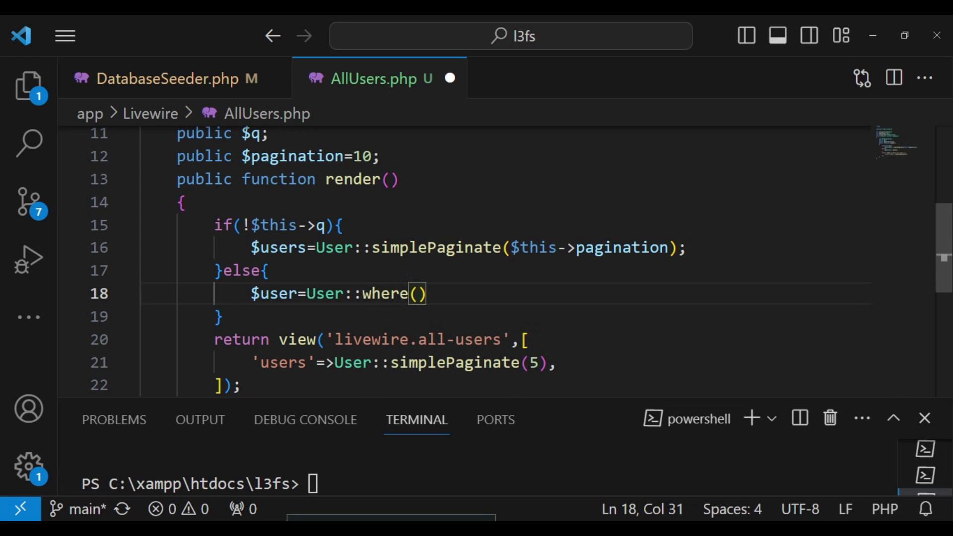
pyautogui.write("'nam'")
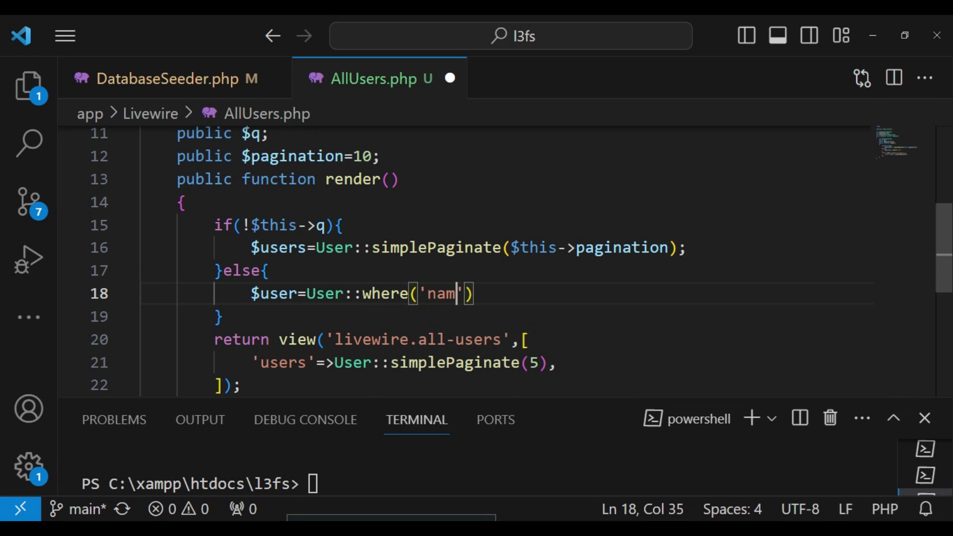
pyautogui.write('e,')
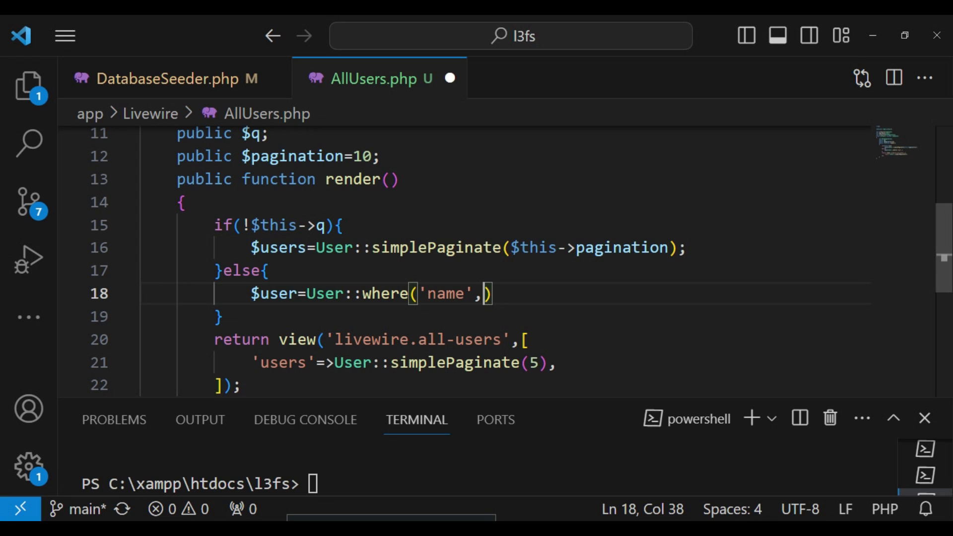
pyautogui.write(';')
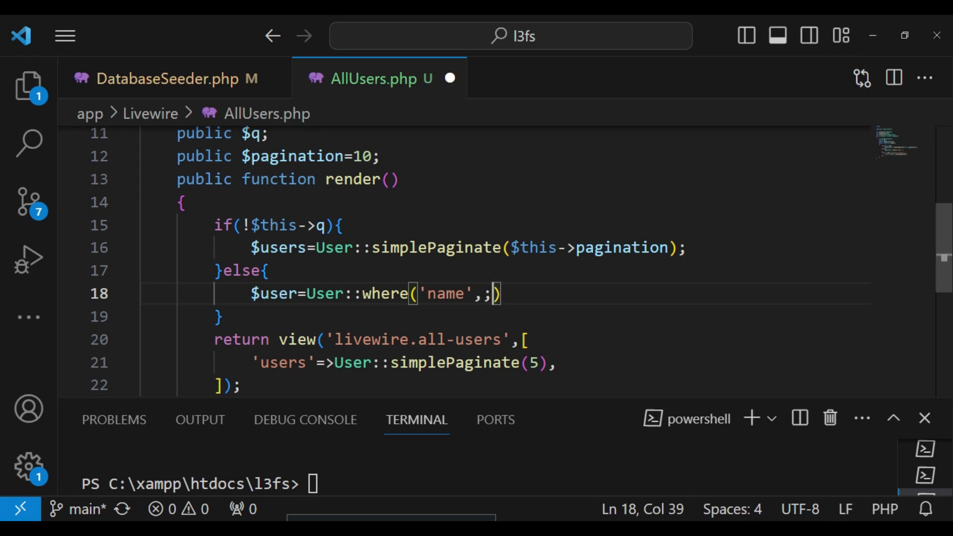
pyautogui.write("'li'")
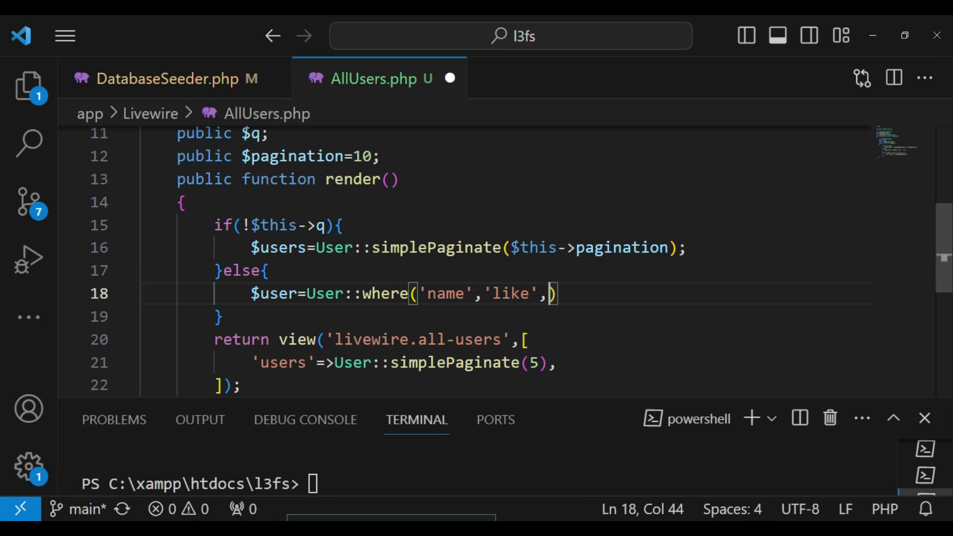
pyautogui.write("''")
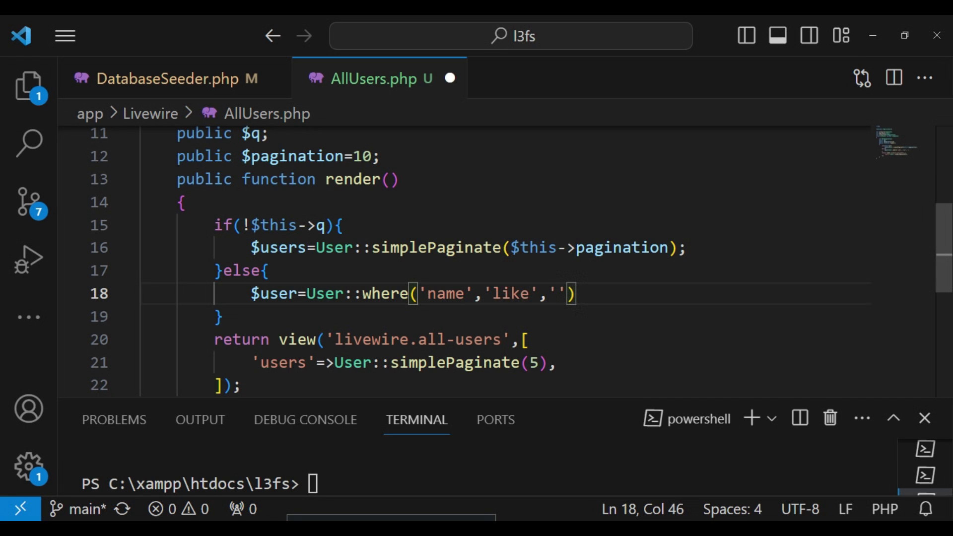
pyautogui.write('%')
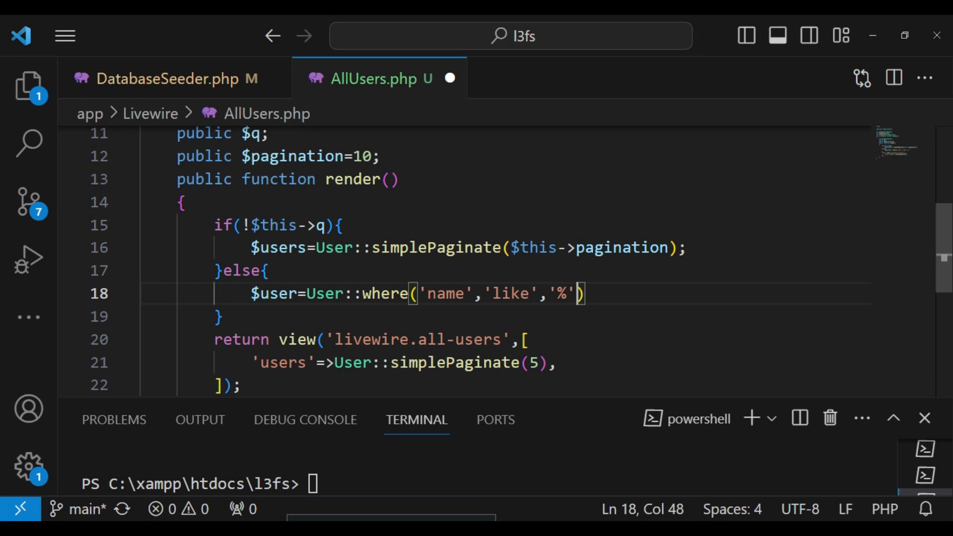
pyautogui.write('.')
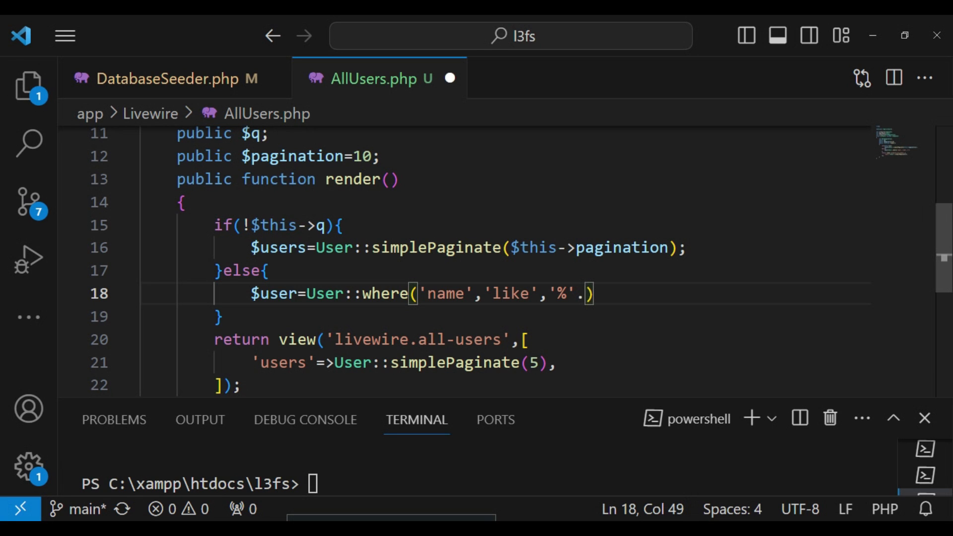
pyautogui.write('$this->')
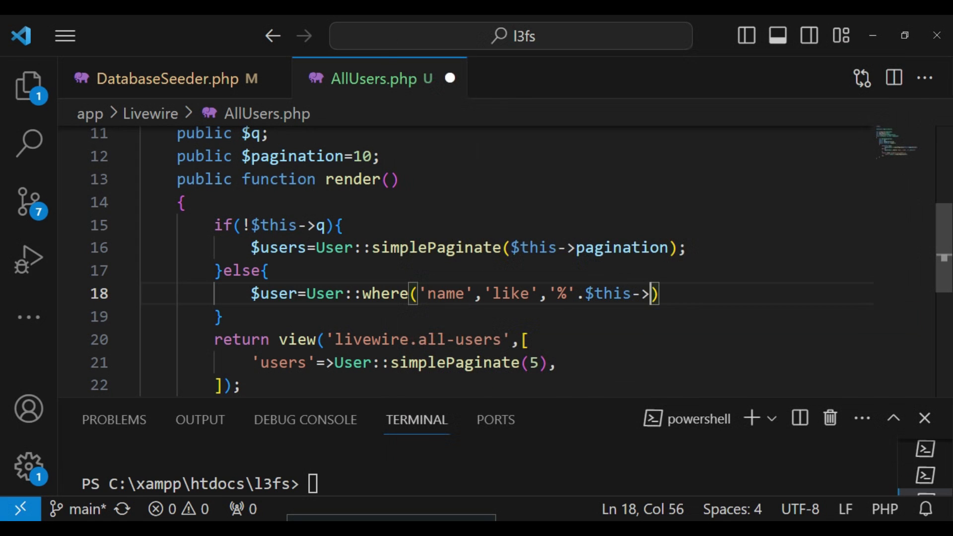
pyautogui.write('q')
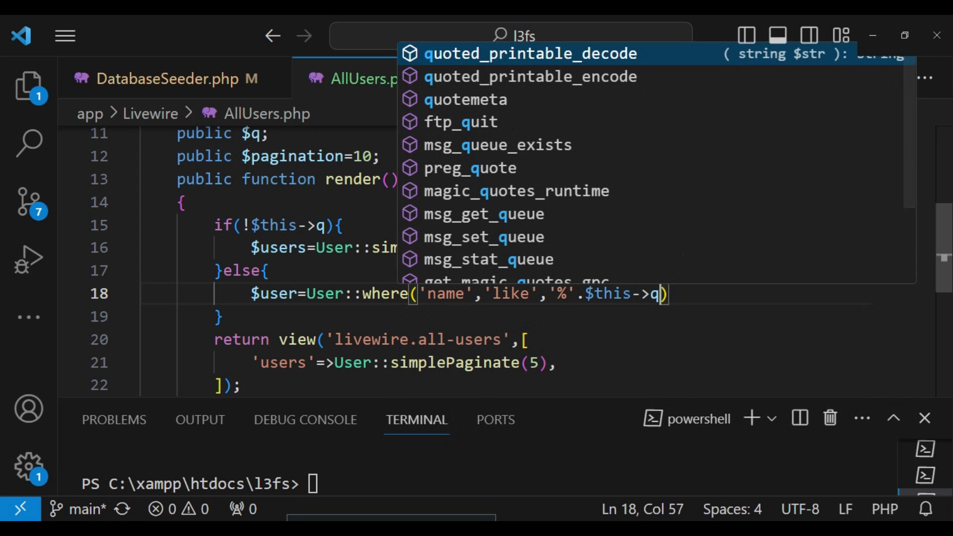
pyautogui.write(".'")
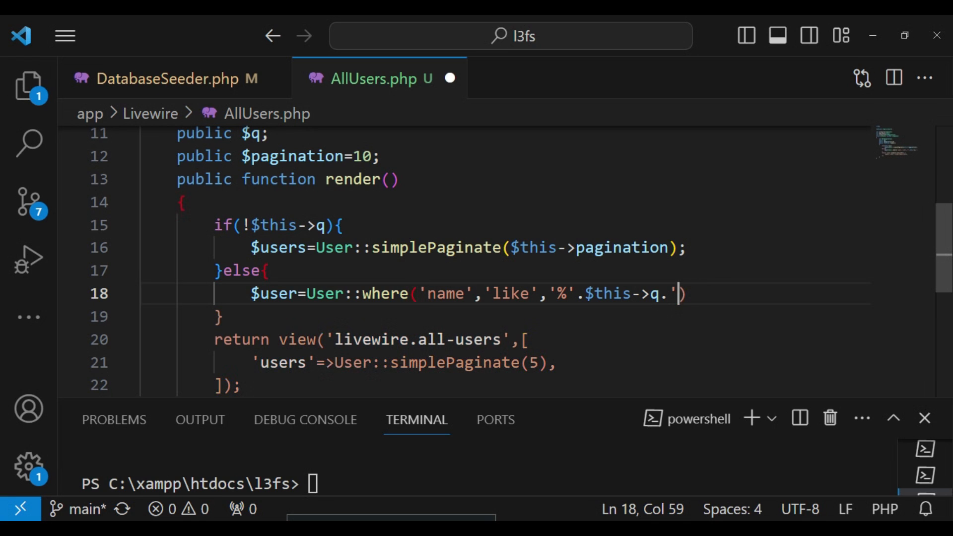
pyautogui.write("%'")
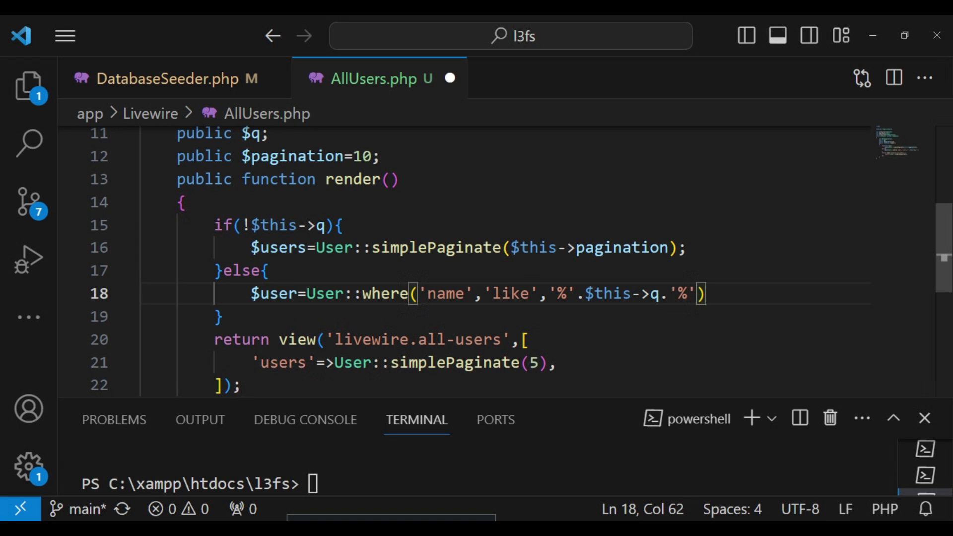
# Step: Chain ->simplePaginate($this->pagination); onto the where query
pyautogui.write('->')
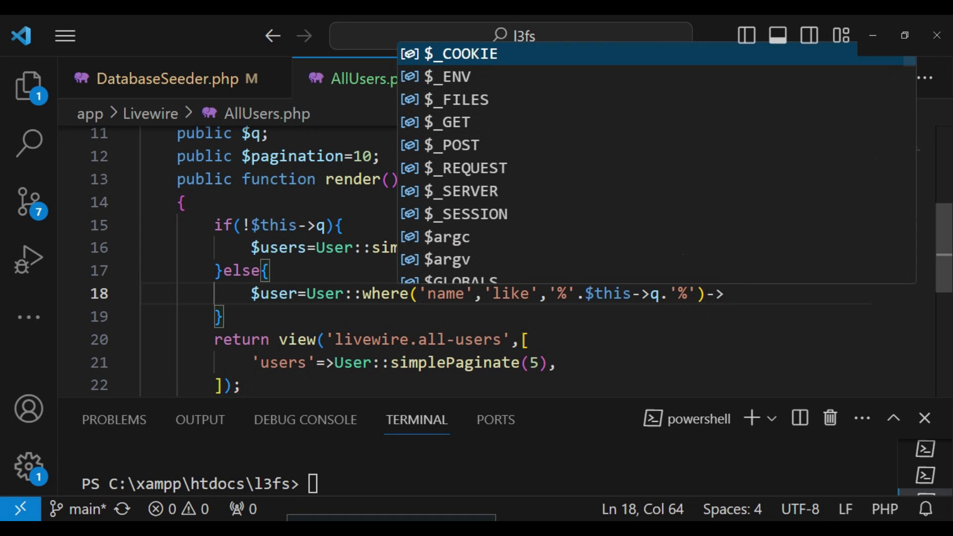
pyautogui.write('simplePa')
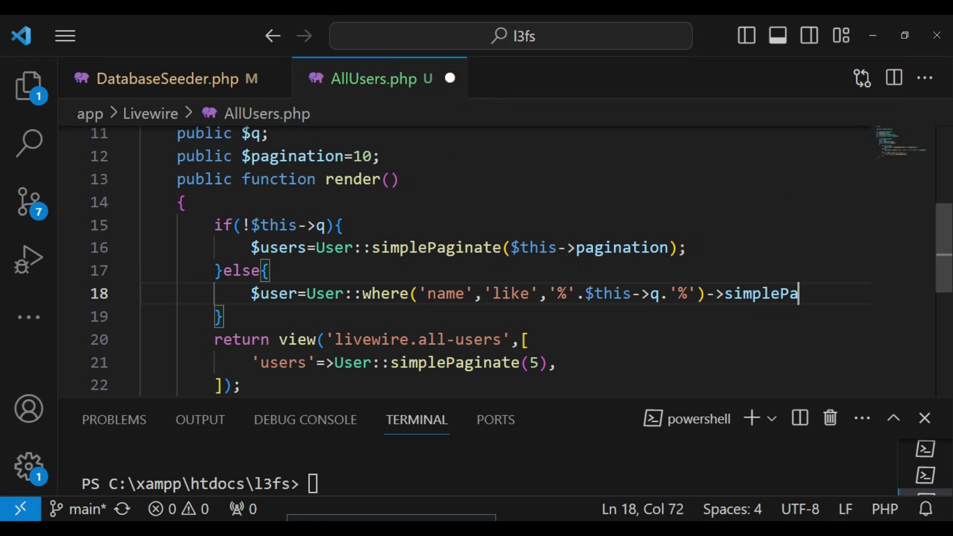
pyautogui.write('ginate')
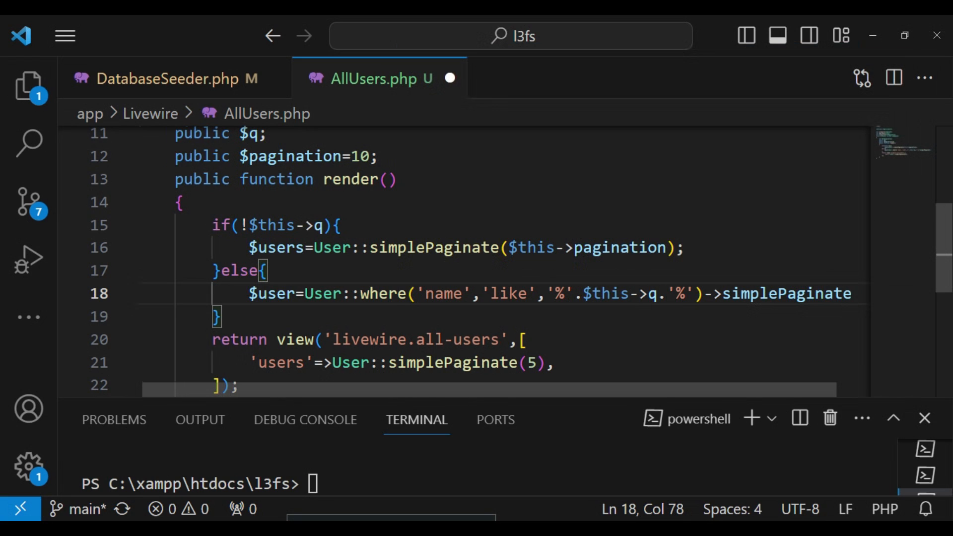
pyautogui.write('()')
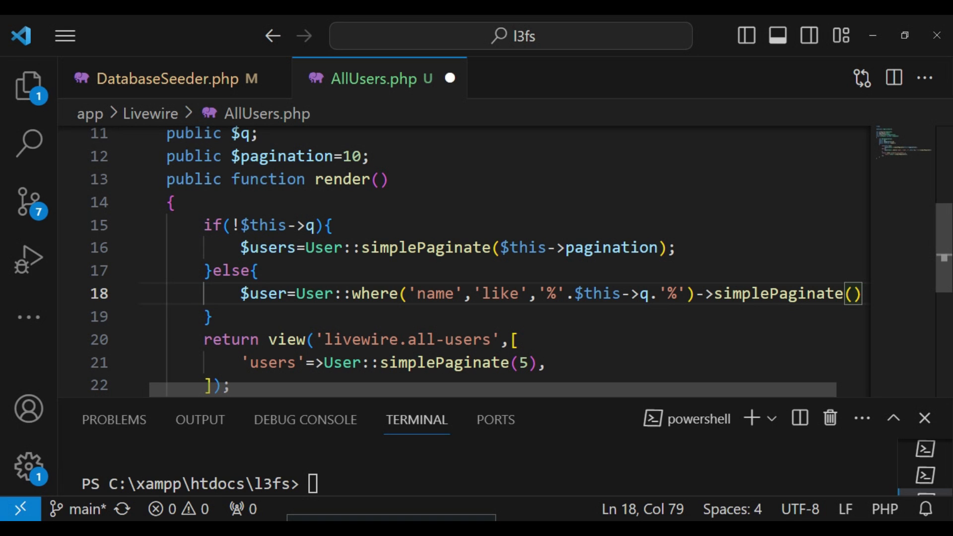
pyautogui.write('$this')
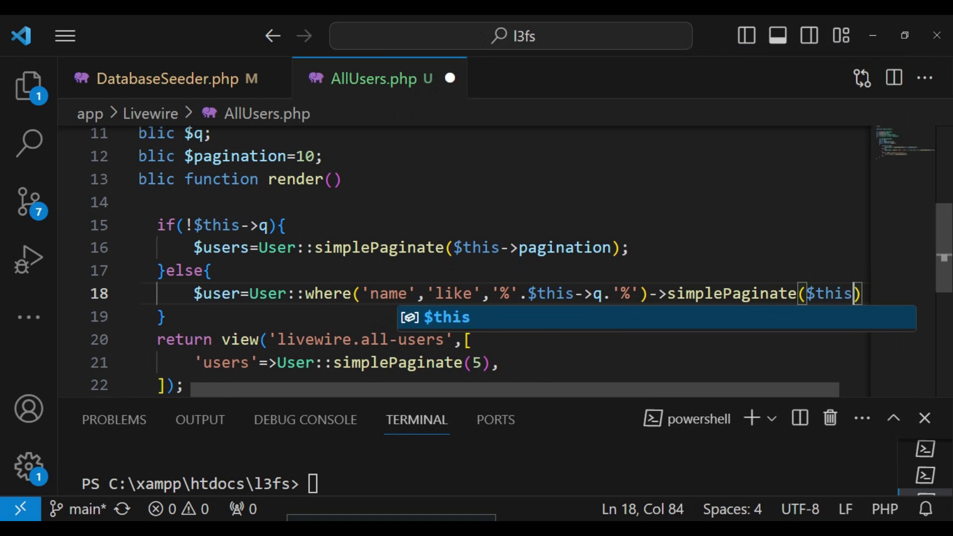
pyautogui.write('->pagination')
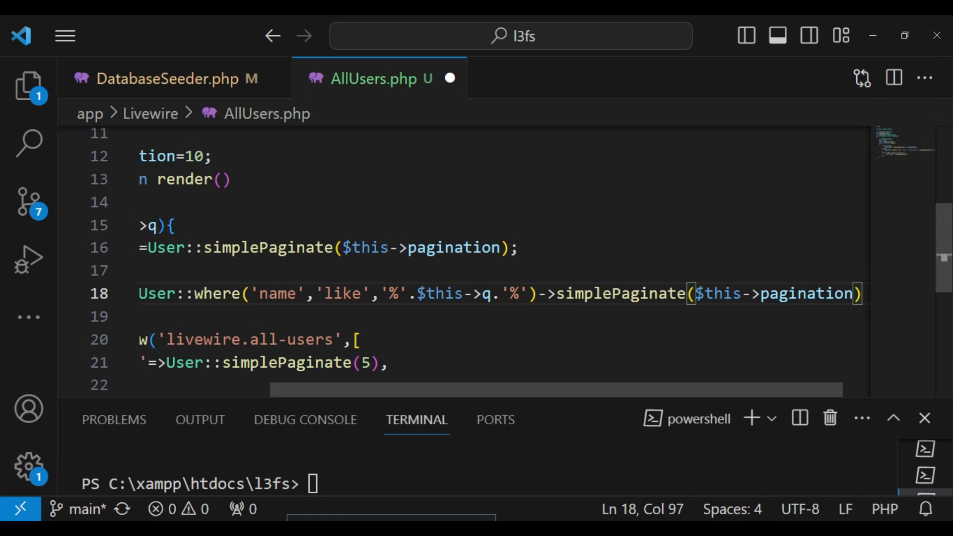
pyautogui.write(';')
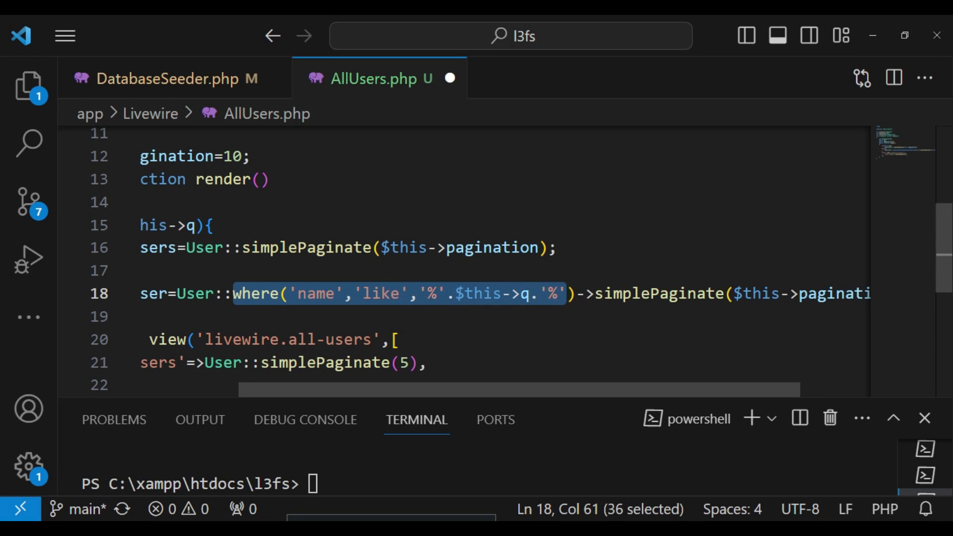
# Step: Duplicate the where clause as ->orWhere('email','like','%'.$this->q.'%') on separate lines
pyautogui.rightClick(548, 294)
pyautogui.write('-')
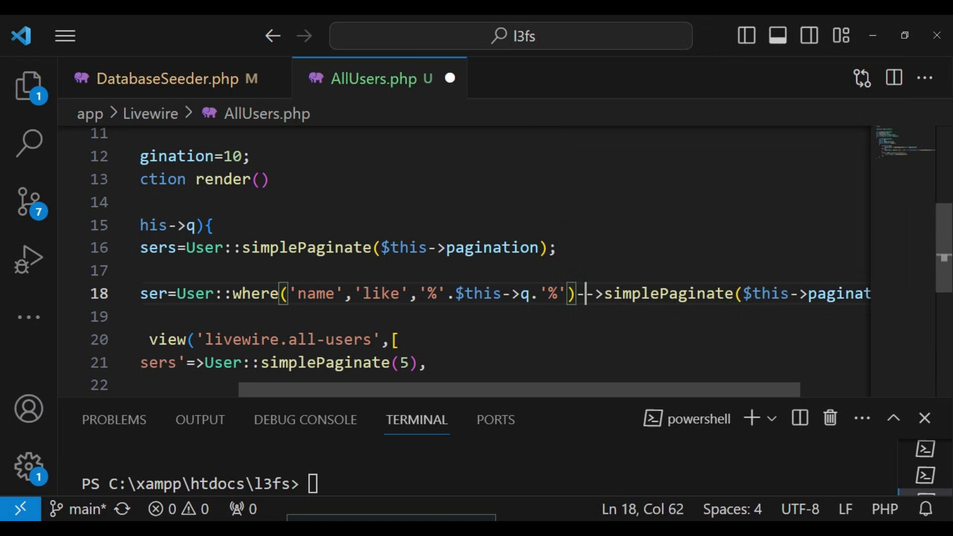
pyautogui.write('>')
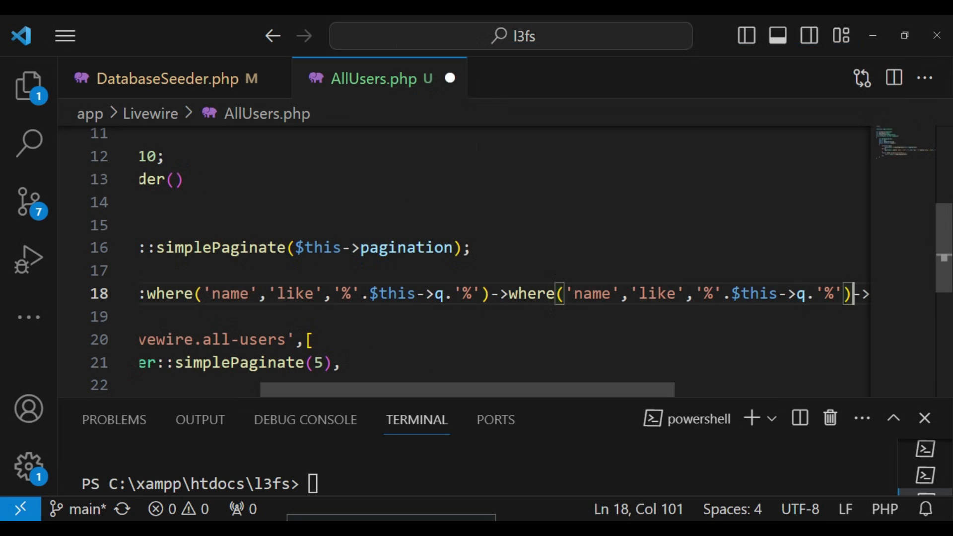
pyautogui.doubleClick(531, 293)
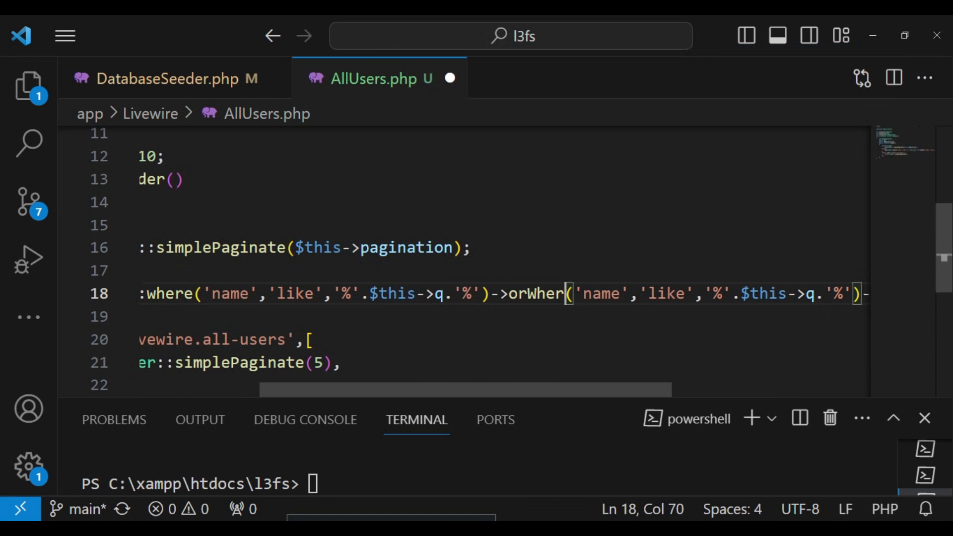
pyautogui.doubleClick(610, 294)
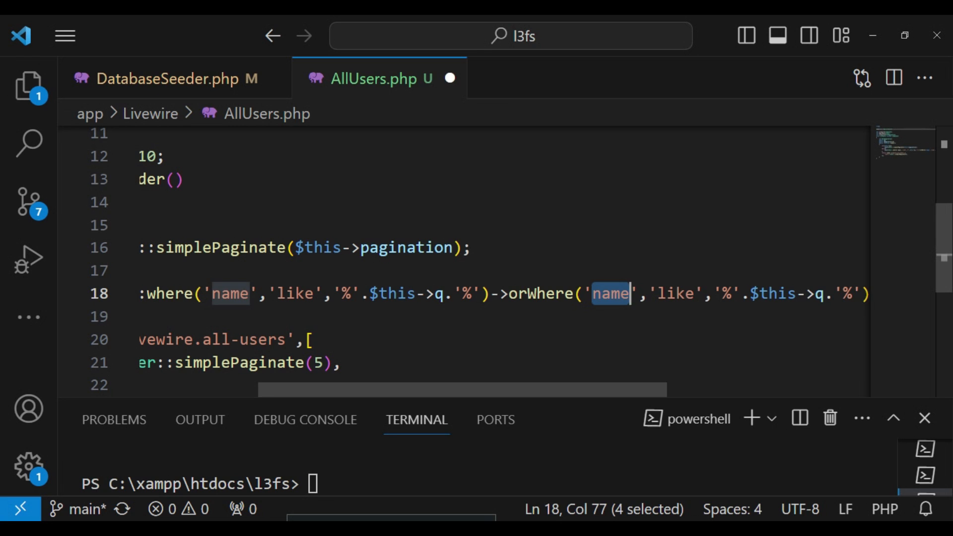
pyautogui.write("email','like','%'.$this->q.'%')")
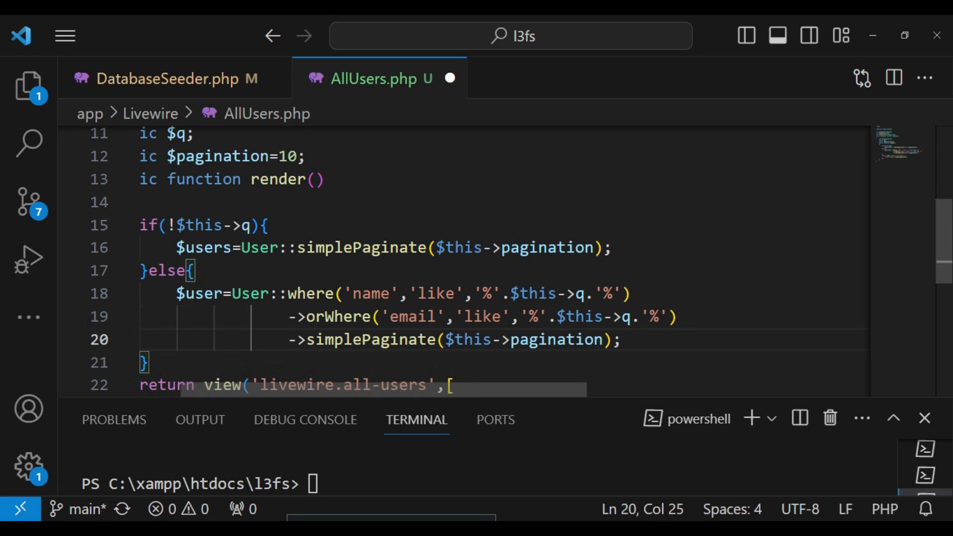
pyautogui.doubleClick(556, 339)
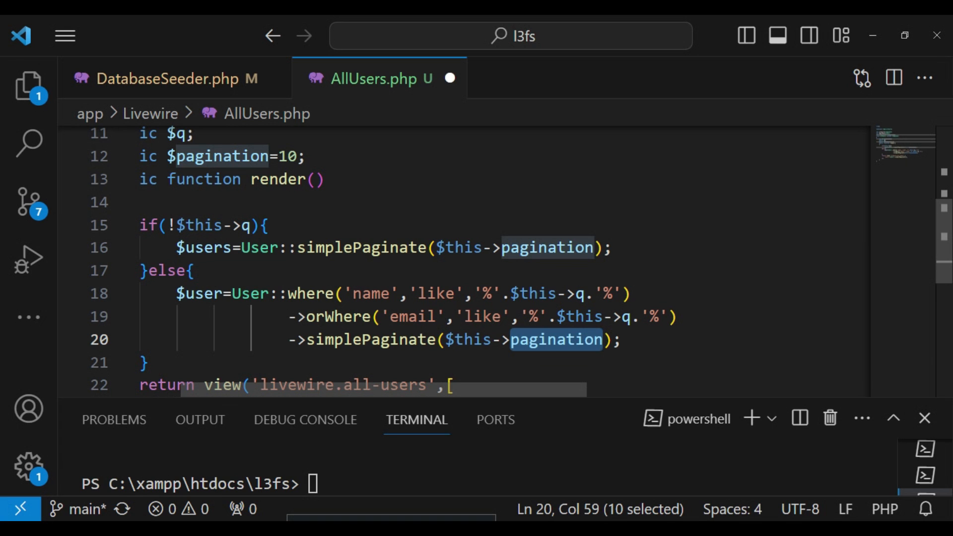
# Step: Replace User::simplePaginate(5) in the view data with $users
pyautogui.scroll(-3)
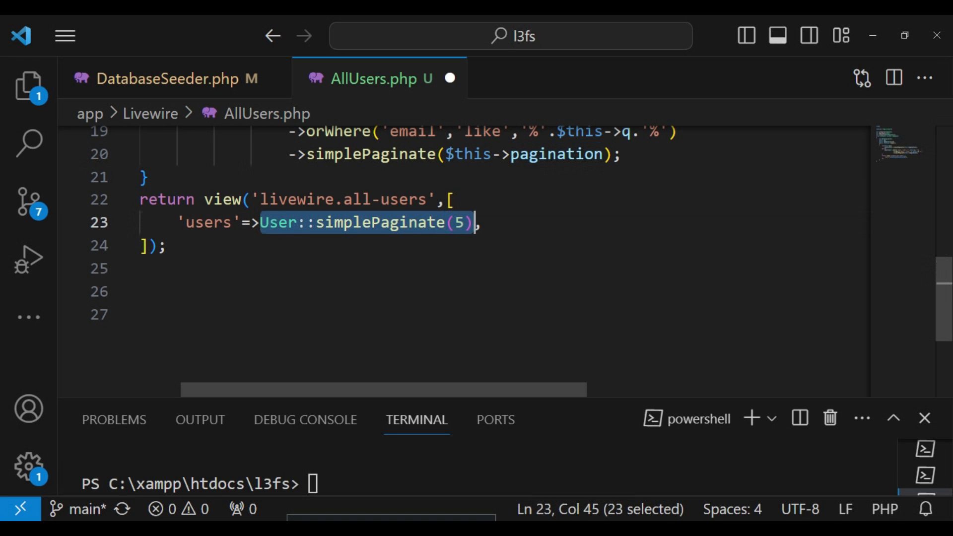
pyautogui.write('$,')
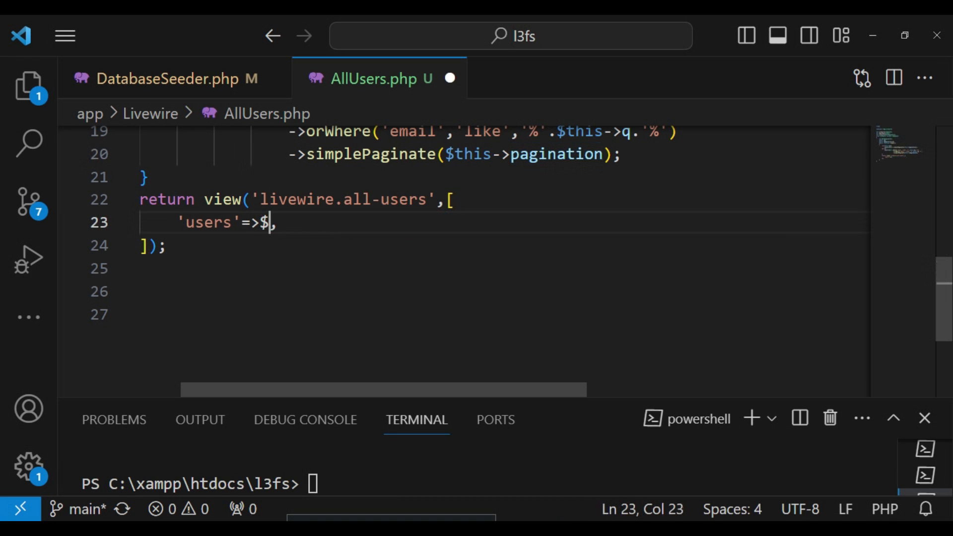
pyautogui.write('users')
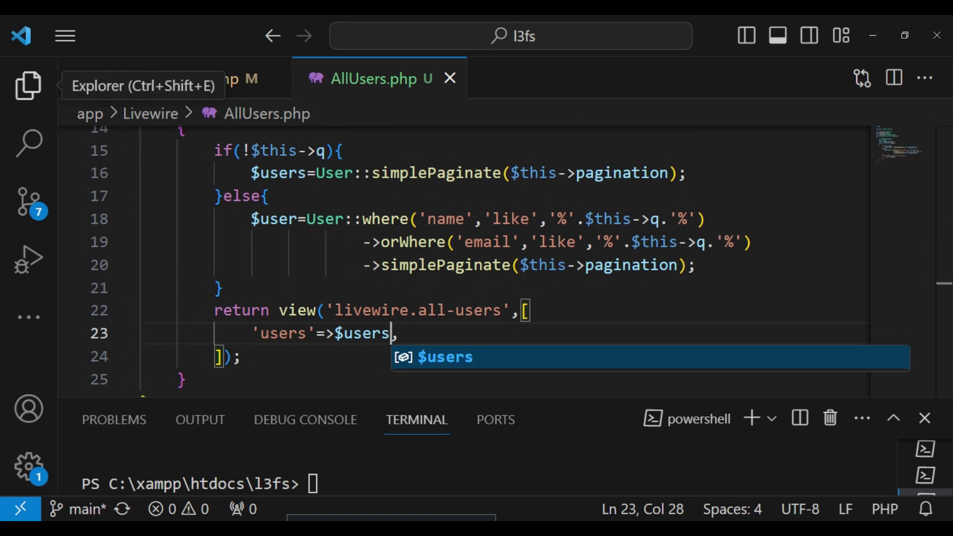
# Step: Expand resources > views > livewire, open all-users.blade.php, and start a tag
pyautogui.click(25, 84)
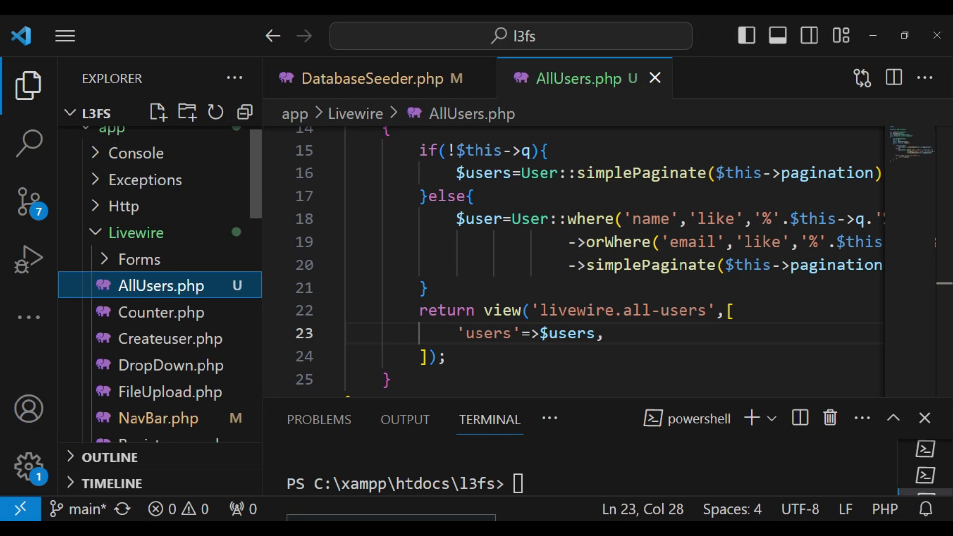
pyautogui.scroll(-3)
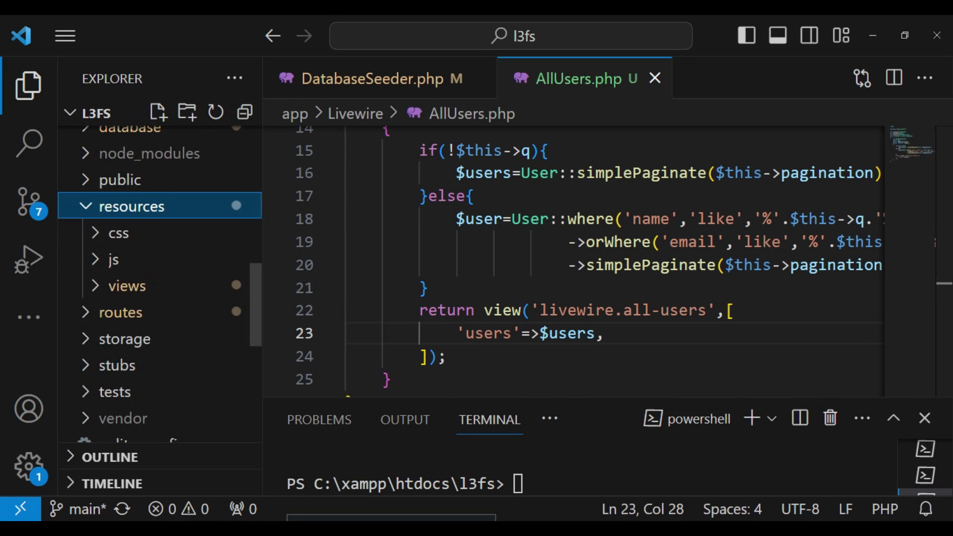
pyautogui.click(127, 286)
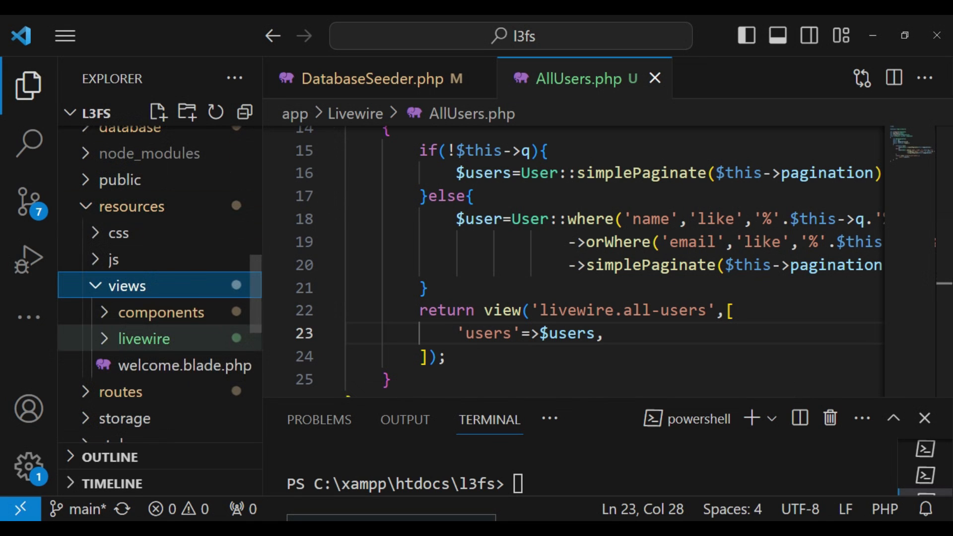
pyautogui.click(143, 338)
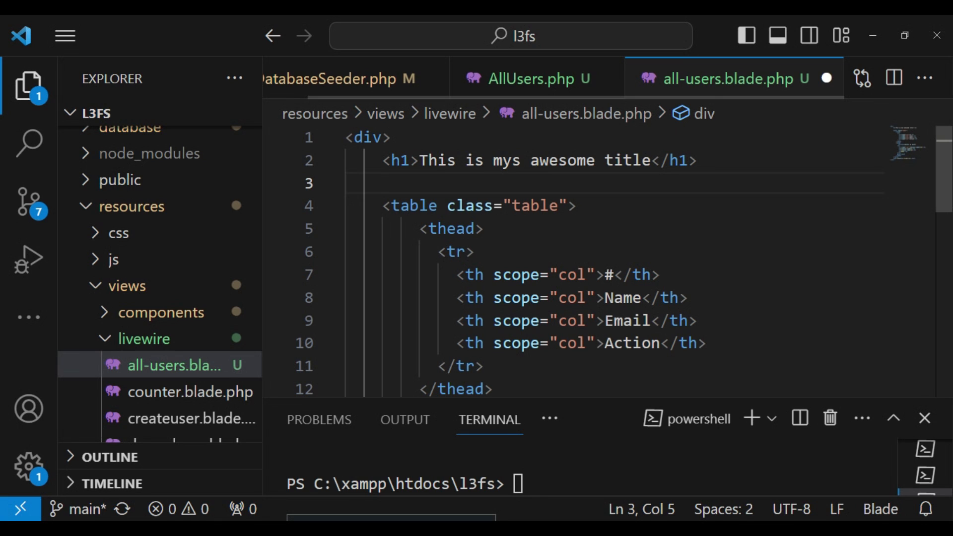
pyautogui.write('<')
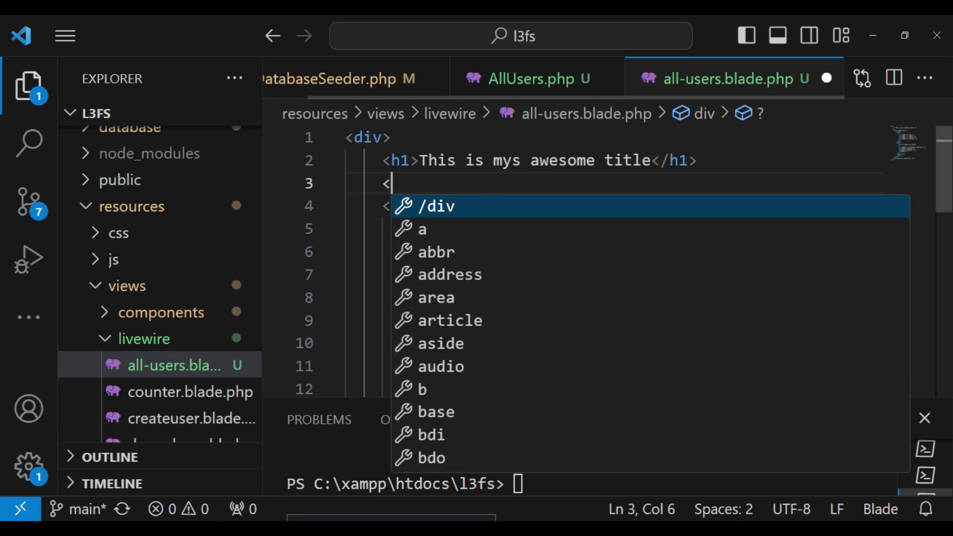
# Step: Type <div class="row g-3 align-items-center"> on line 3 and start a line inside it
pyautogui.write('div cla')
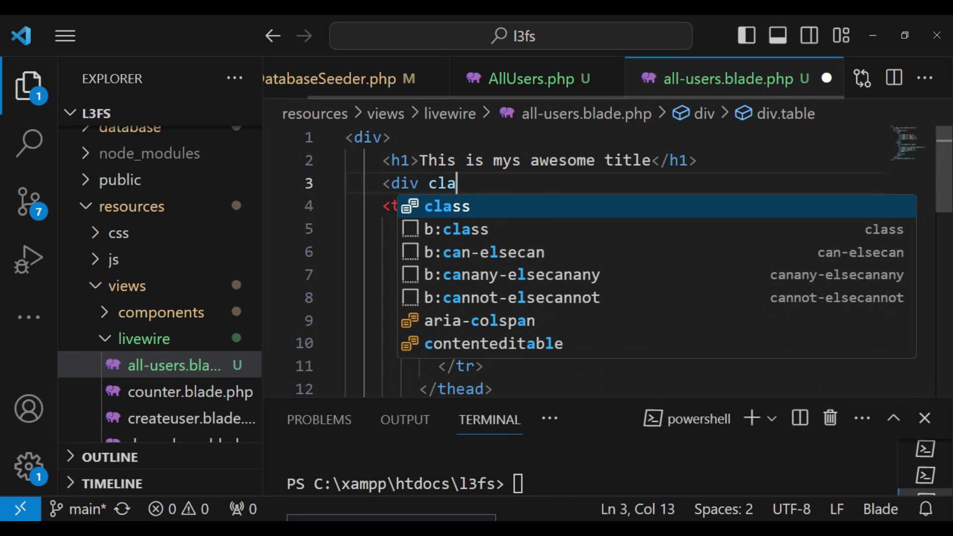
pyautogui.write('ss=')
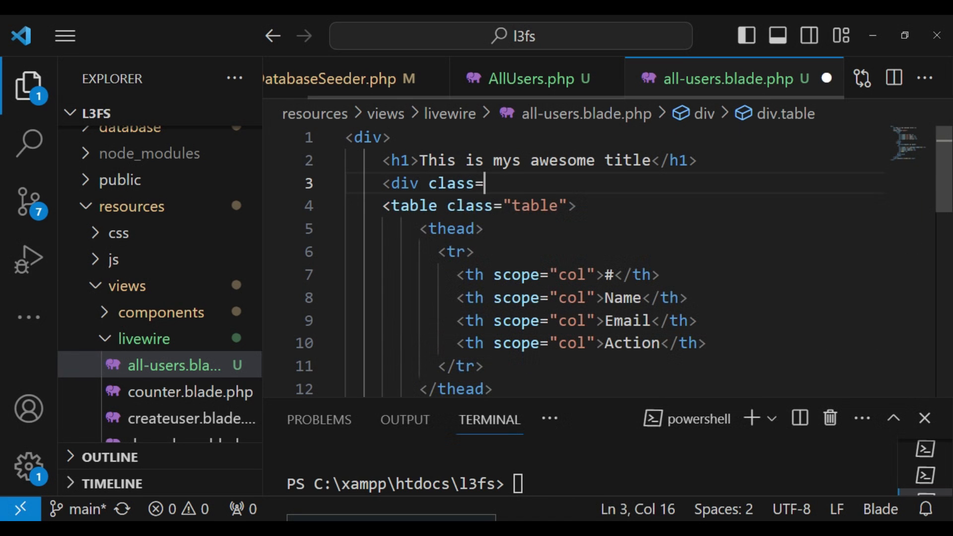
pyautogui.write('"ro')
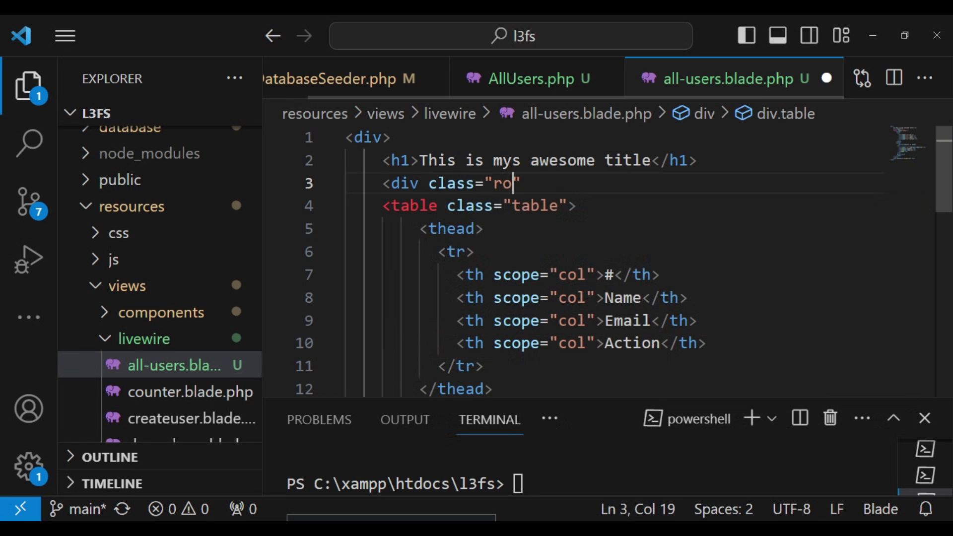
pyautogui.write('w')
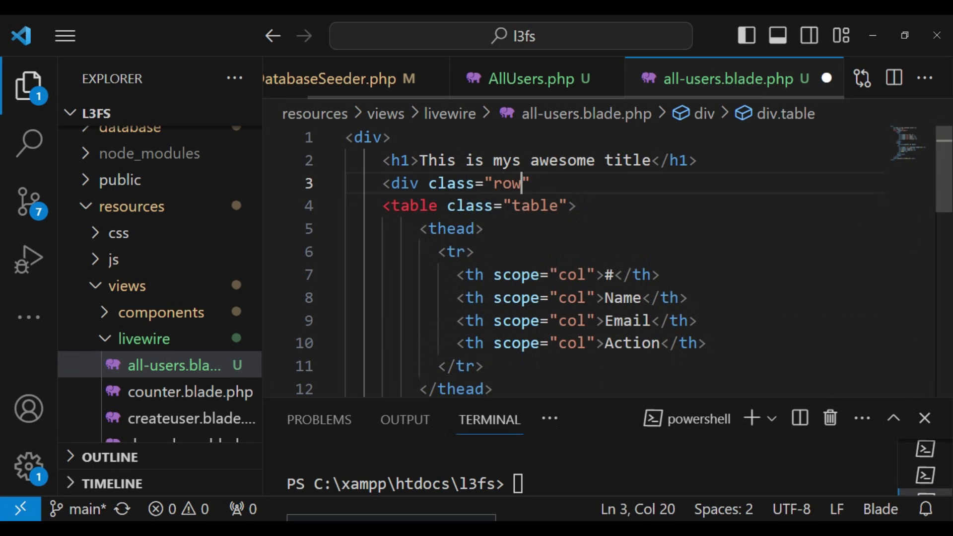
pyautogui.write('g')
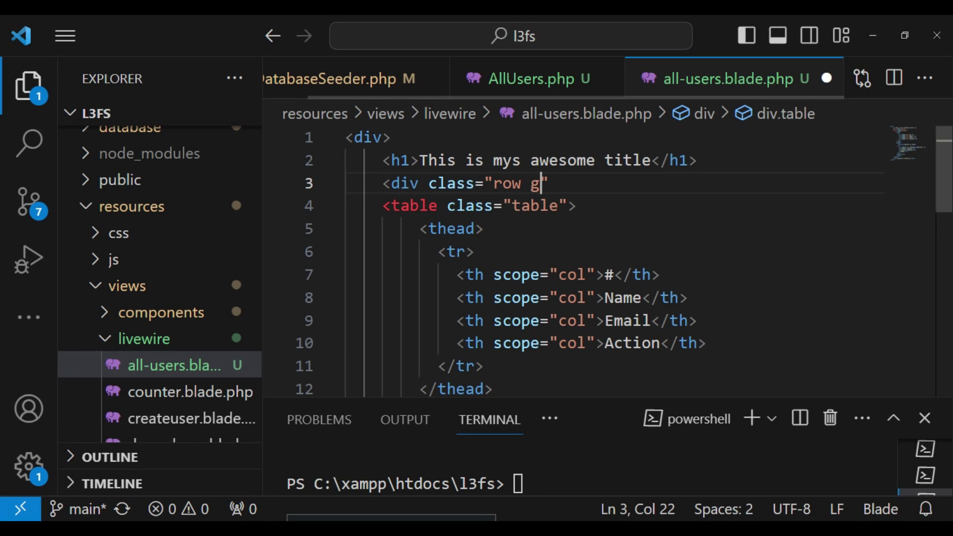
pyautogui.write('-3')
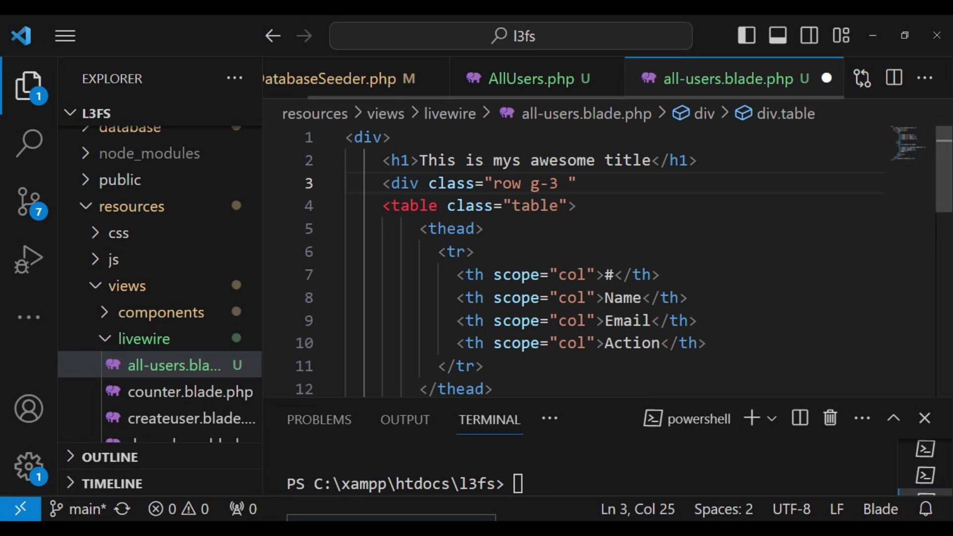
pyautogui.write('ali')
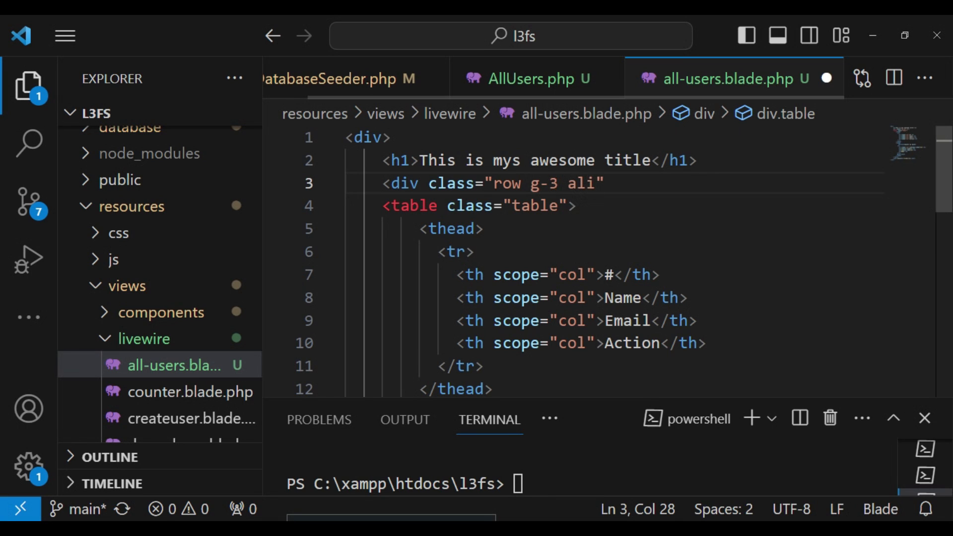
pyautogui.write('gn-')
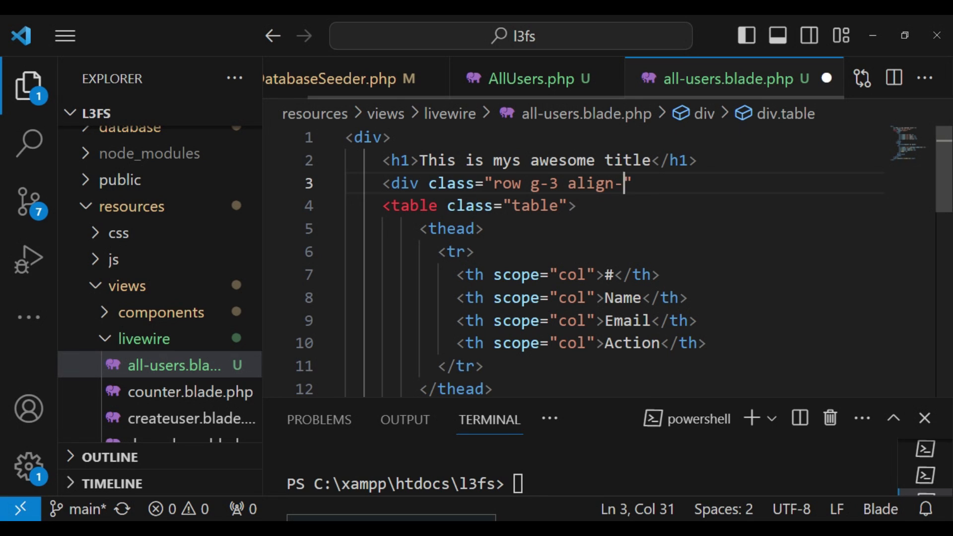
pyautogui.write('items')
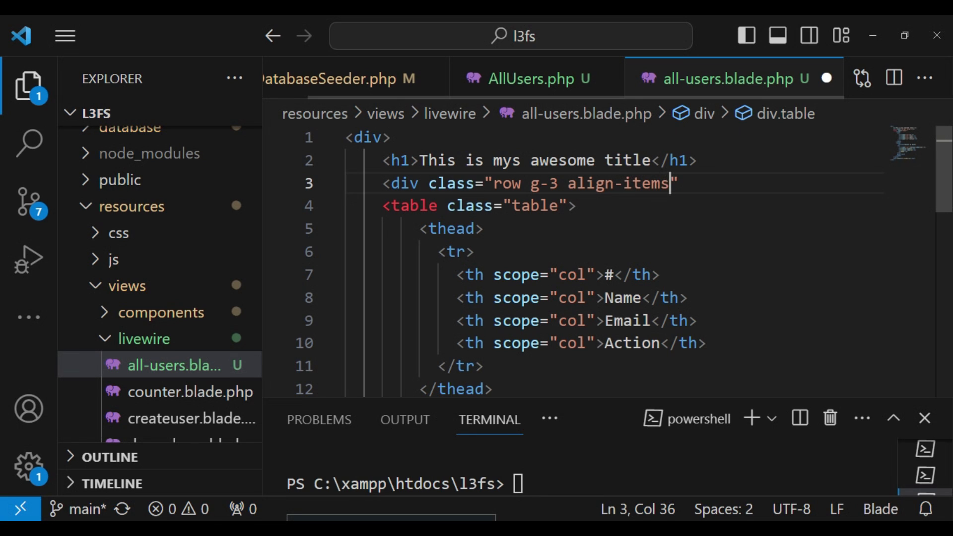
pyautogui.write('-cent')
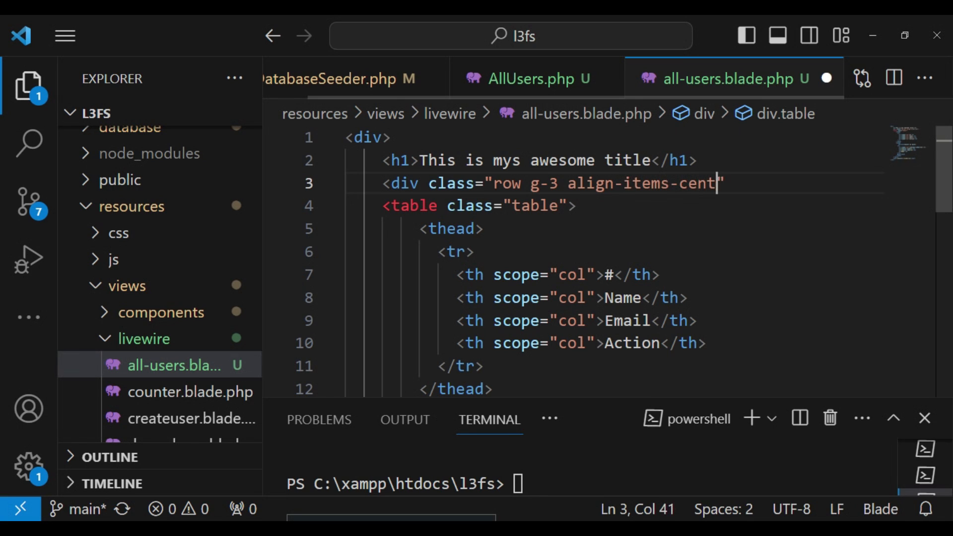
pyautogui.write('er')
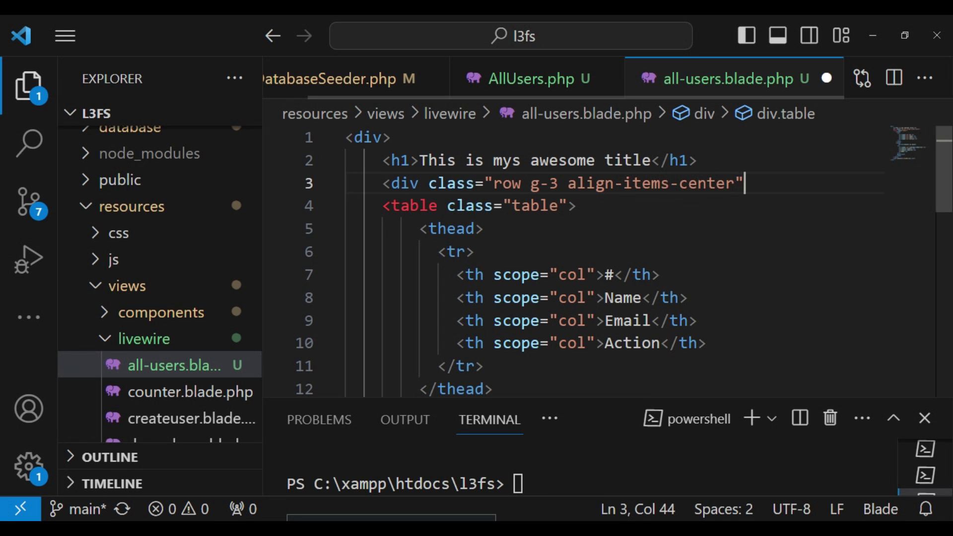
pyautogui.press('Enter')
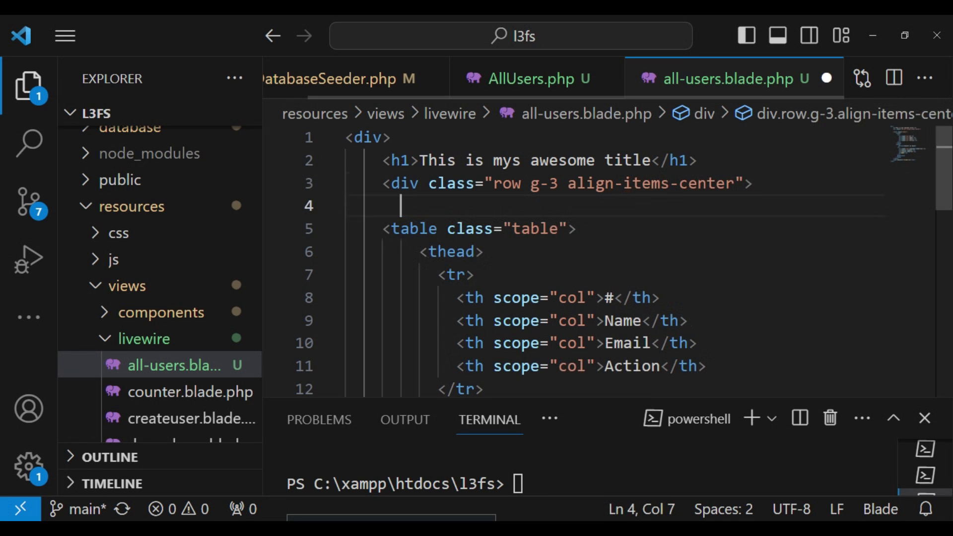
# Step: Close the row wrapper with </div> and add <div class="col-auto"> column divs inside it
pyautogui.write('</div>')
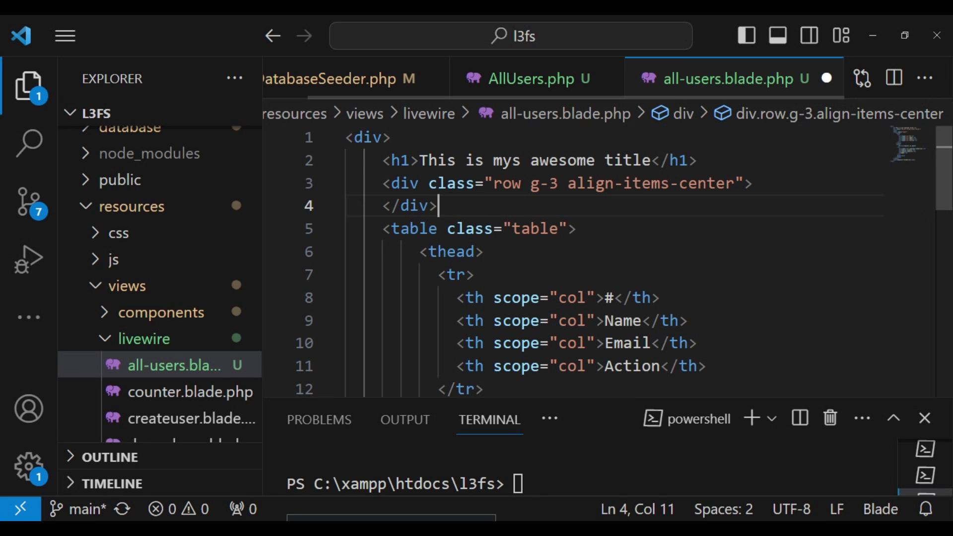
pyautogui.press('Enter')
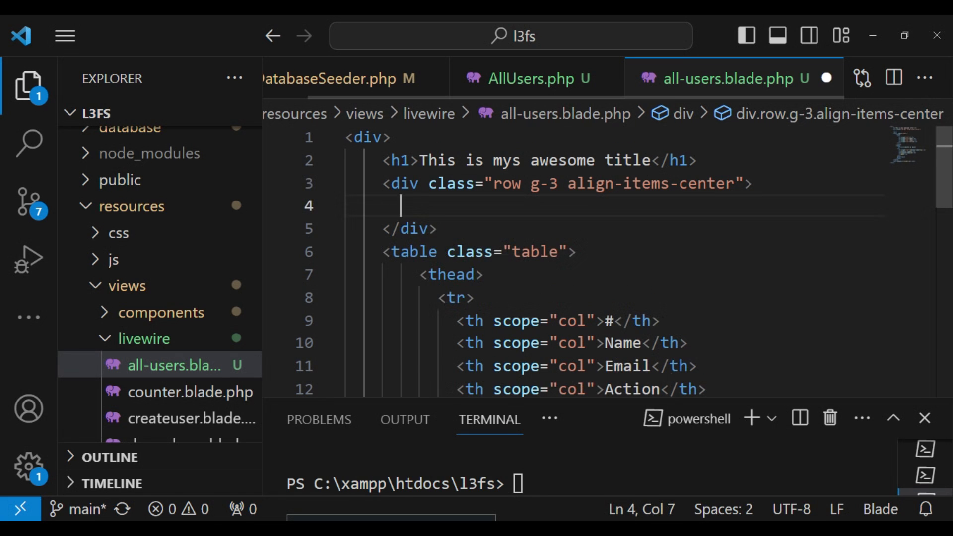
pyautogui.write('<div')
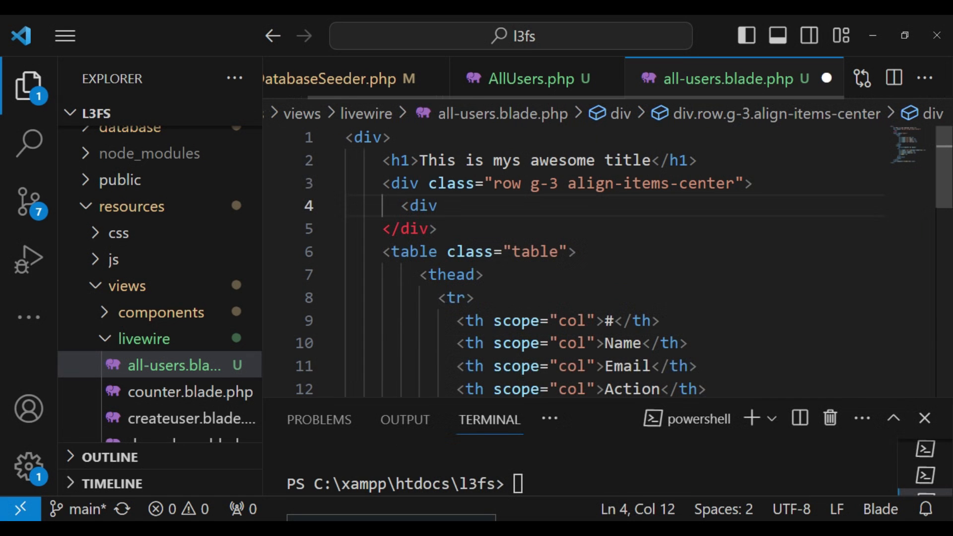
pyautogui.write('class')
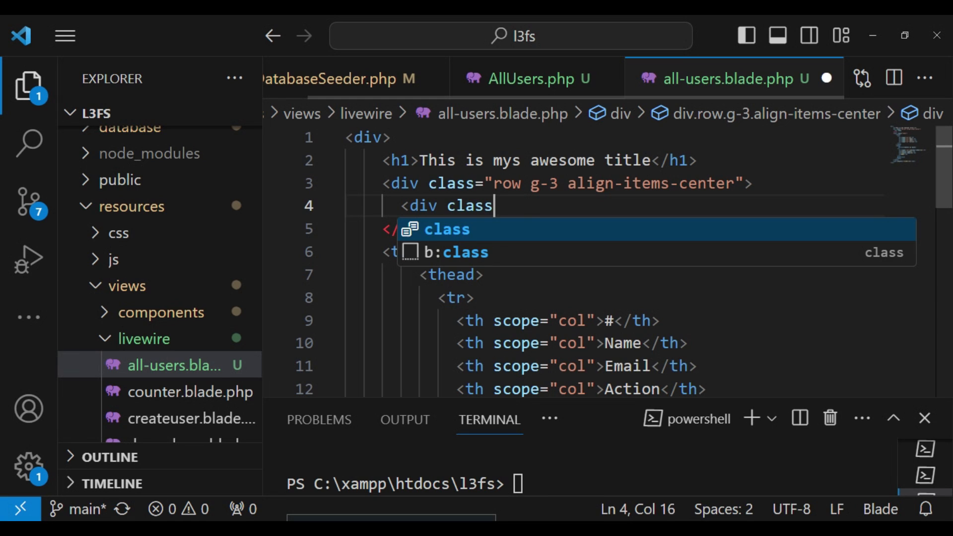
pyautogui.write('="')
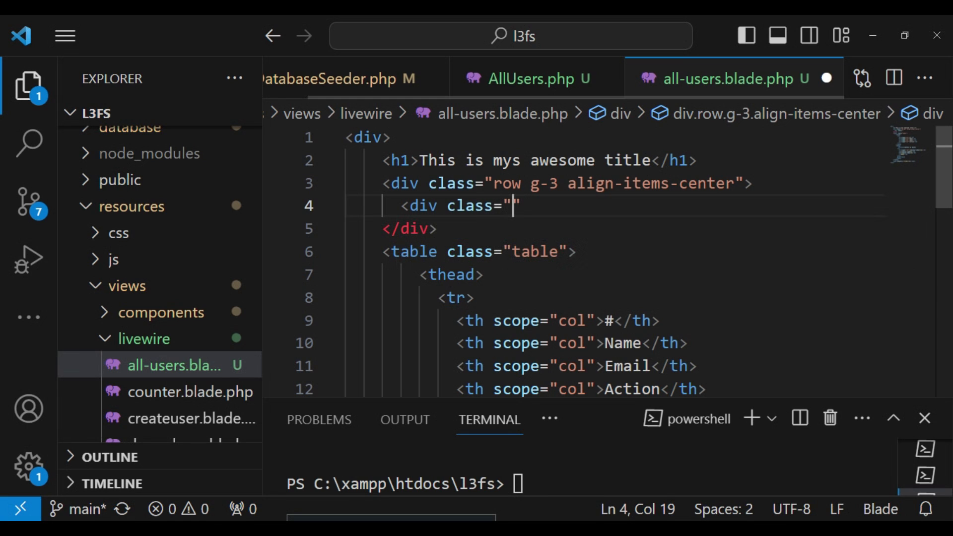
pyautogui.write('col-')
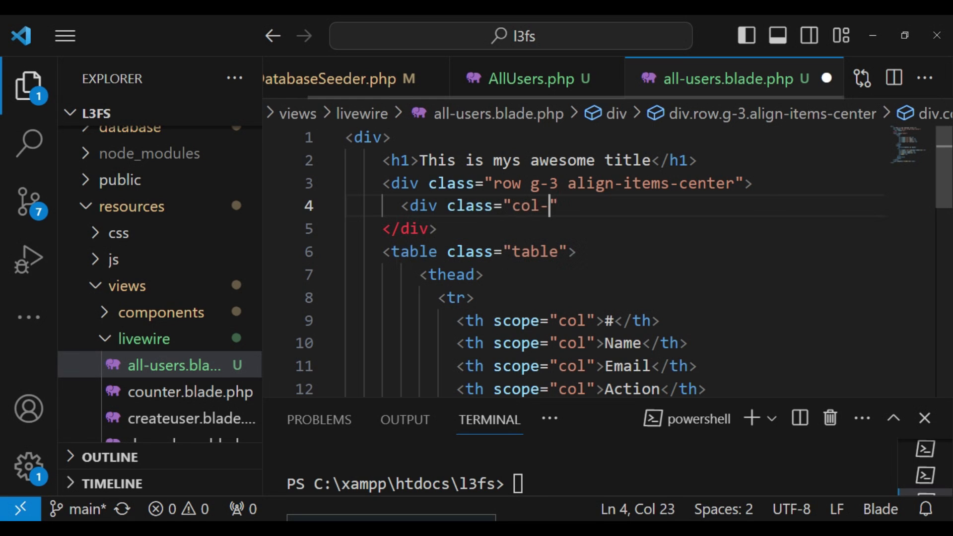
pyautogui.write('auto')
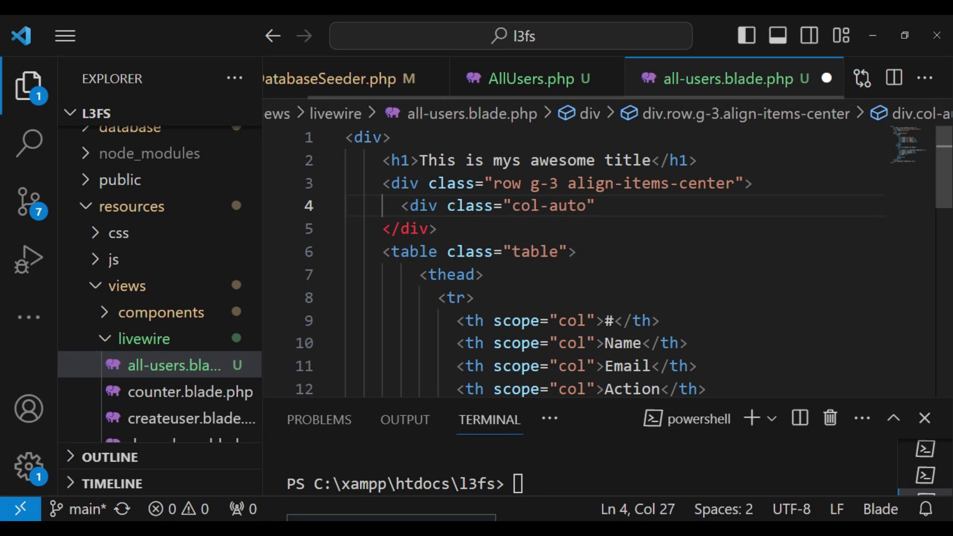
pyautogui.write('>')
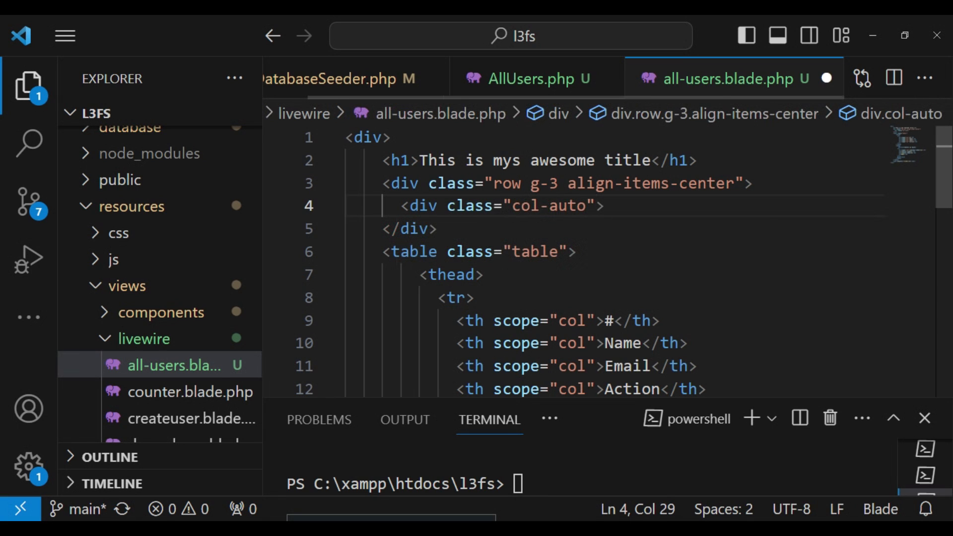
pyautogui.write('</div>')
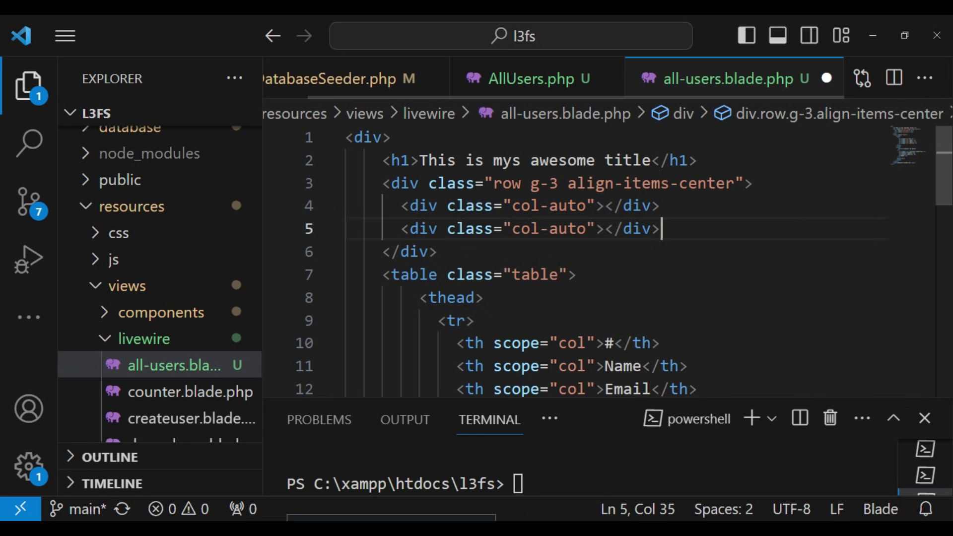
pyautogui.click(602, 205)
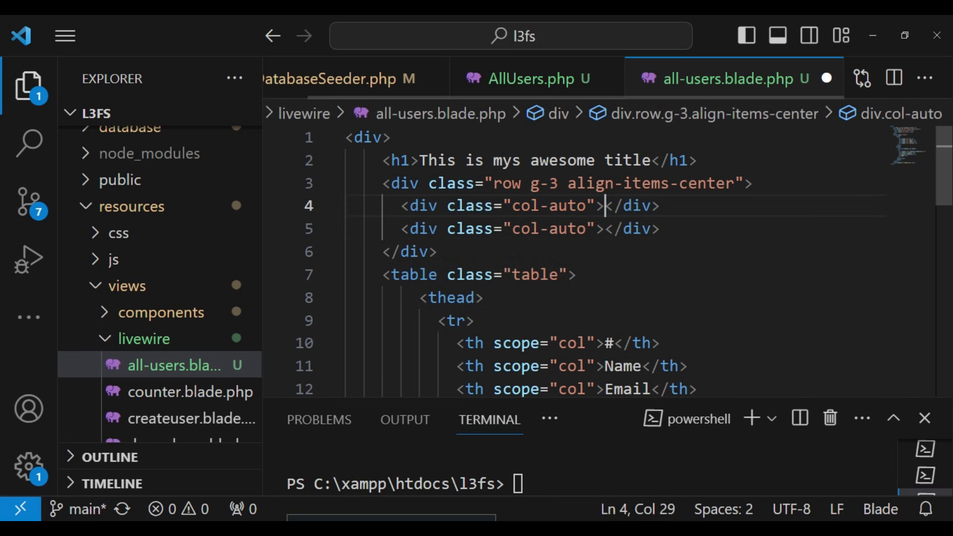
# Step: Write <input type="text" wire:model="q" class="form-control"> inside the first column div
pyautogui.press('Enter')
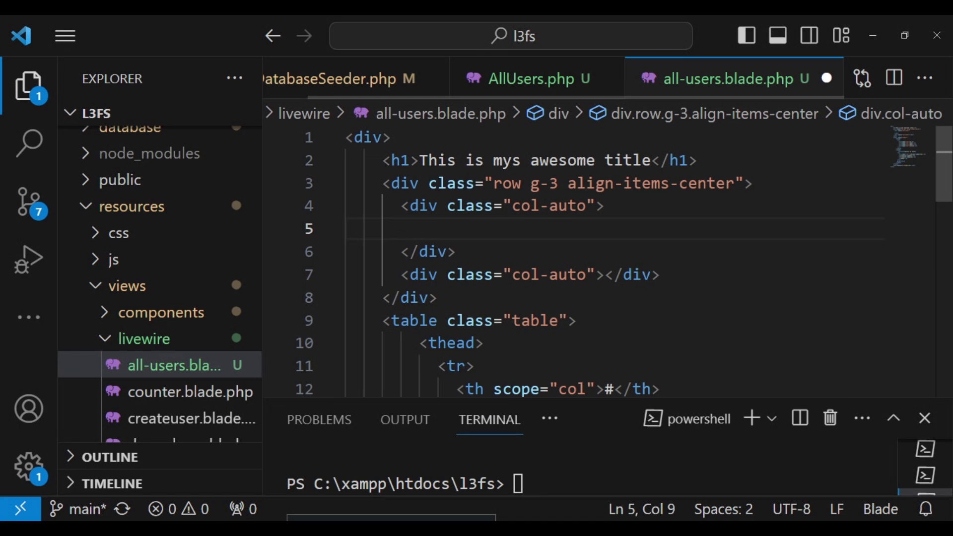
pyautogui.write('<in')
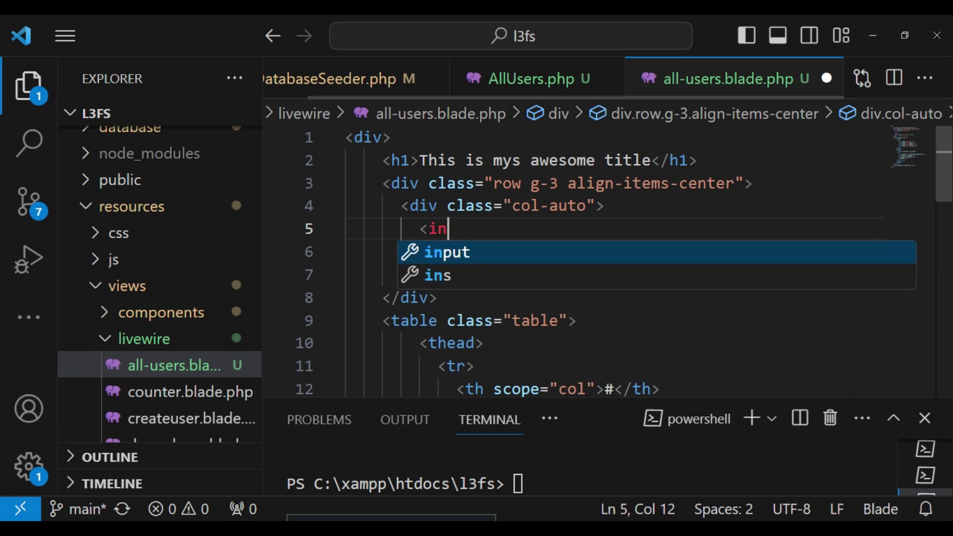
pyautogui.write('put t')
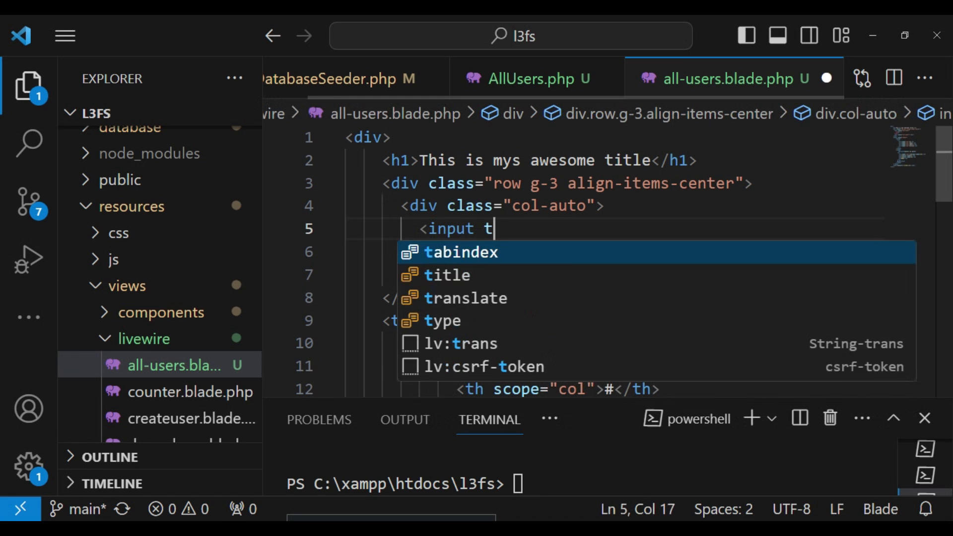
pyautogui.write('ype=')
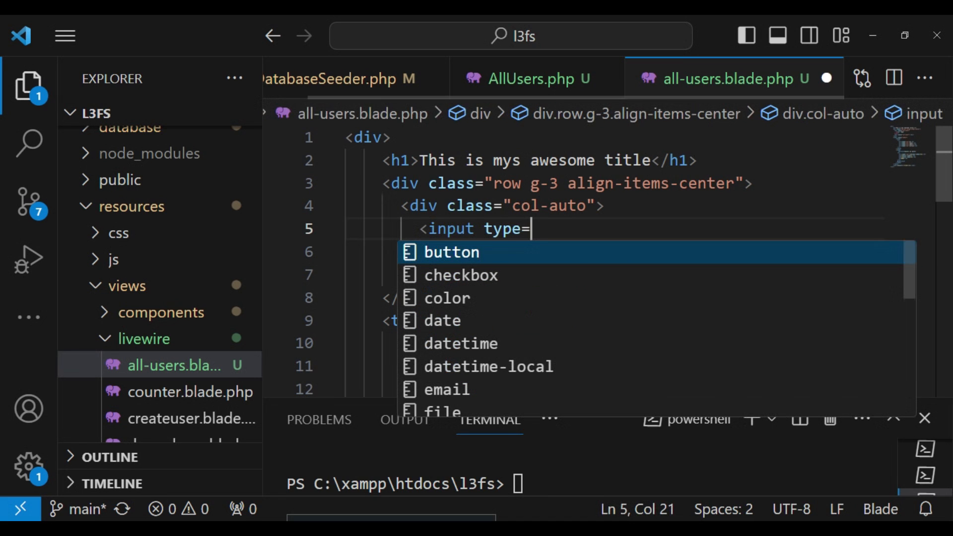
pyautogui.write('"text')
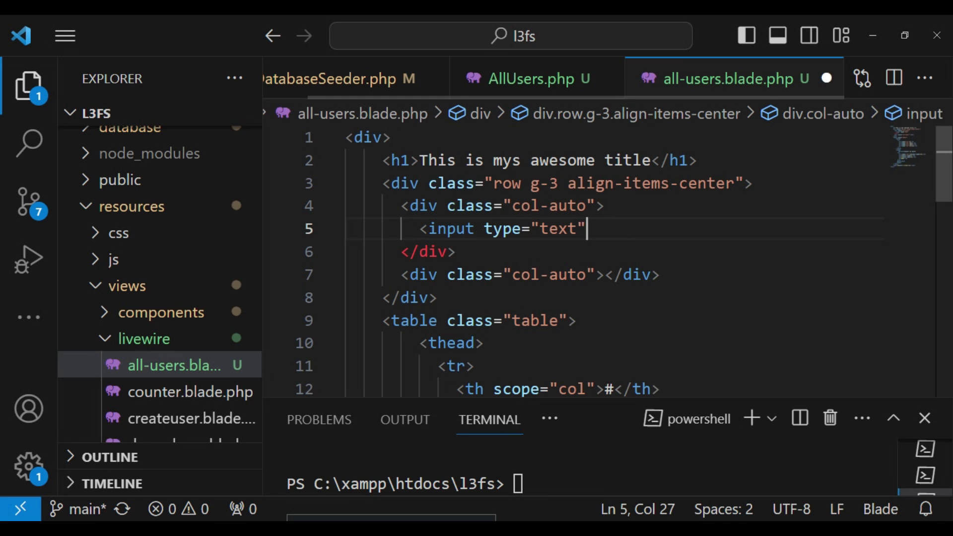
pyautogui.write('wire')
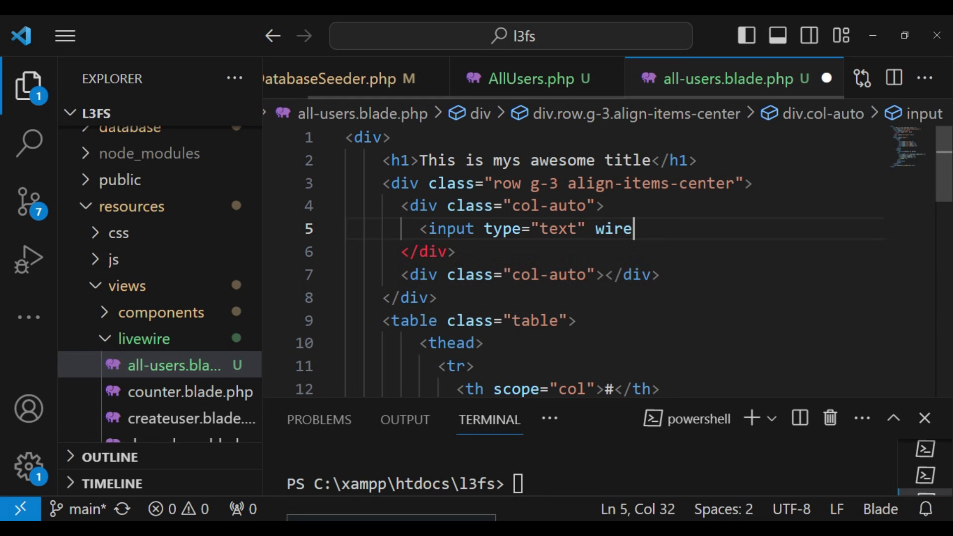
pyautogui.write(':model=')
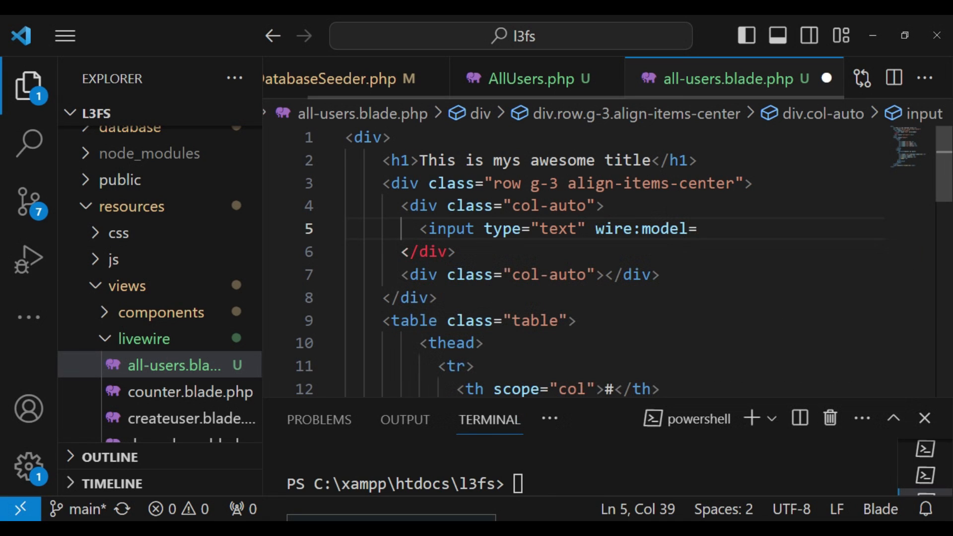
pyautogui.write('"q"')
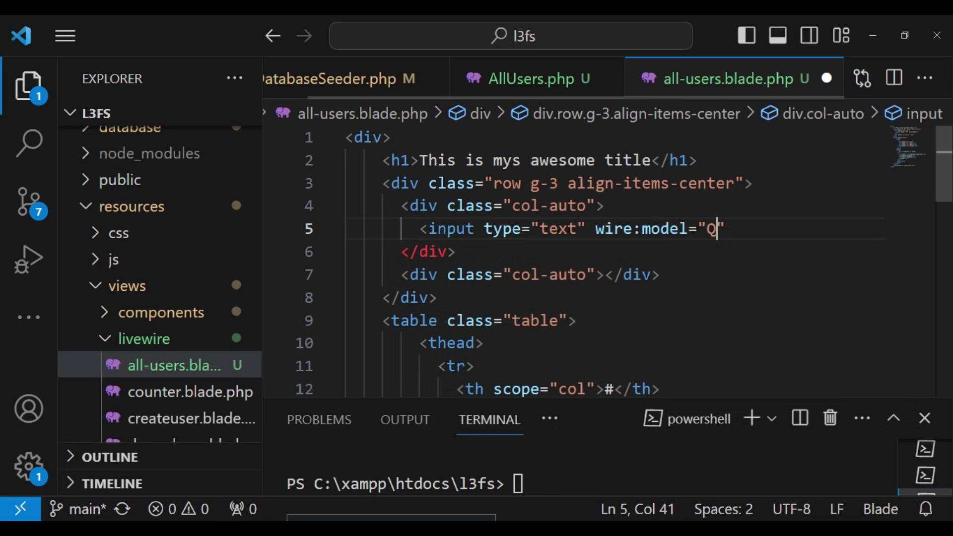
pyautogui.write('q')
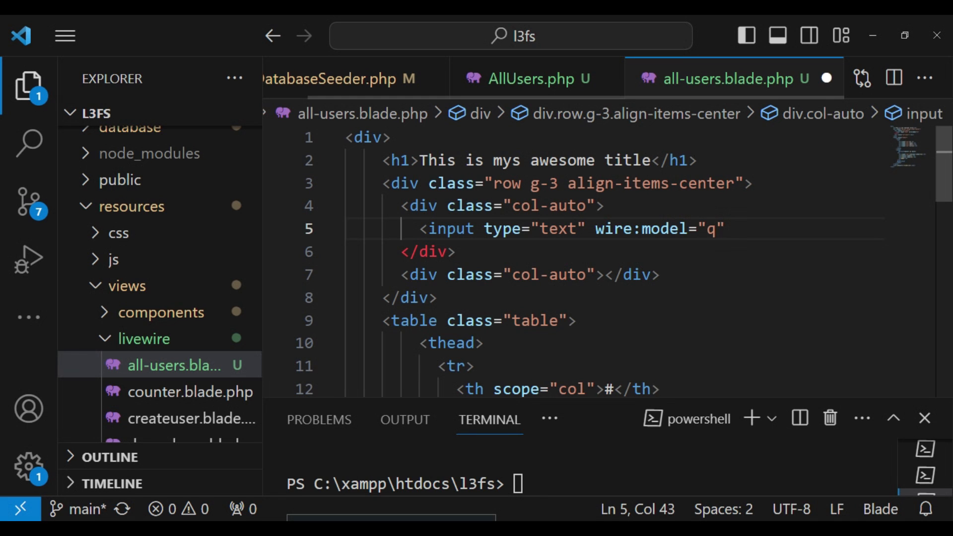
pyautogui.write('class=')
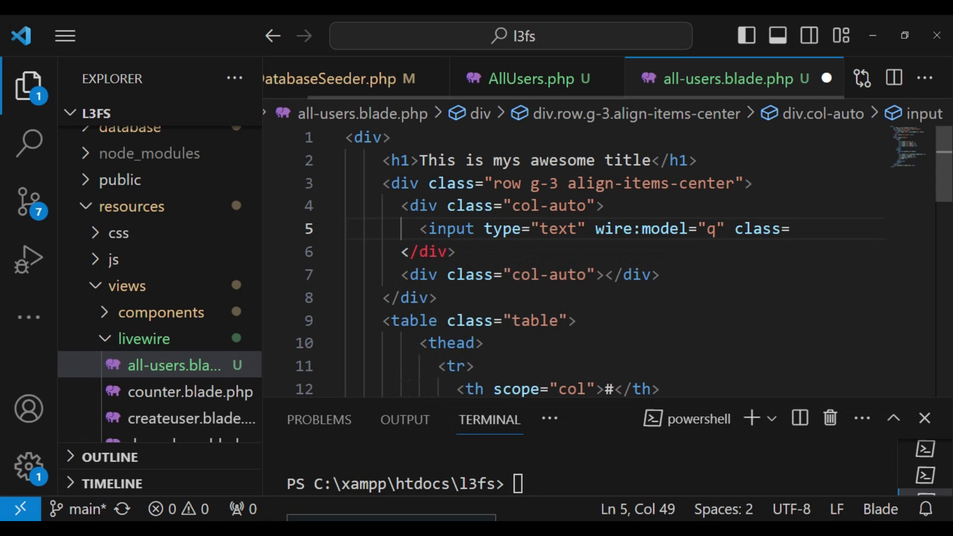
pyautogui.write('"fo"')
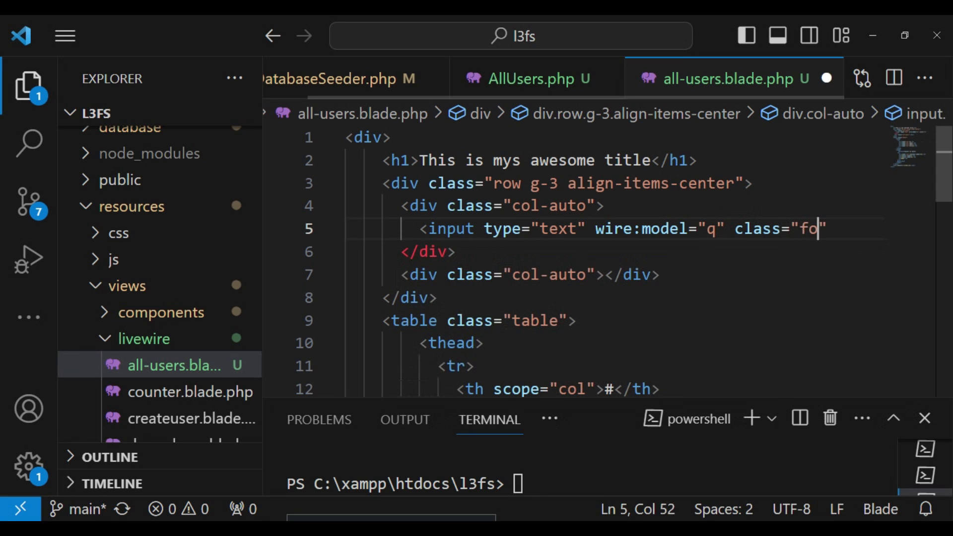
pyautogui.write('rm-con')
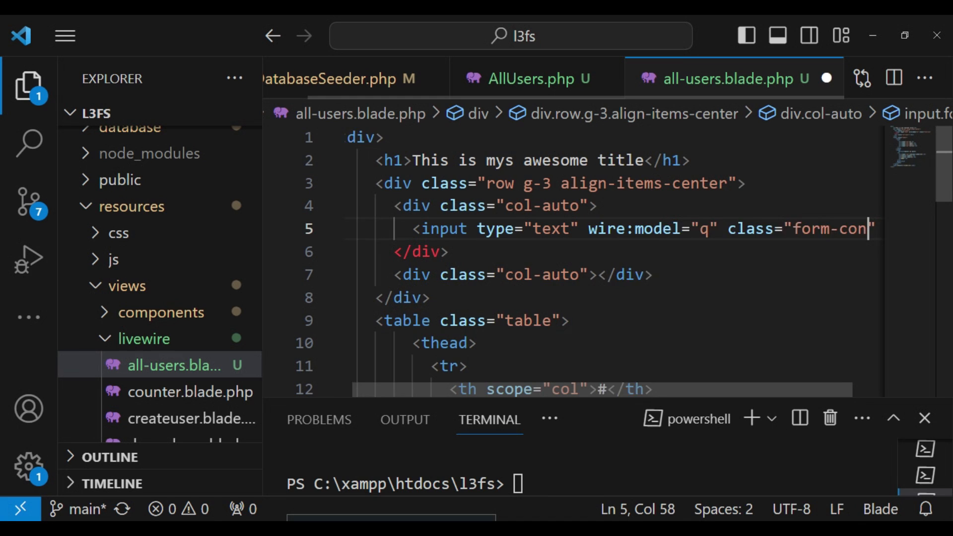
pyautogui.write('trol')
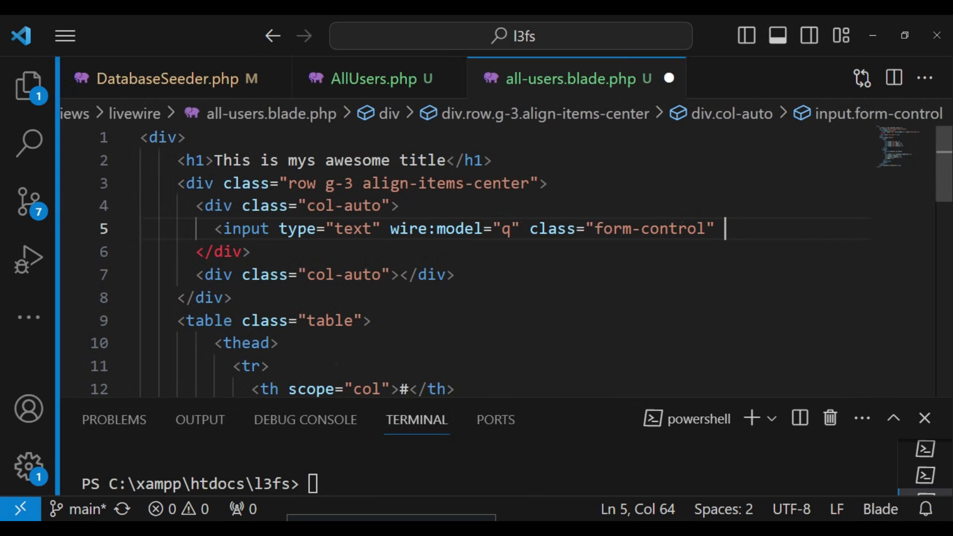
# Step: Add placeholder="search users" to the input tag and remove the stray slash
pyautogui.write('p')
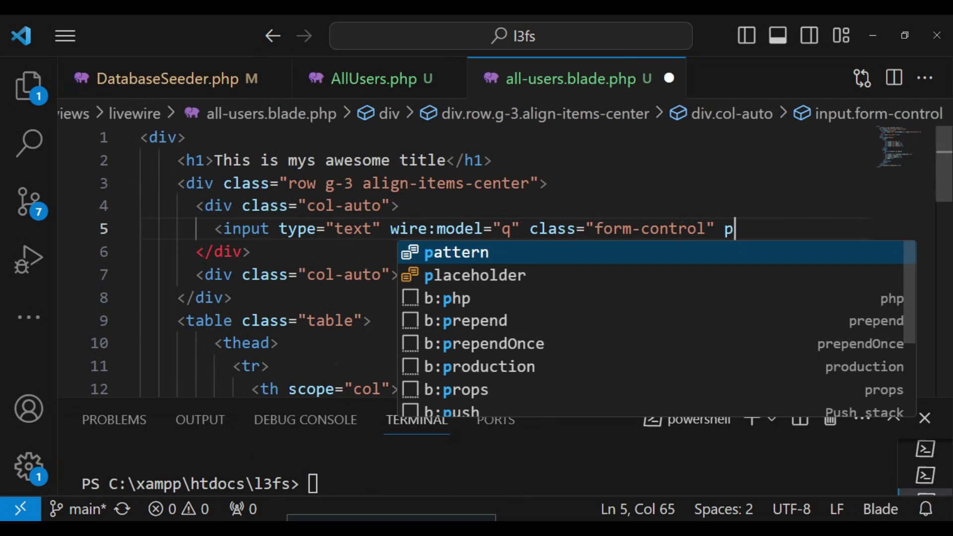
pyautogui.write('lac')
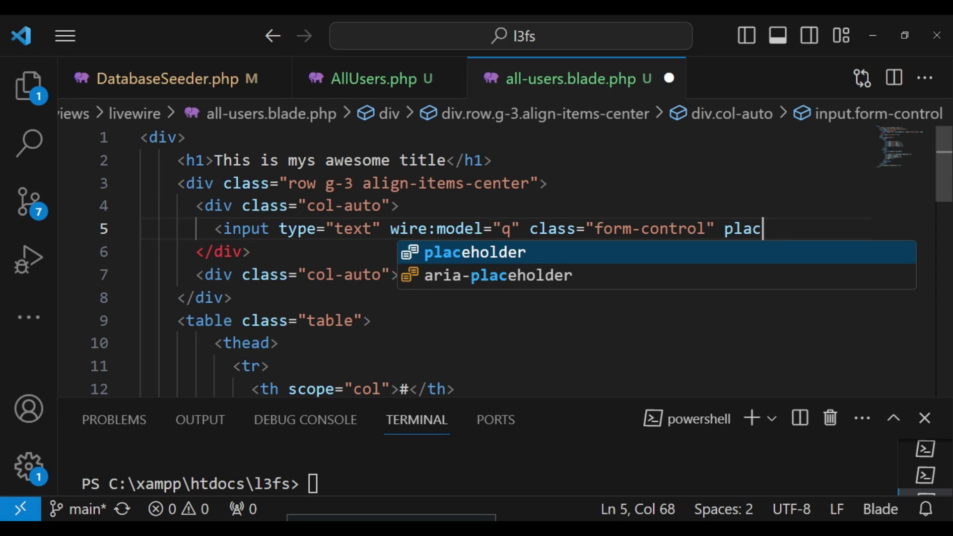
pyautogui.write('eholder')
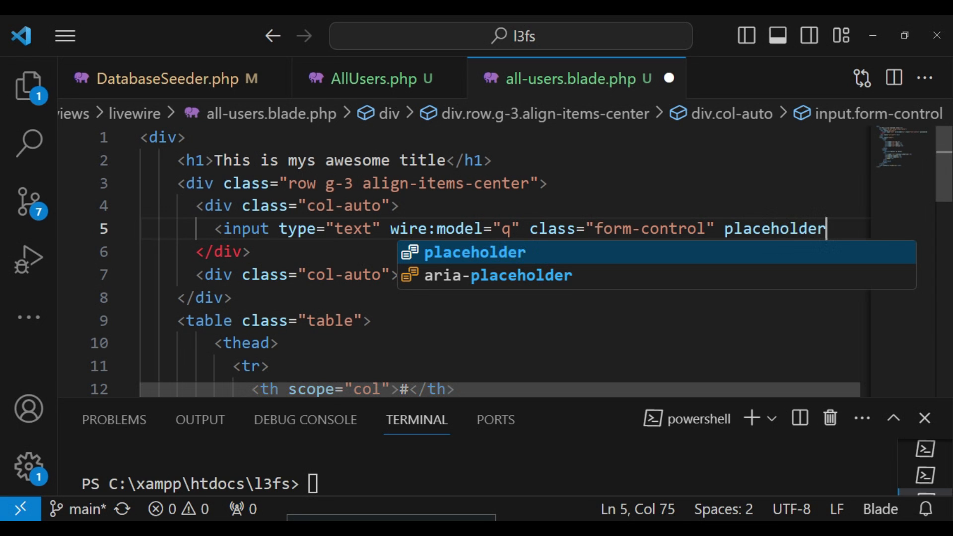
pyautogui.press('Tab')
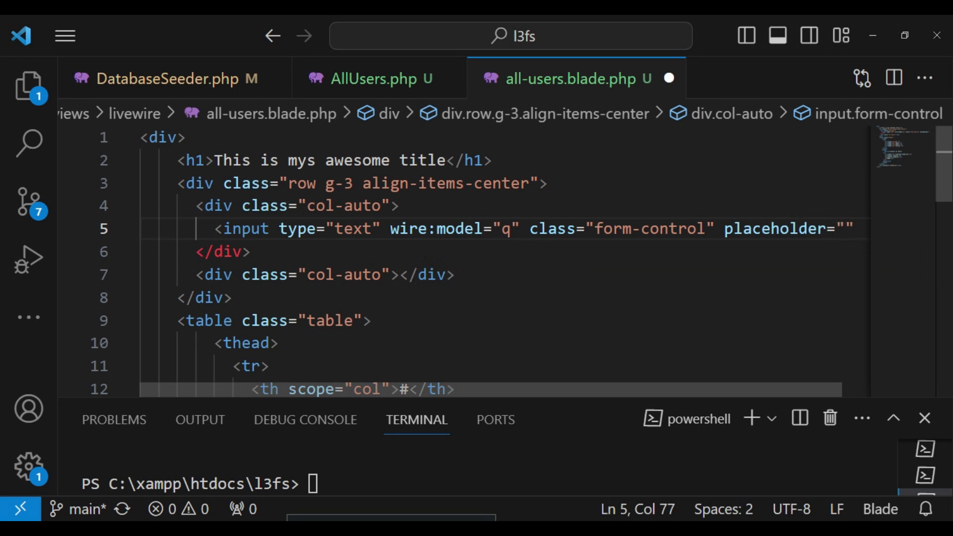
pyautogui.write('search')
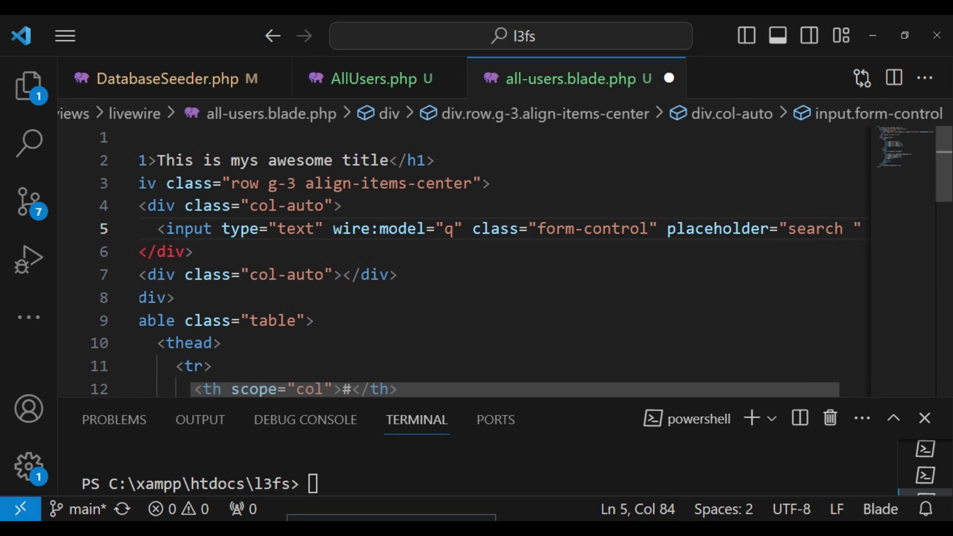
pyautogui.write('users')
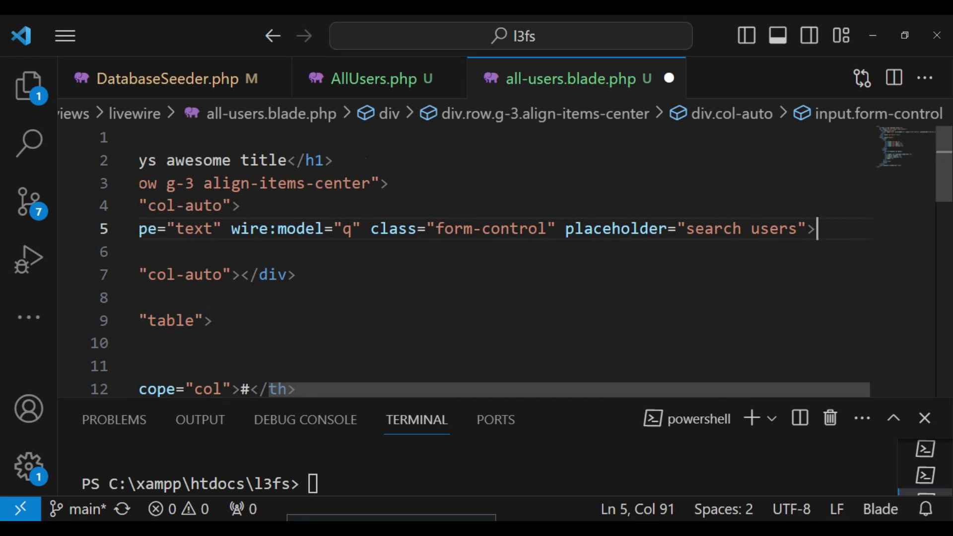
pyautogui.write('/')
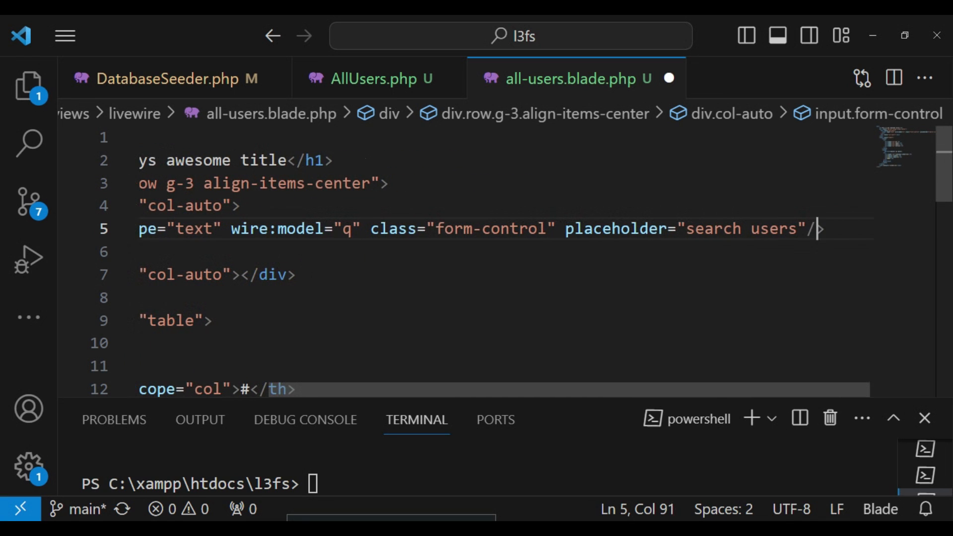
pyautogui.write('\\')
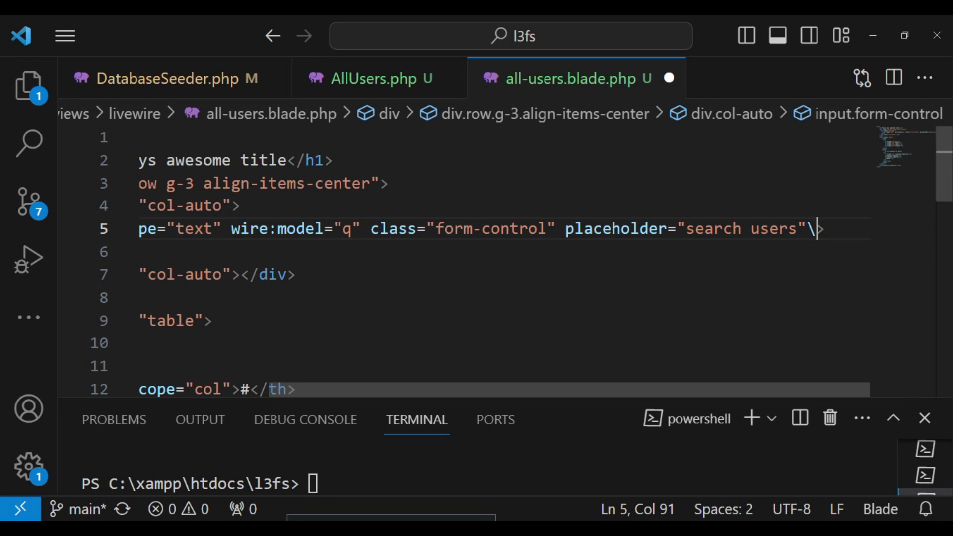
pyautogui.write('/')
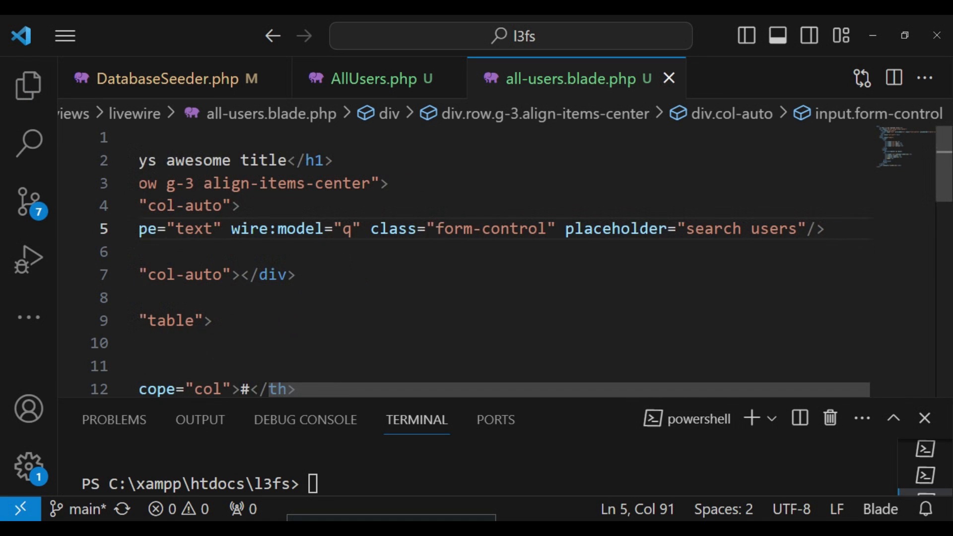
pyautogui.press('Backspace')
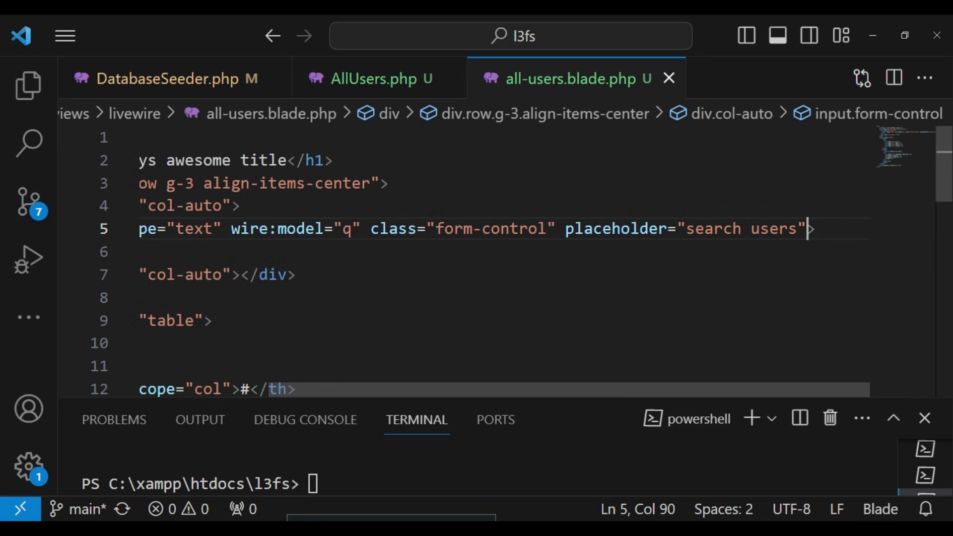
pyautogui.hscroll(-3)
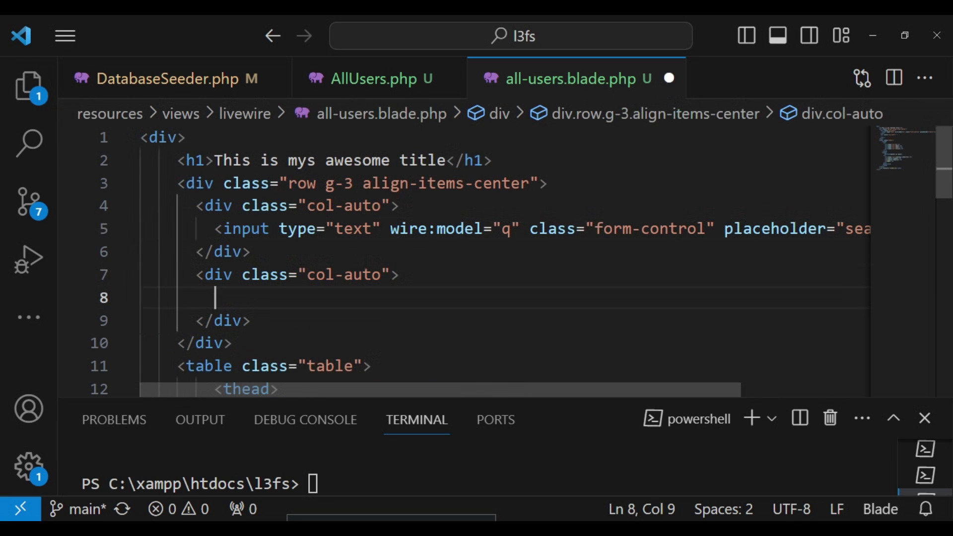
# Step: Create a select in the second column bound with wire:model.live="pagination"
pyautogui.write('<select')
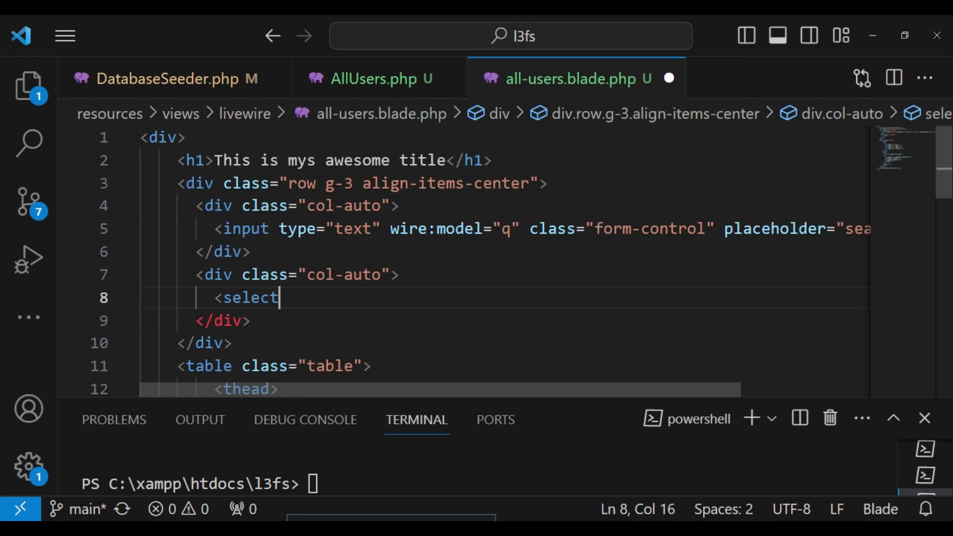
pyautogui.write('></select>')
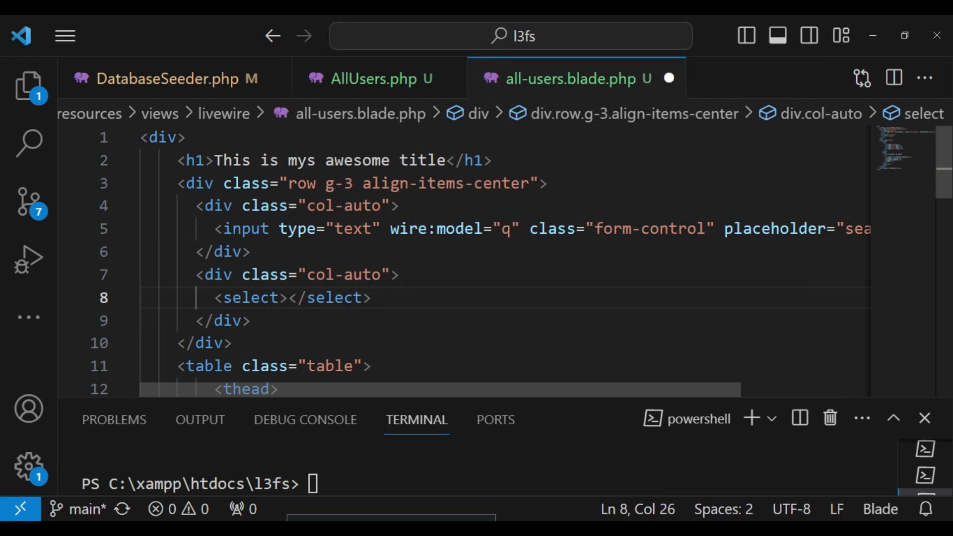
pyautogui.click(298, 298)
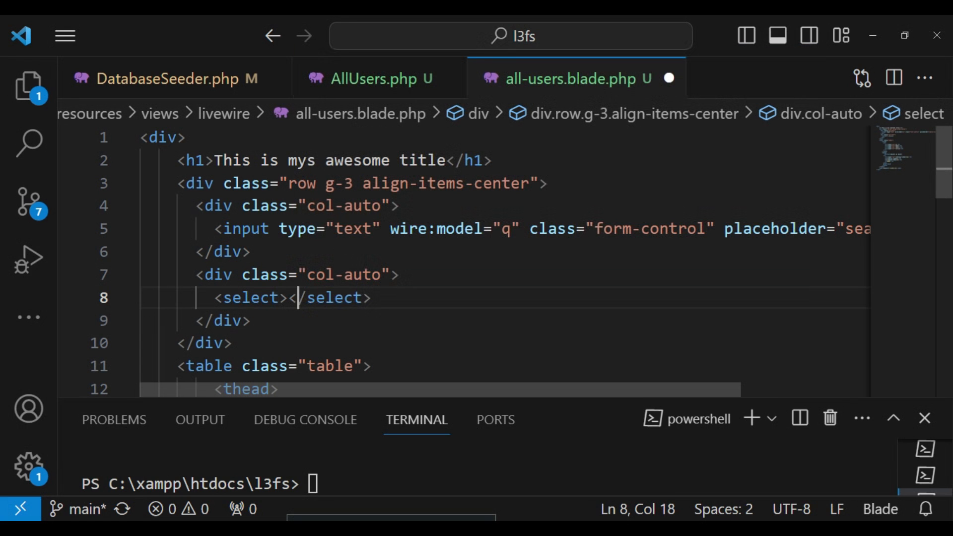
pyautogui.press('Enter')
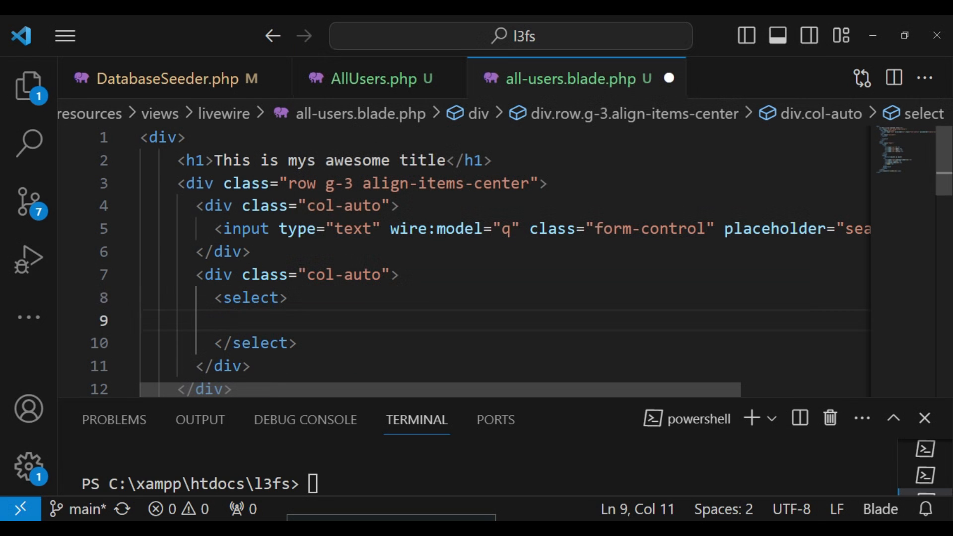
pyautogui.write('w')
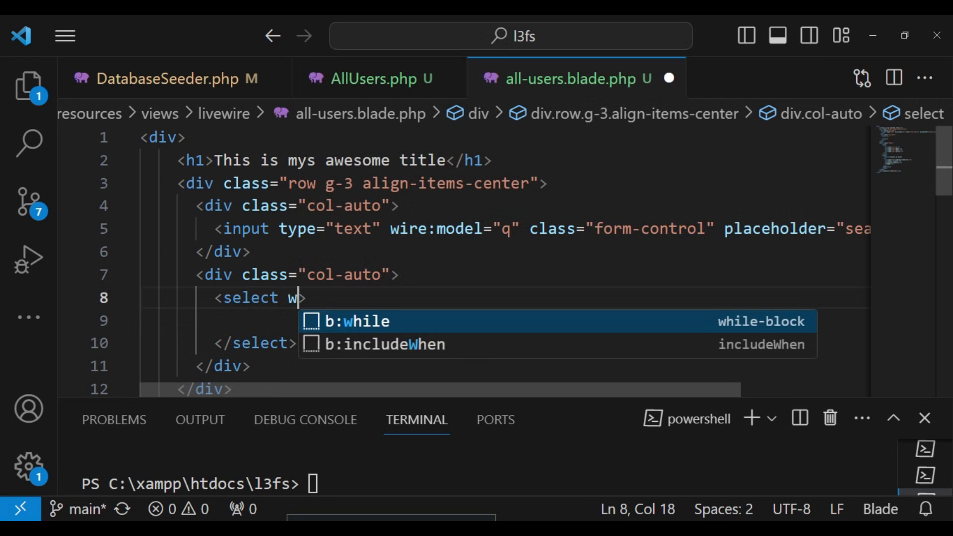
pyautogui.write('iremod')
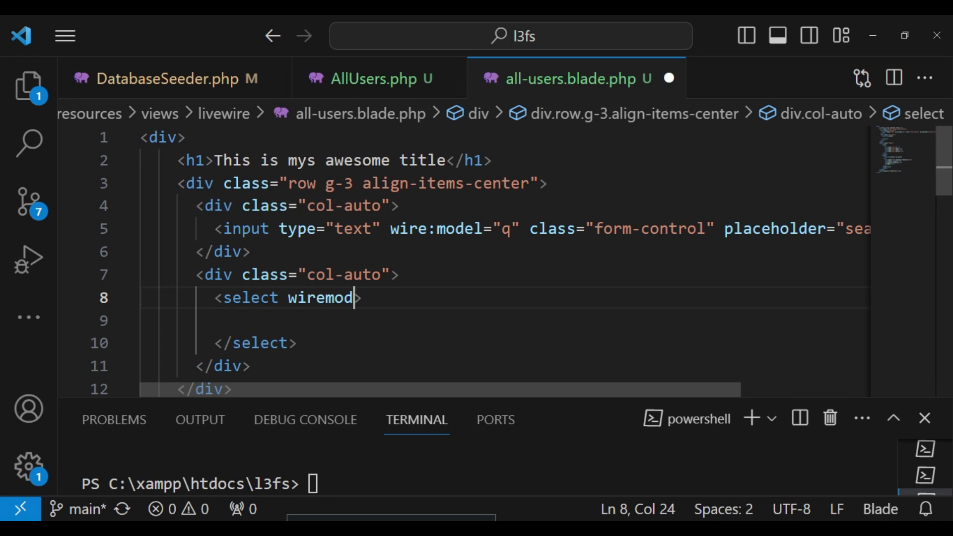
pyautogui.press('BackSpace')
pyautogui.write(':')
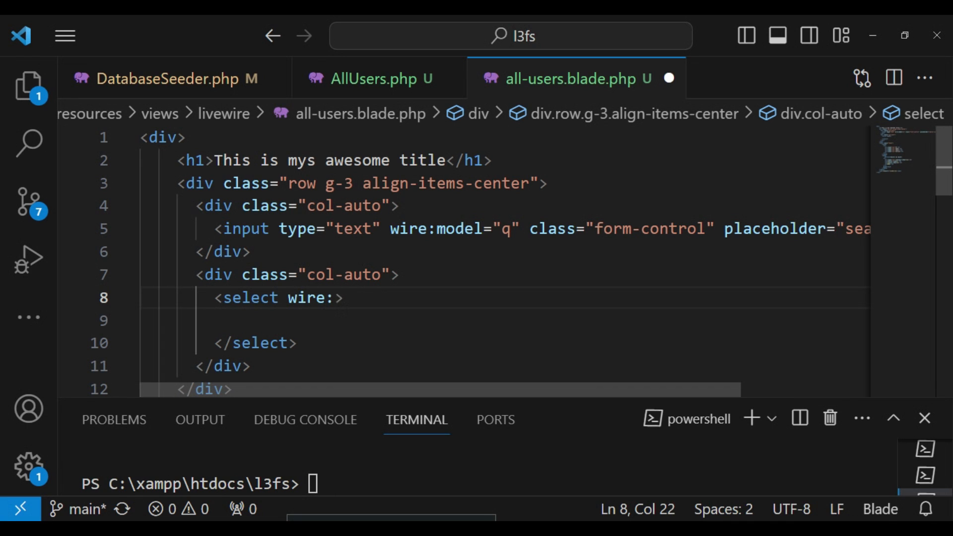
pyautogui.write('model')
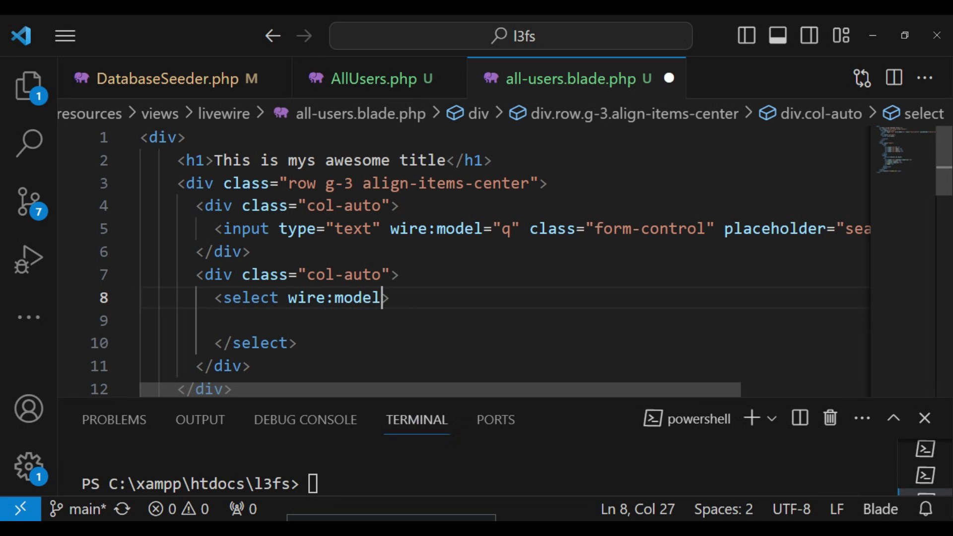
pyautogui.write('.liv')
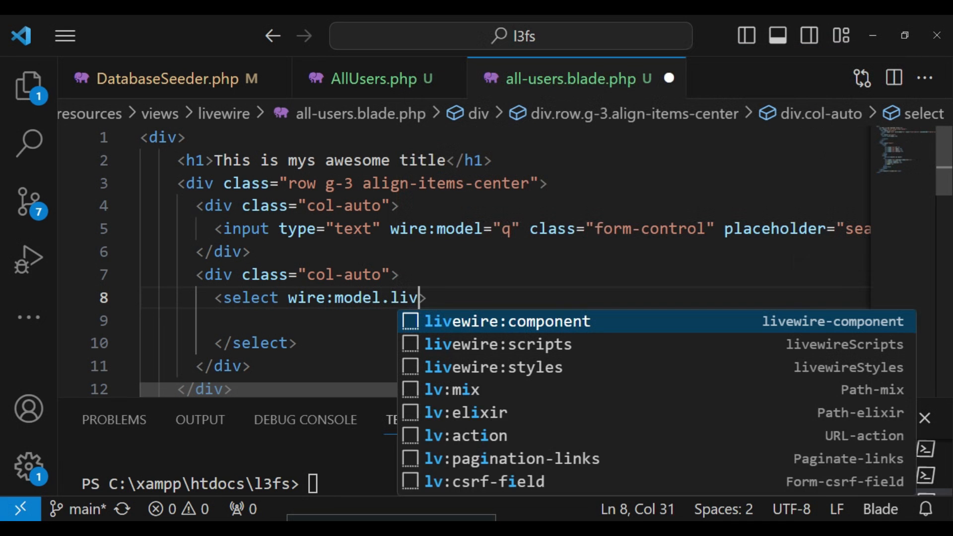
pyautogui.write('e=')
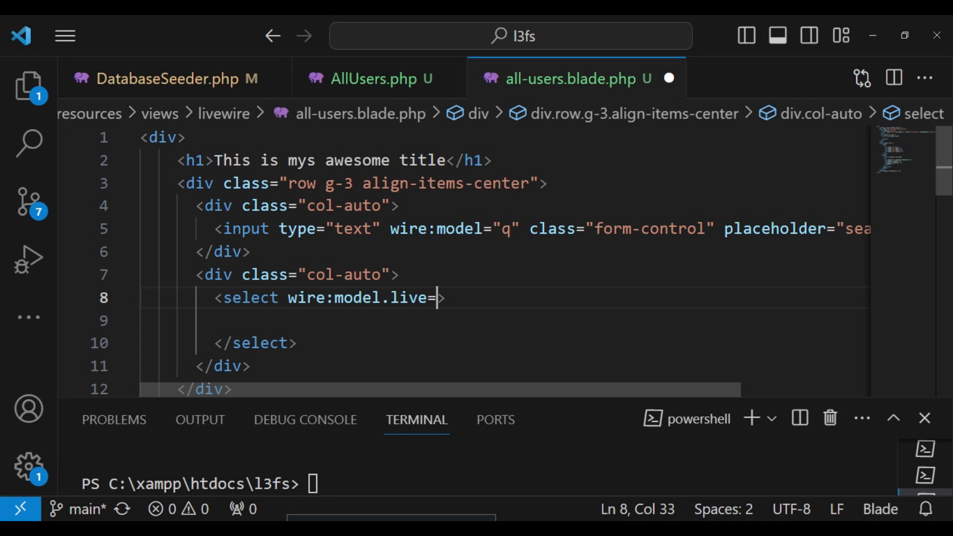
pyautogui.write('"pagin"')
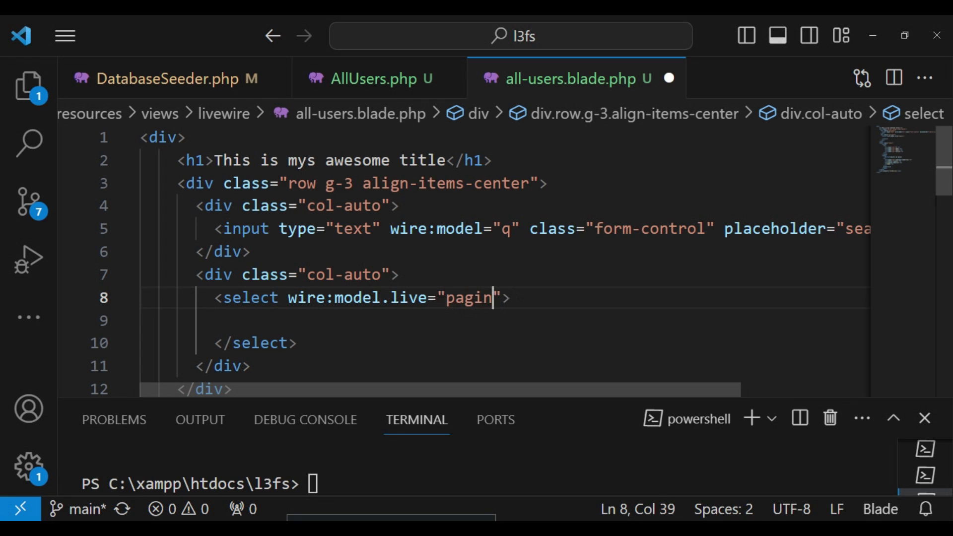
pyautogui.write('ation')
pyautogui.click(506, 229)
pyautogui.write('.')
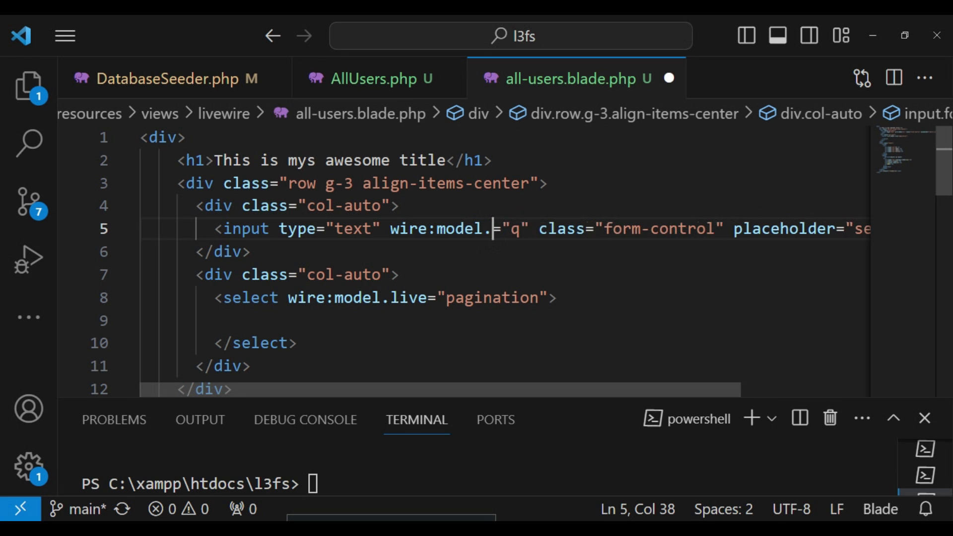
pyautogui.write('live')
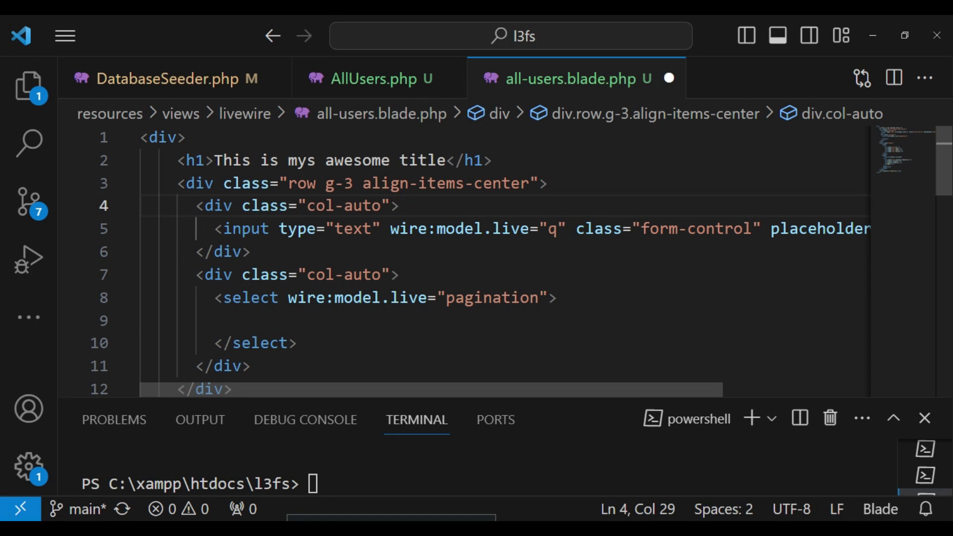
# Step: Give the select tag the form-select class
pyautogui.click(201, 321)
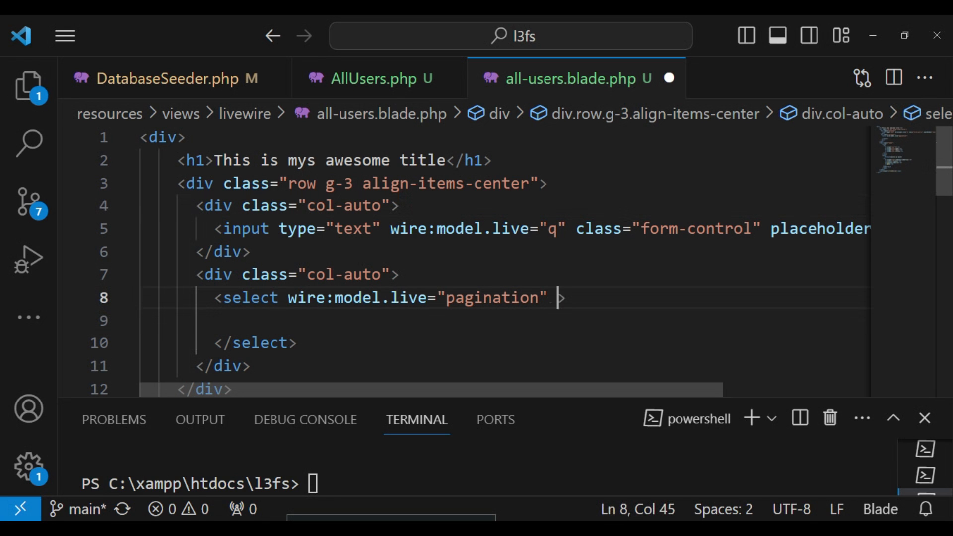
pyautogui.write('class')
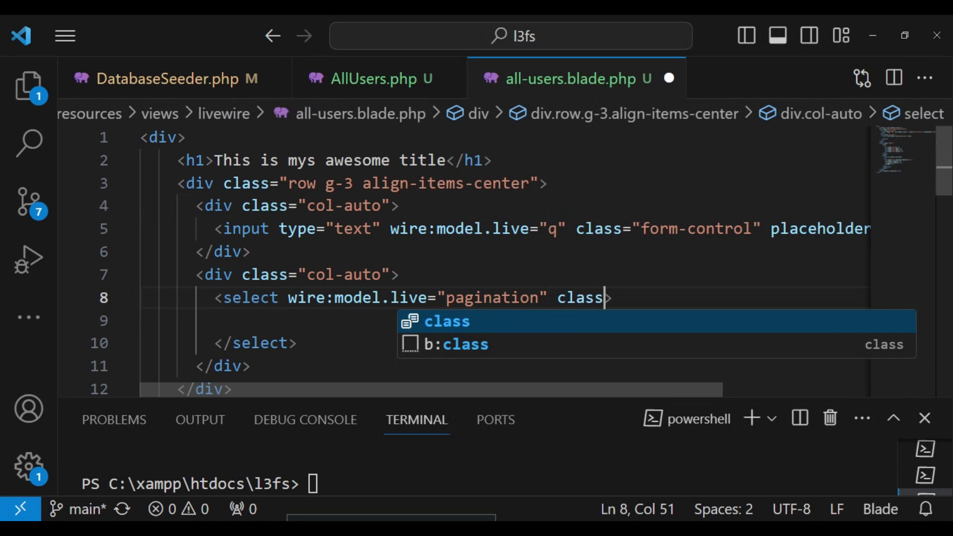
pyautogui.write('="form')
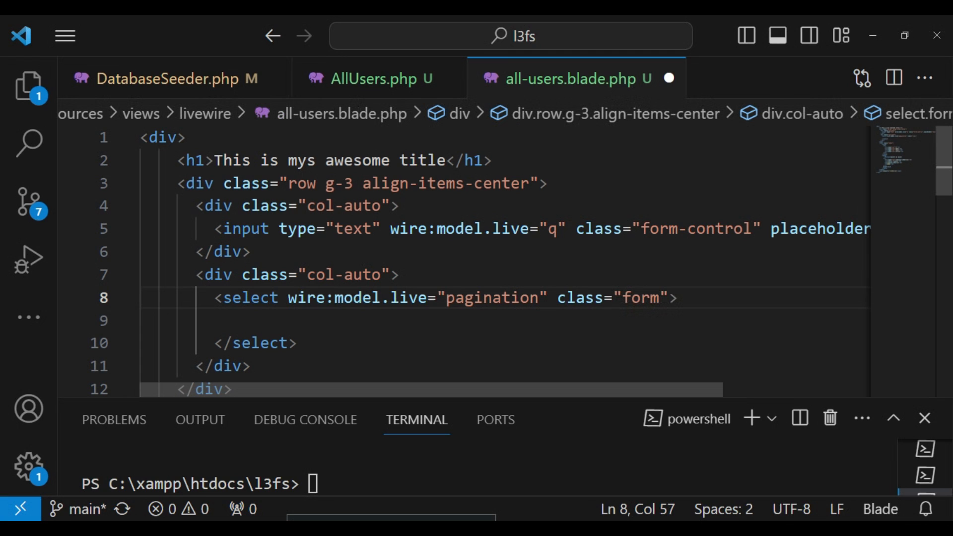
pyautogui.write('-select')
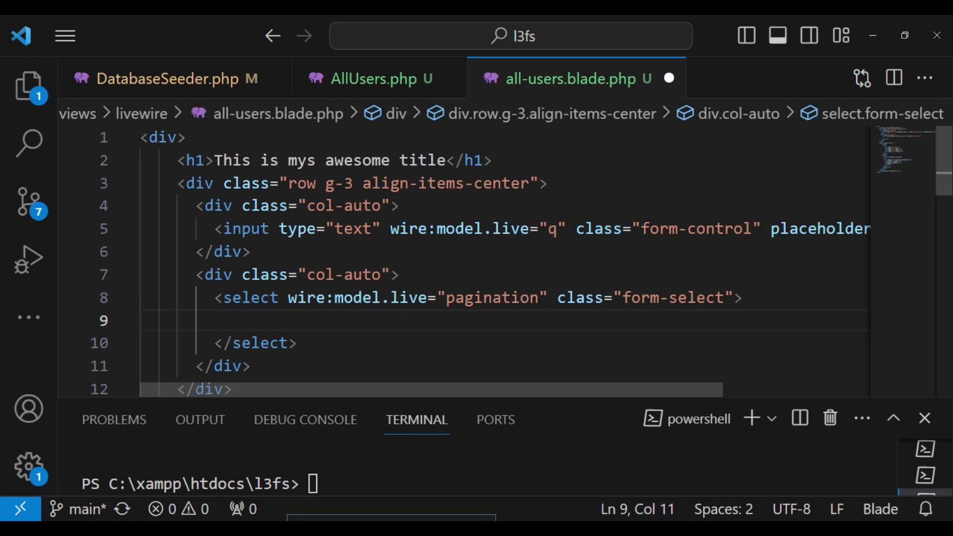
# Step: Write the first option entry with value and label 10
pyautogui.write('<opti')
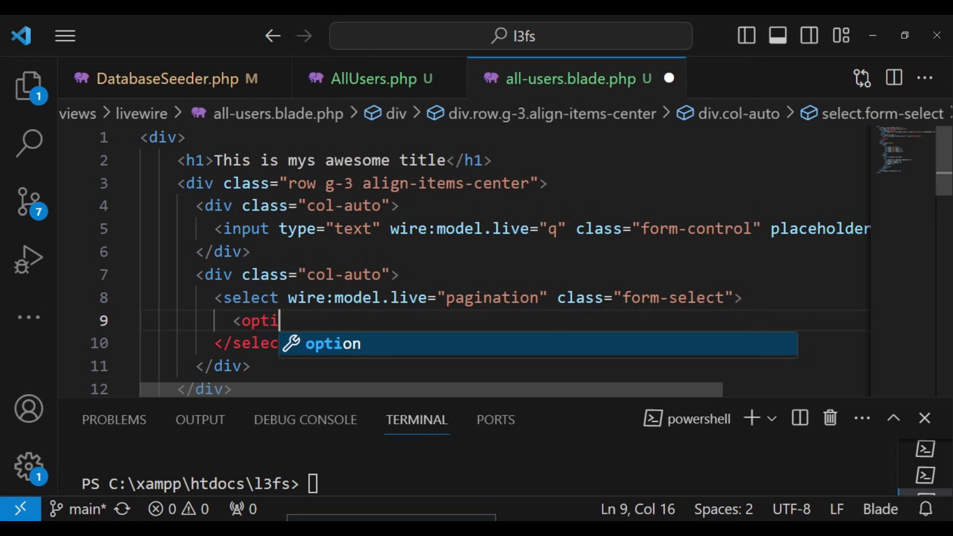
pyautogui.write('ons></options>')
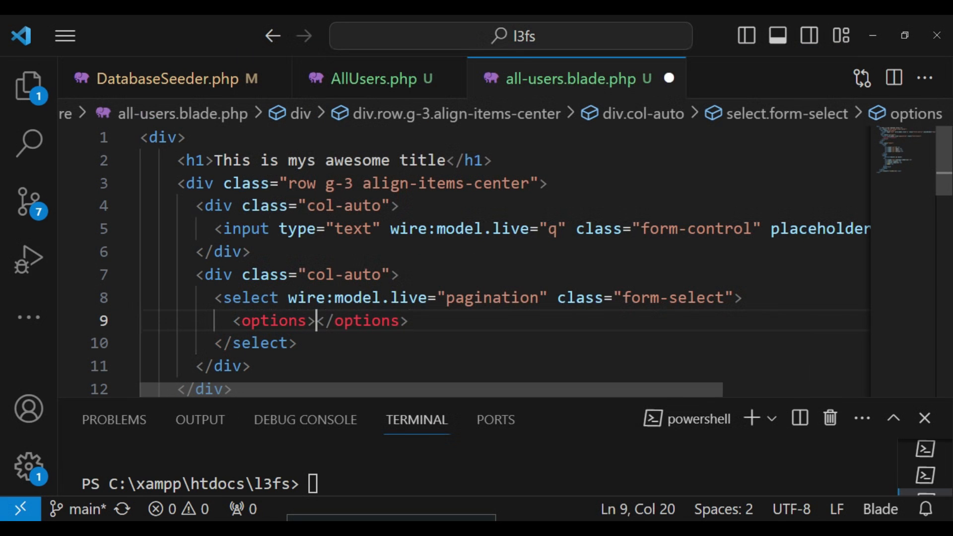
pyautogui.write('10')
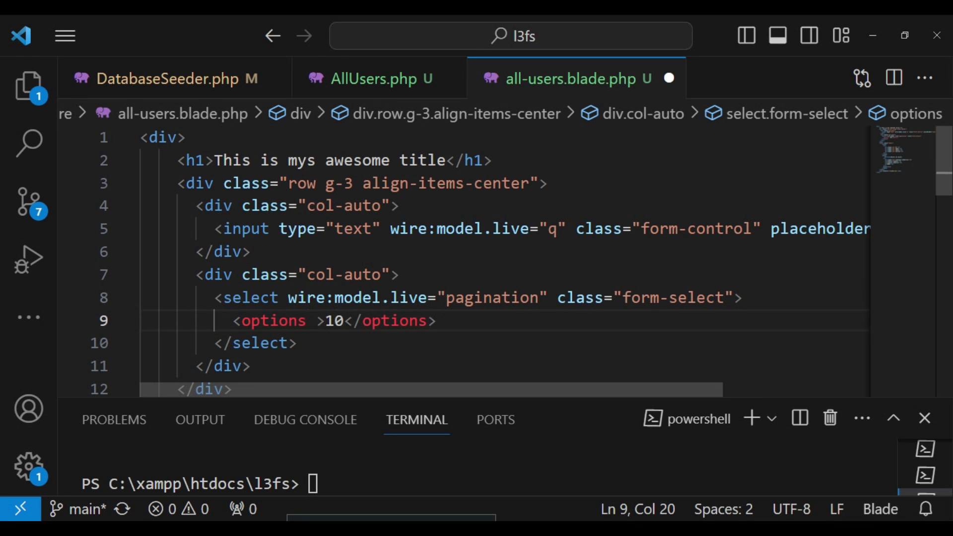
pyautogui.write('value="10')
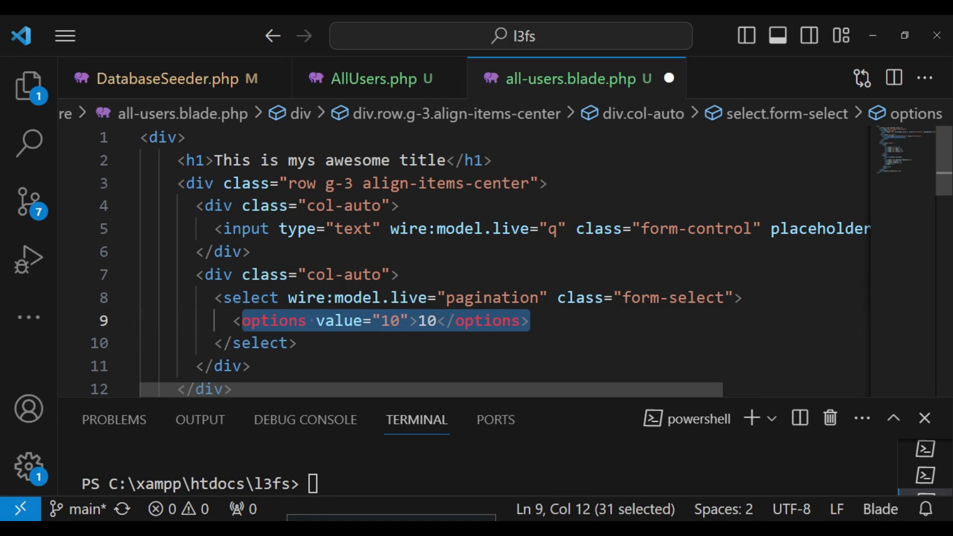
# Step: Copy the option line and edit the copies to 20, 50 and 100
pyautogui.press('shift+Left')
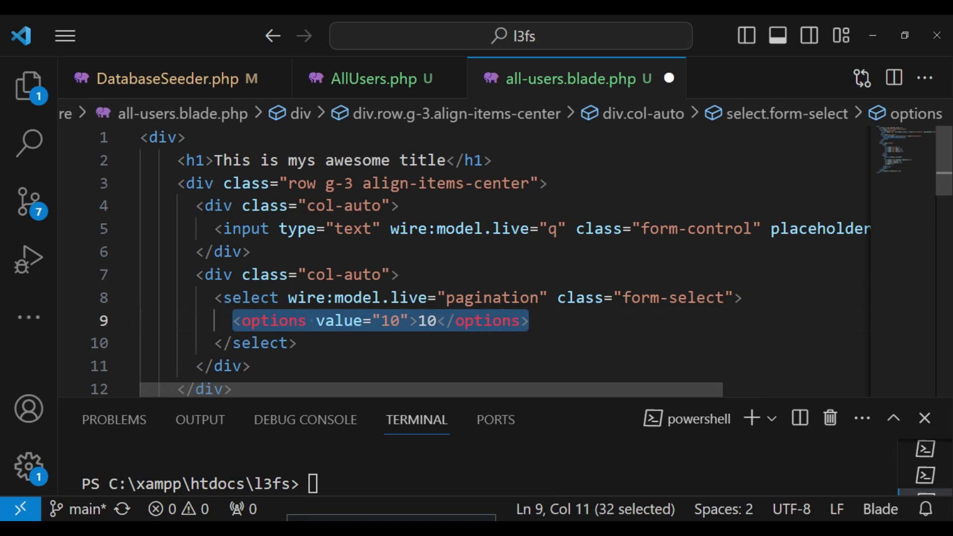
pyautogui.rightClick(379, 321)
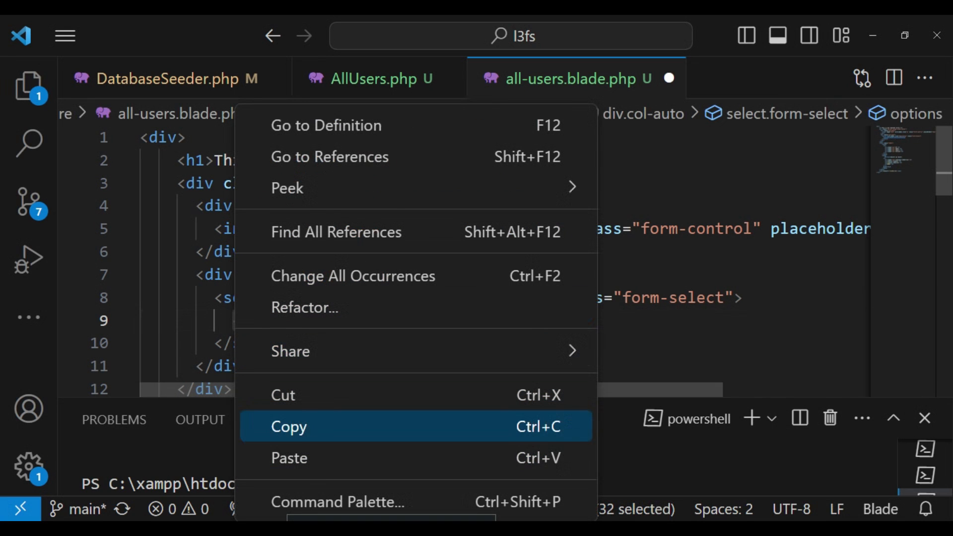
pyautogui.click(288, 426)
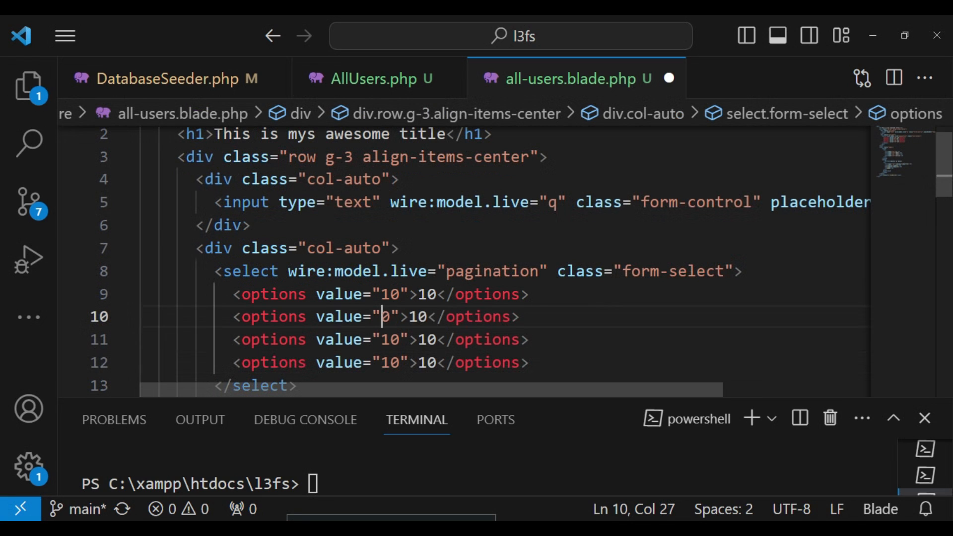
pyautogui.write('2')
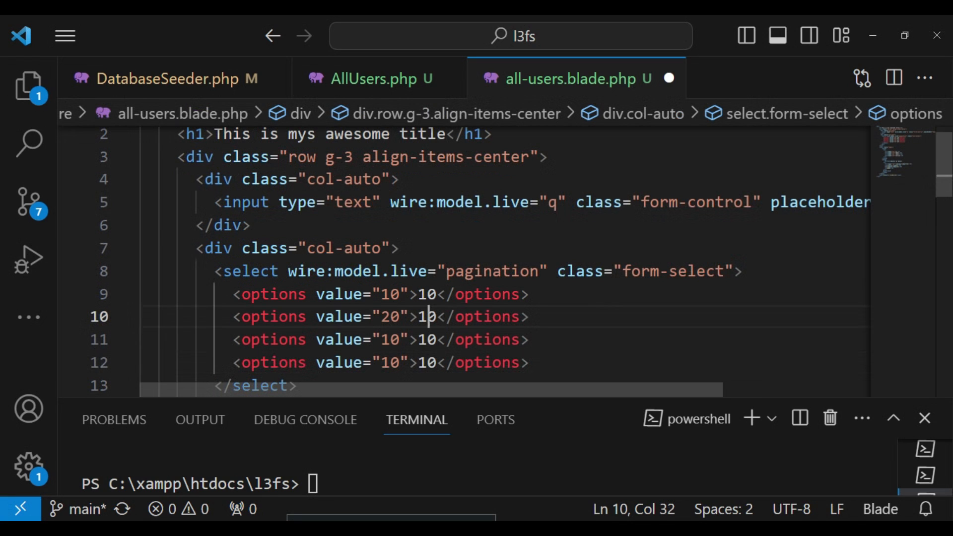
pyautogui.write('2')
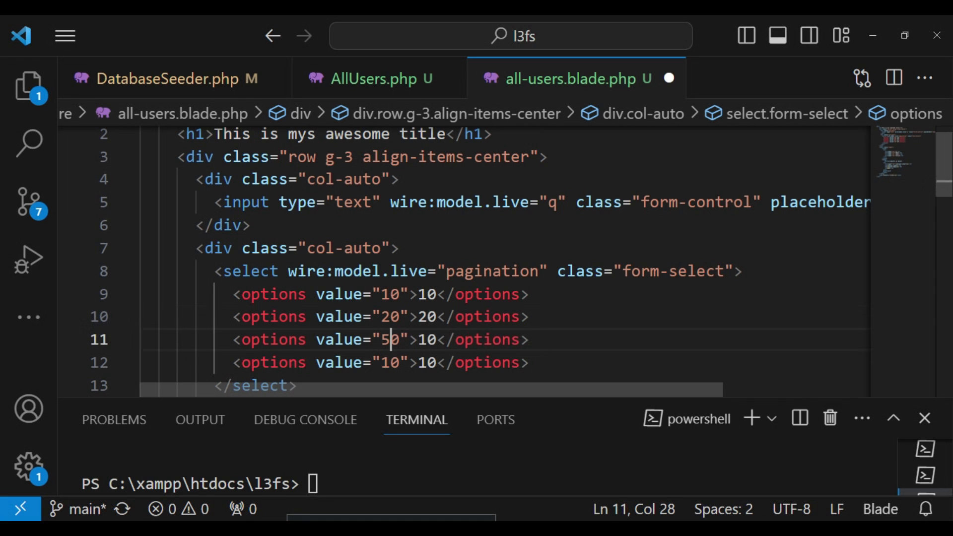
pyautogui.press('Backspace')
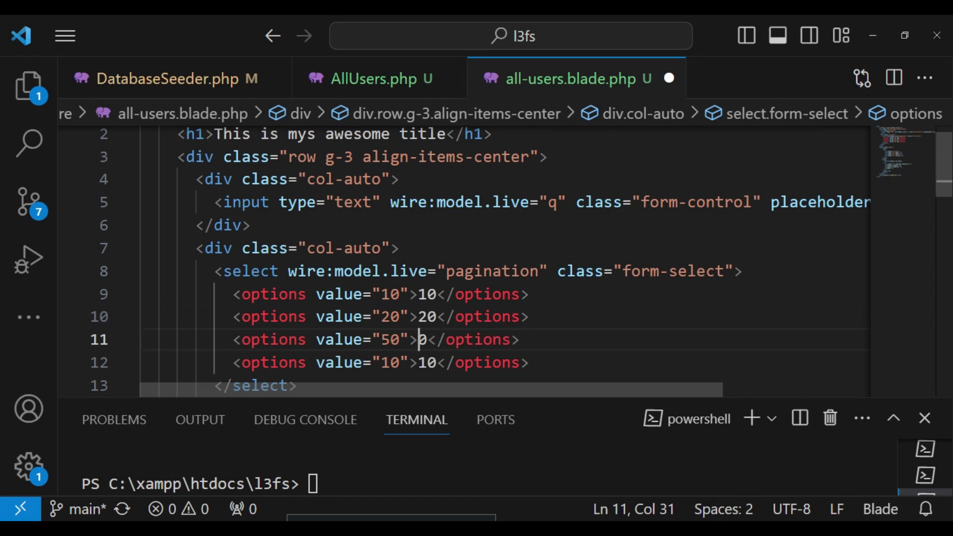
pyautogui.write('5')
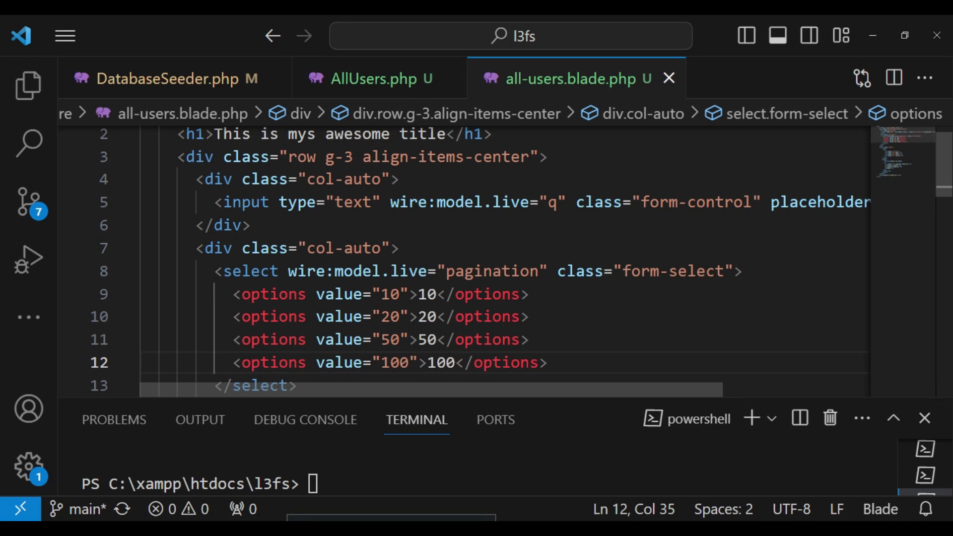
pyautogui.scroll(-3)
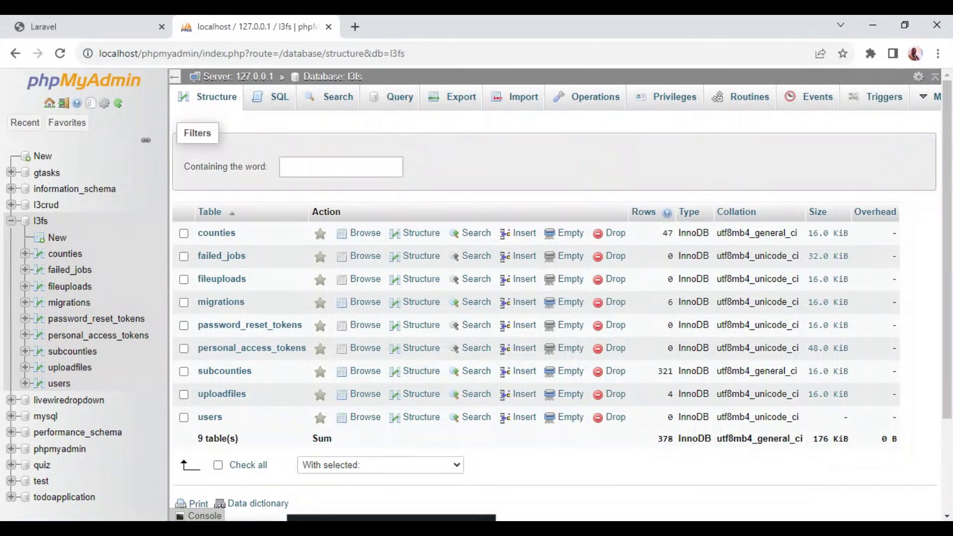
# Step: Load localhost:8000/users in the Laravel tab and reload the page
pyautogui.click(85, 27)
pyautogui.write('localhost:8000/u')
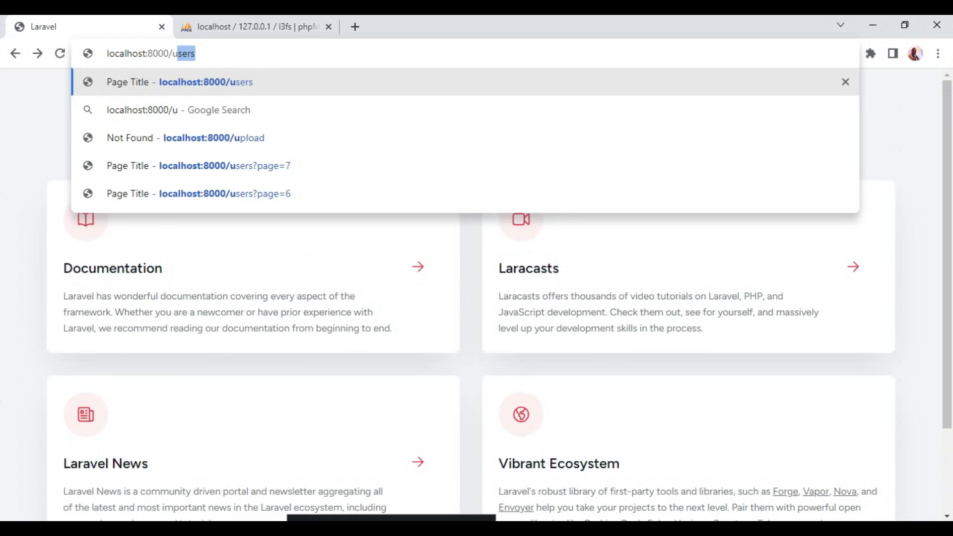
pyautogui.press('Enter')
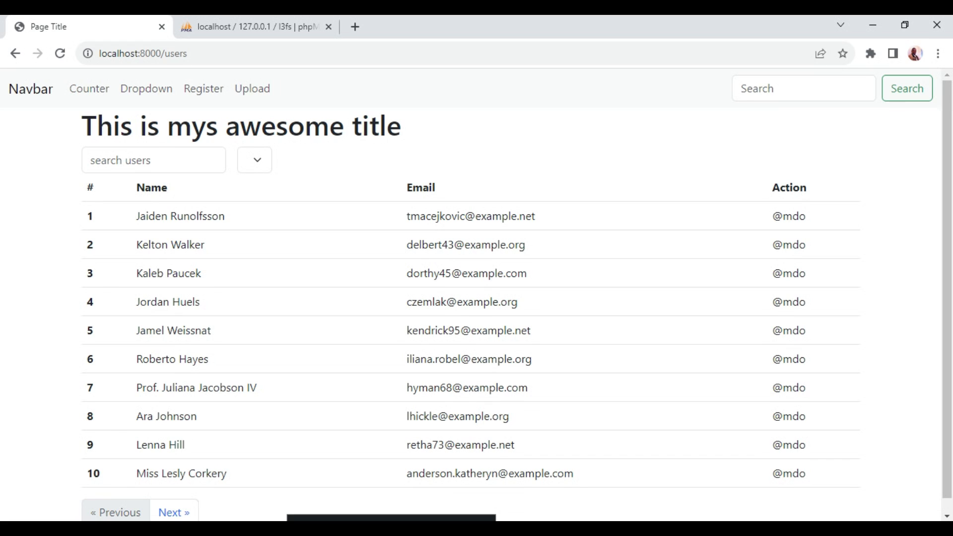
pyautogui.click(255, 160)
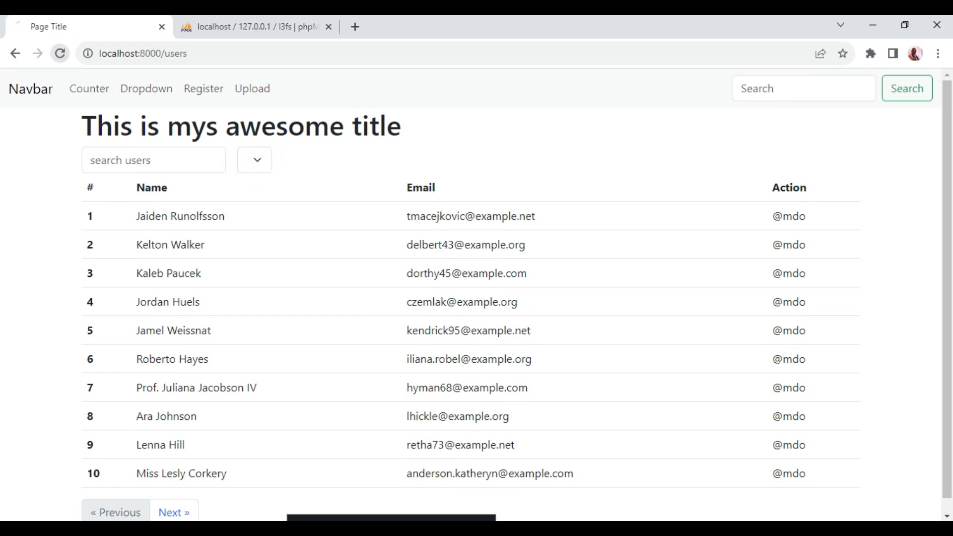
pyautogui.click(59, 53)
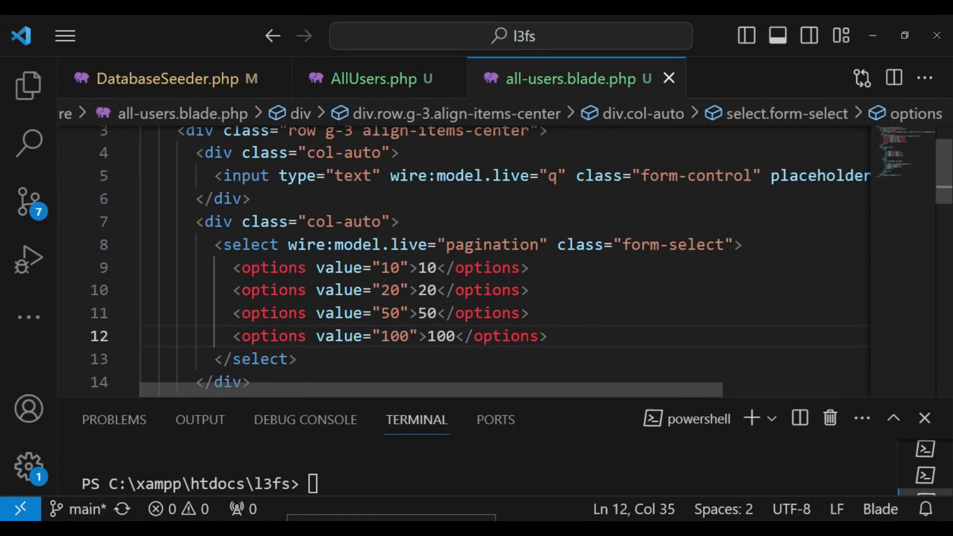
# Step: Change the misspelled <options> tags to <option> and save the template
pyautogui.press('Backspace')
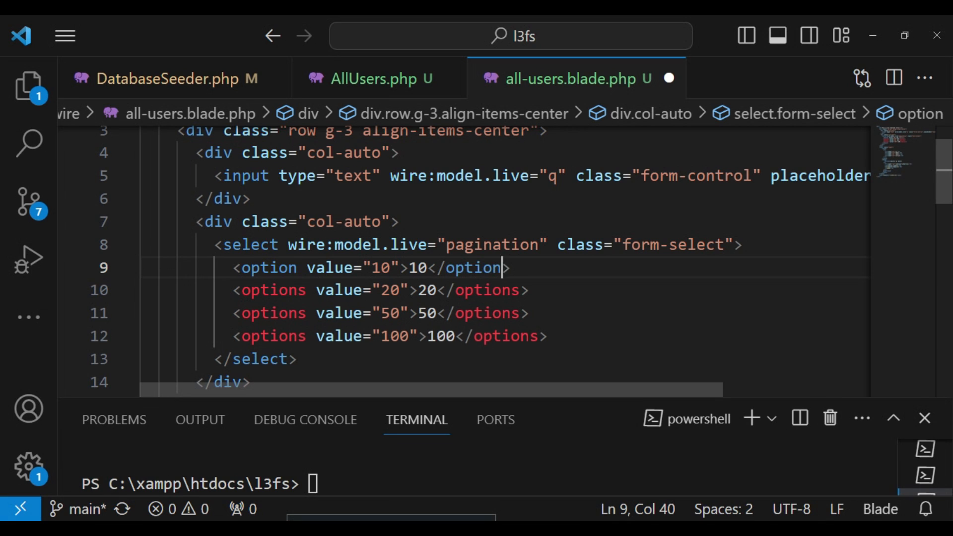
pyautogui.click(309, 290)
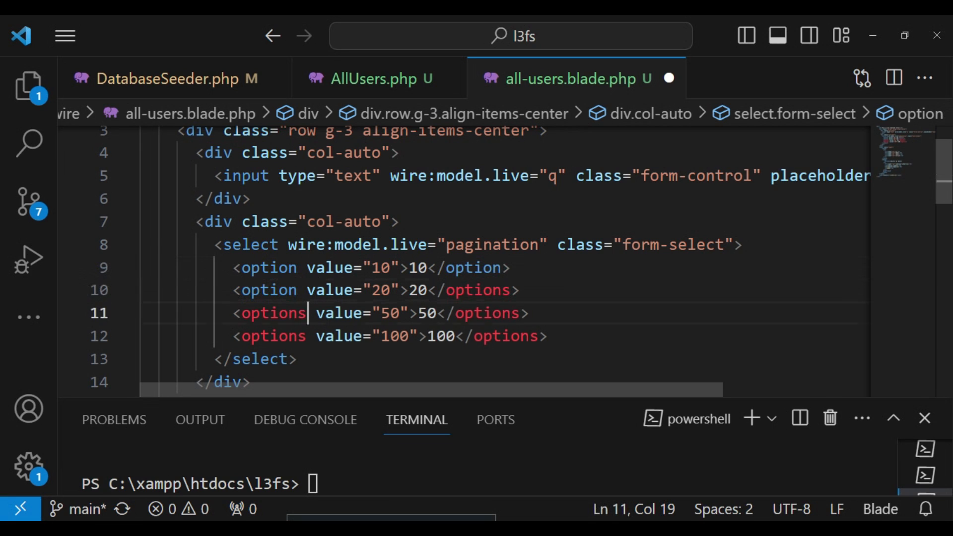
pyautogui.press('Backspace')
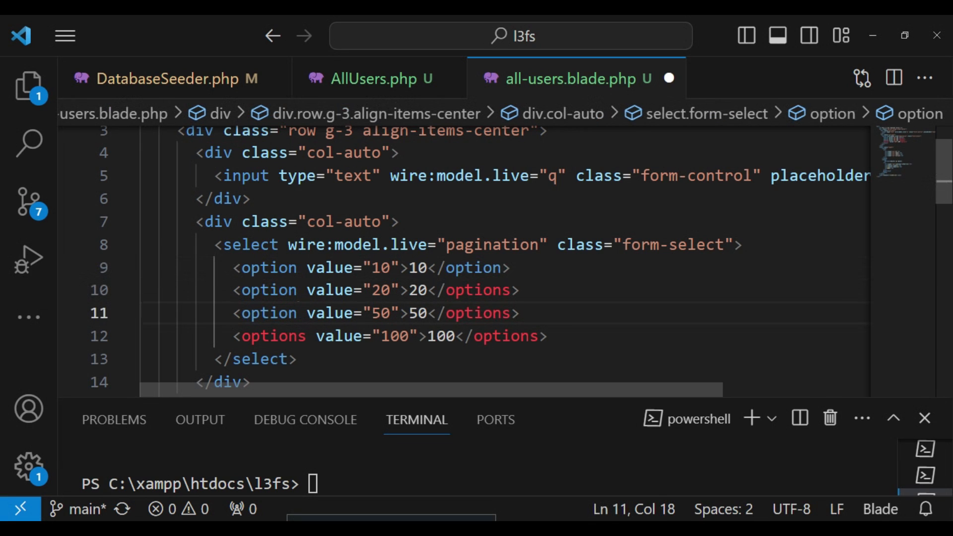
pyautogui.press('Backspace')
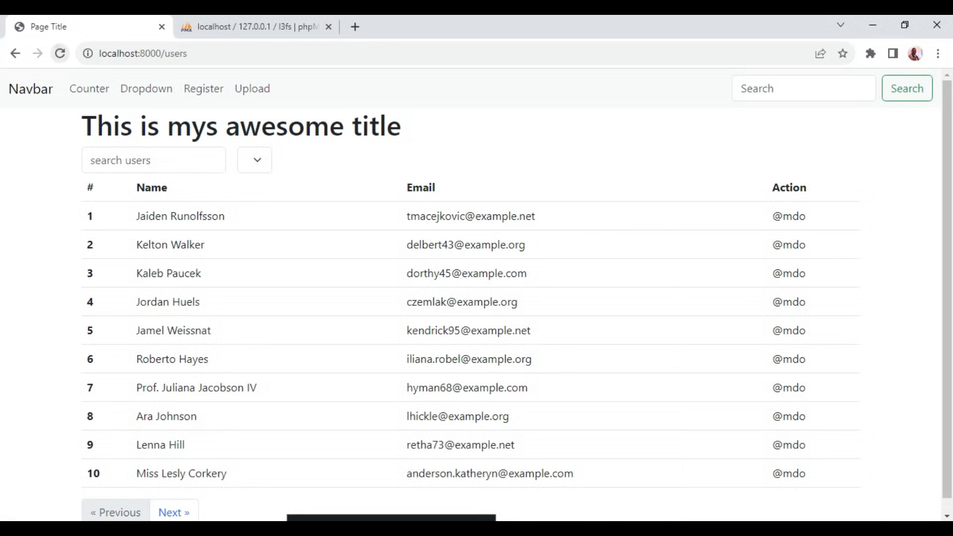
# Step: Reload the users page and switch the page size to 50, then 20, then 100
pyautogui.click(253, 160)
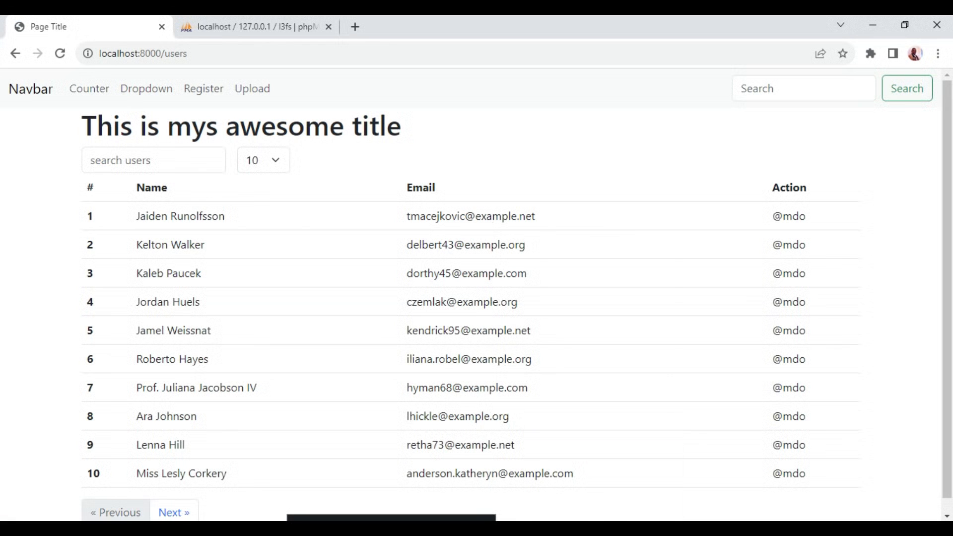
pyautogui.click(263, 160)
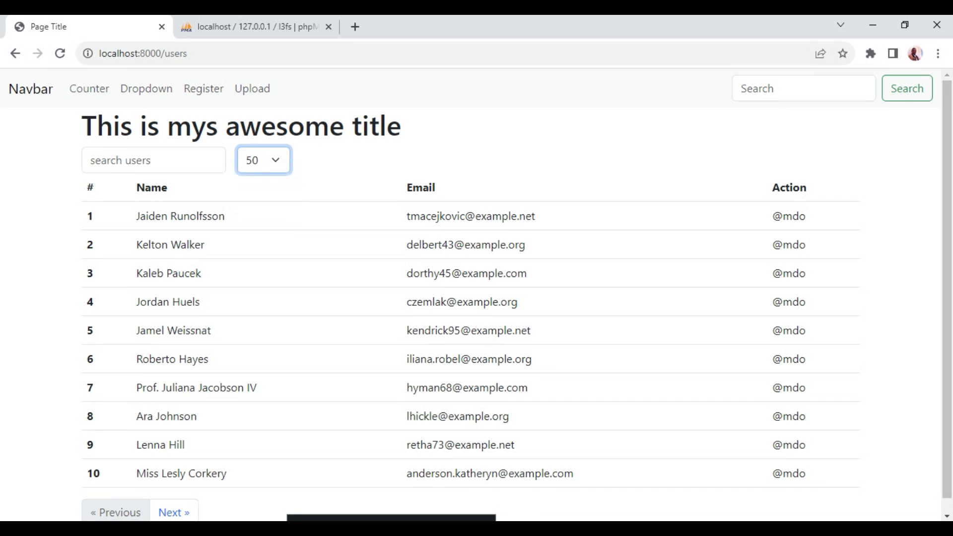
pyautogui.scroll(-3)
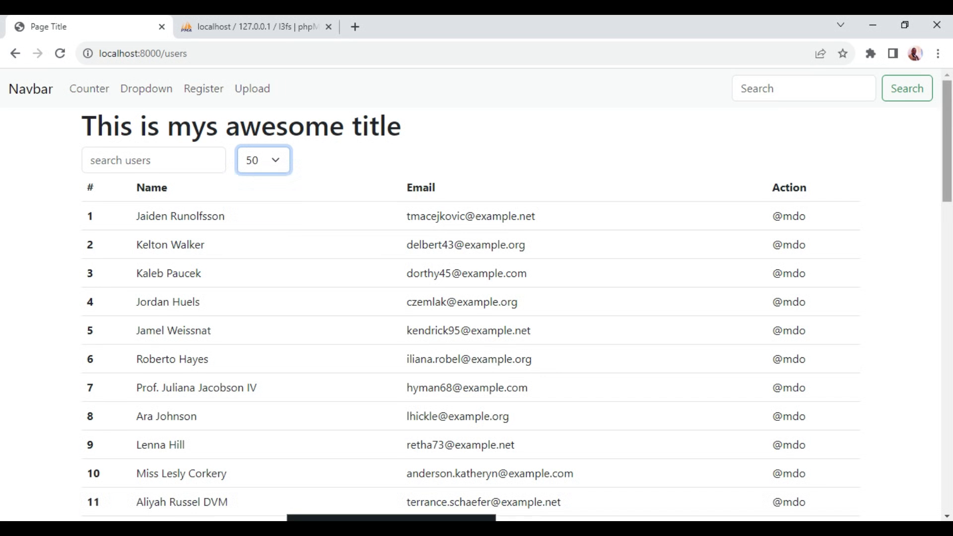
pyautogui.scroll(-3)
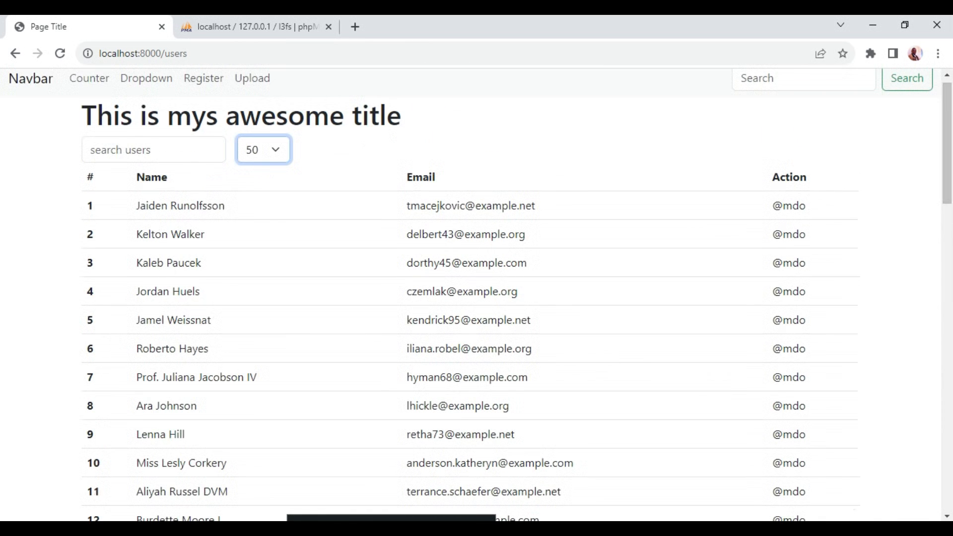
pyautogui.click(263, 149)
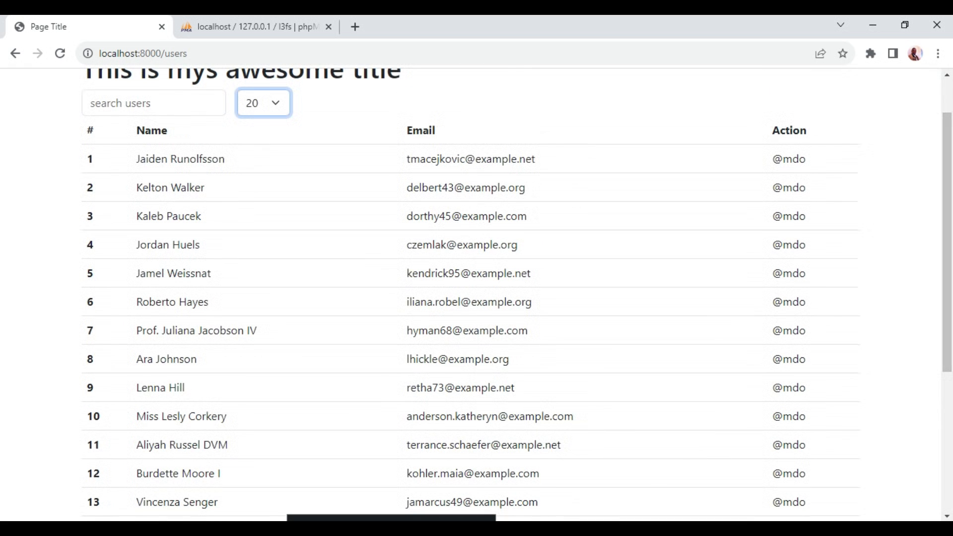
pyautogui.click(262, 102)
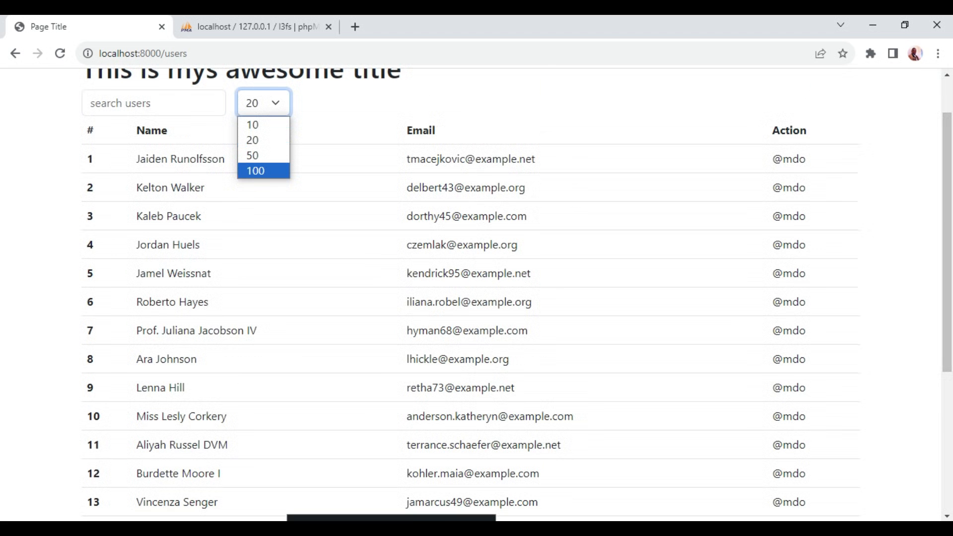
pyautogui.click(254, 171)
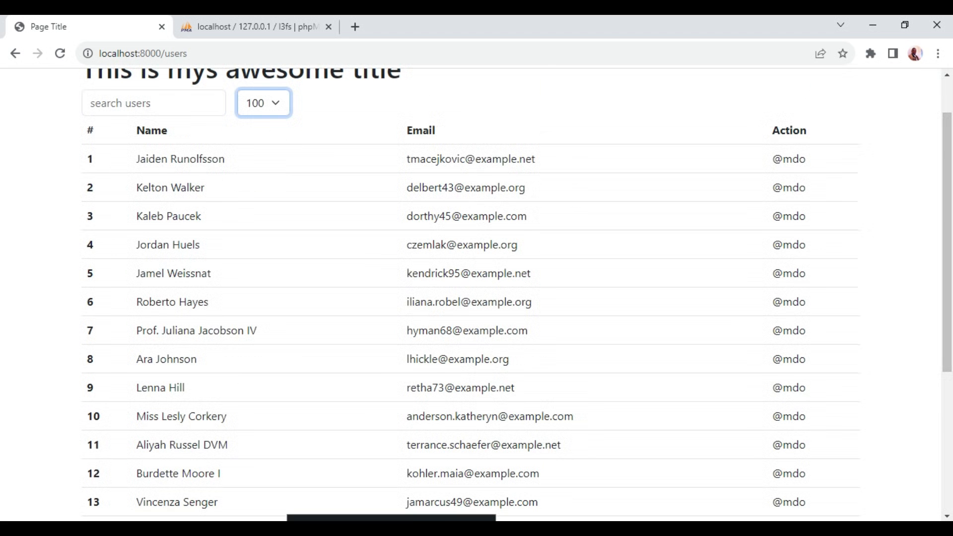
pyautogui.scroll(-3)
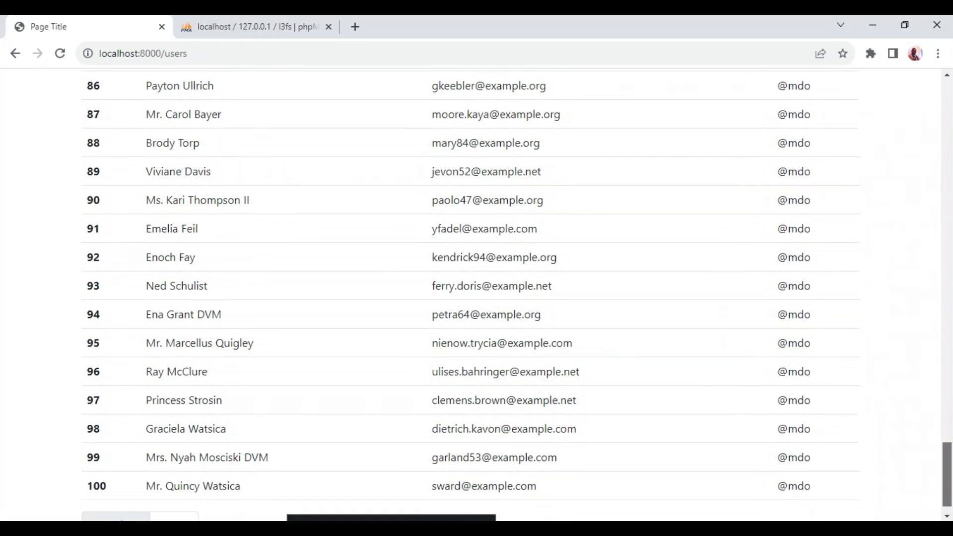
pyautogui.scroll(-3)
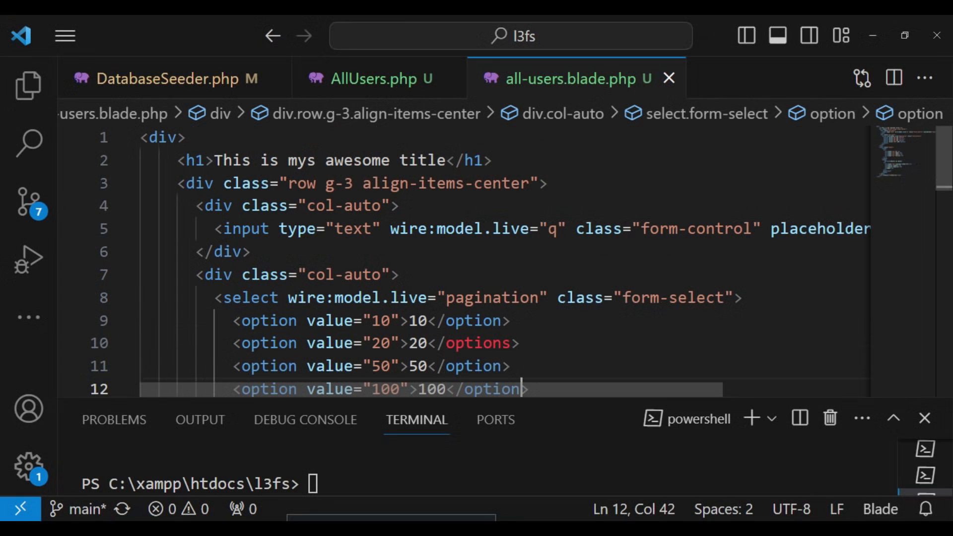
# Step: Add the table-sm class to the users table's class attribute
pyautogui.scroll(-3)
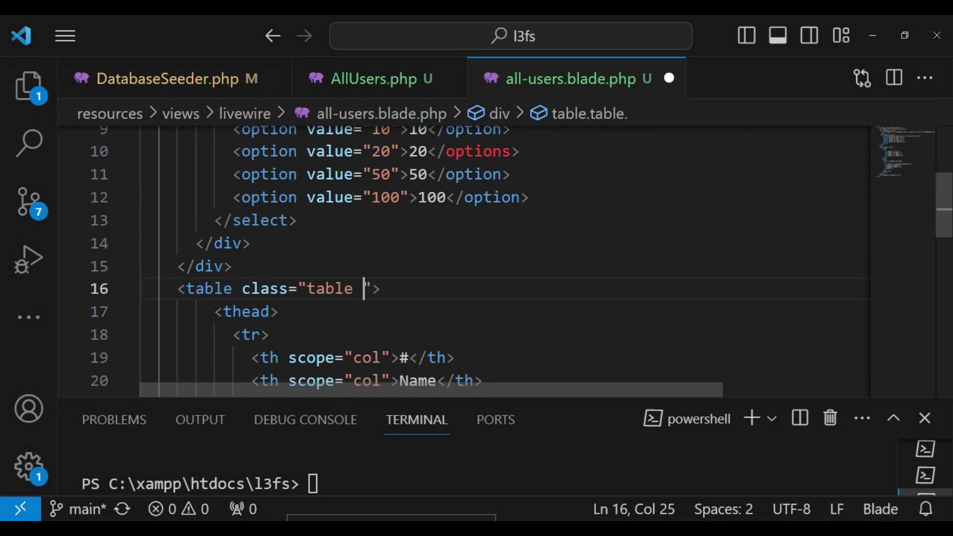
pyautogui.write('table')
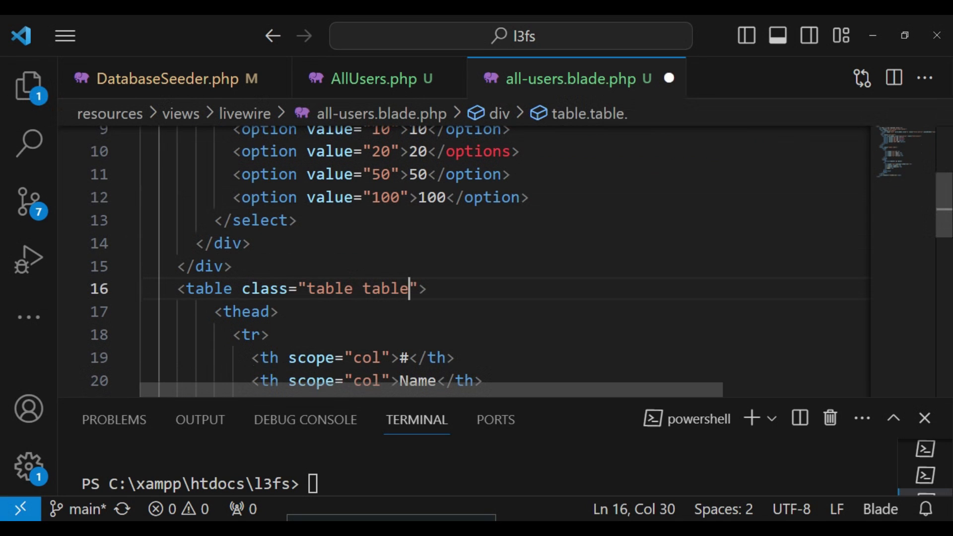
pyautogui.write('-sm')
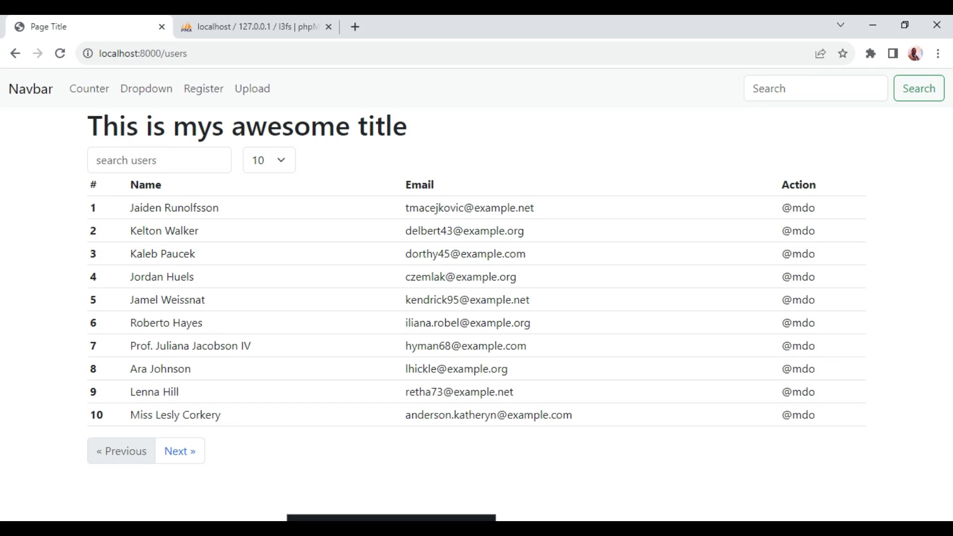
# Step: Live-search the compact users table for 'ili'
pyautogui.click(159, 160)
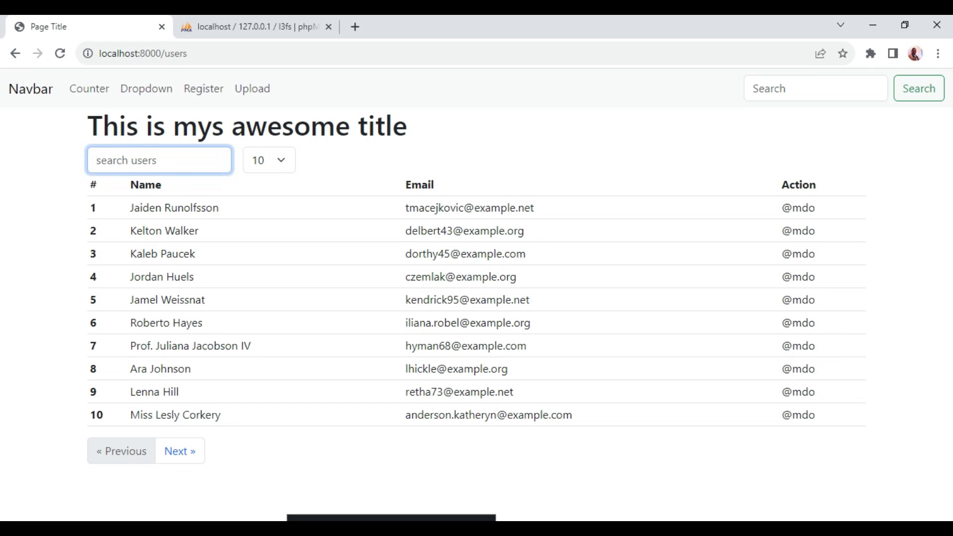
pyautogui.write('ili')
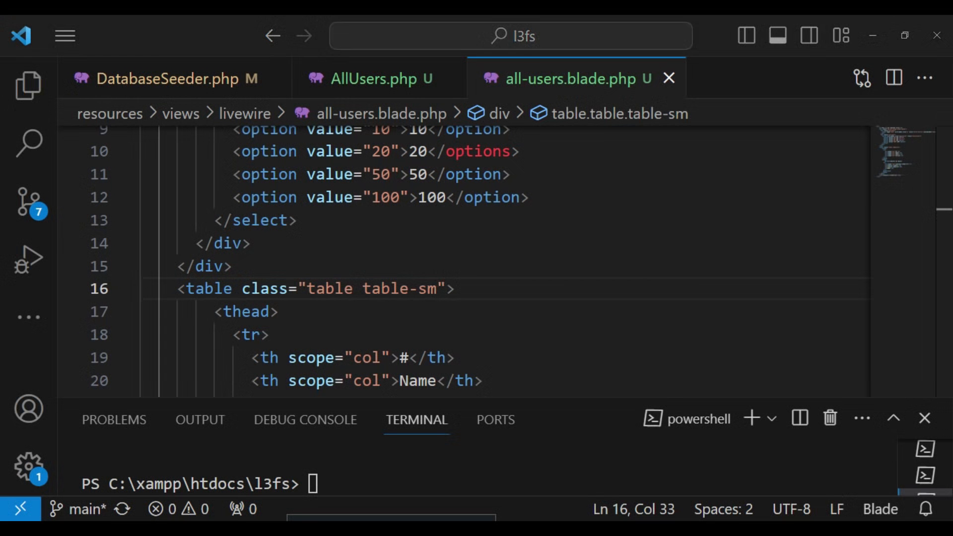
# Step: Change $user to $users on line 18 of AllUsers.php
pyautogui.click(369, 78)
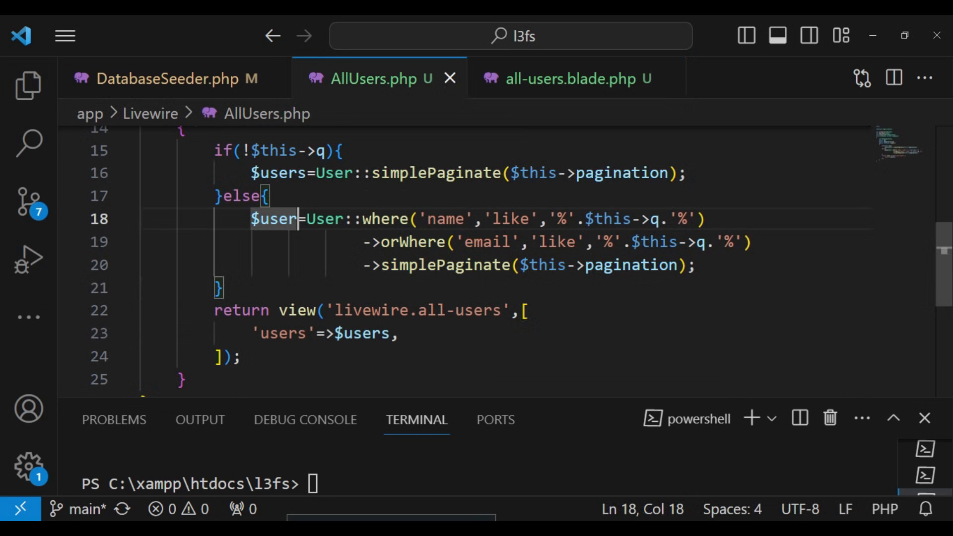
pyautogui.write('s')
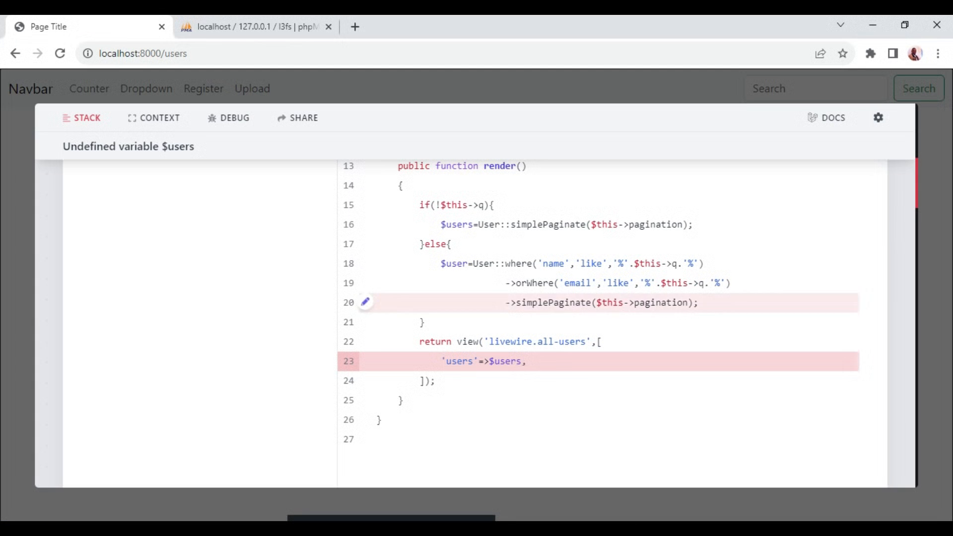
# Step: Reload the users page and live-search for 'iliab', then 'iliana'
pyautogui.click(59, 54)
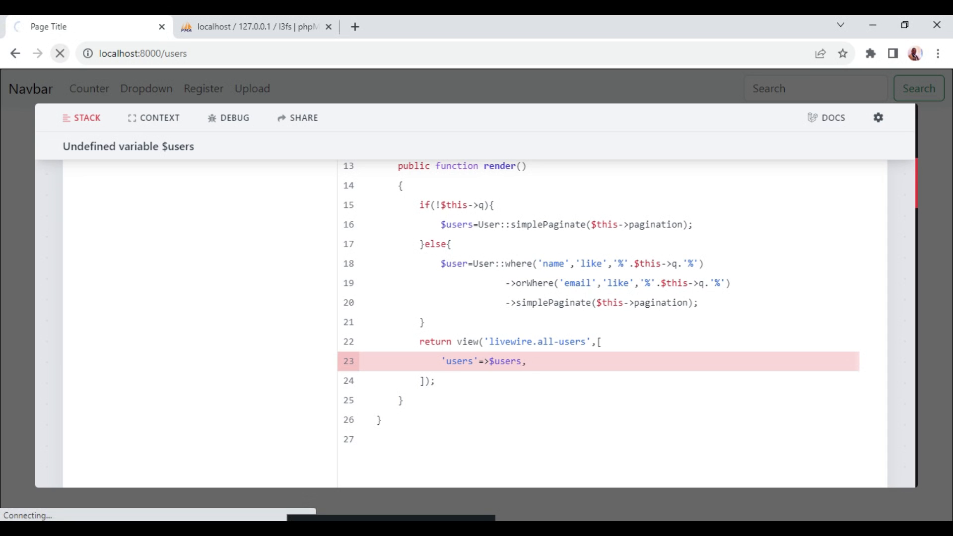
pyautogui.click(59, 53)
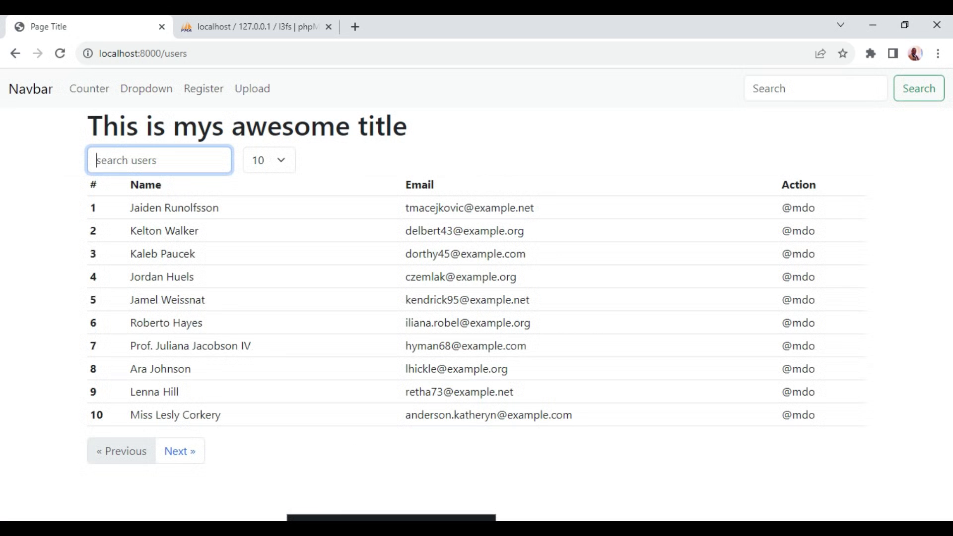
pyautogui.write('iliab')
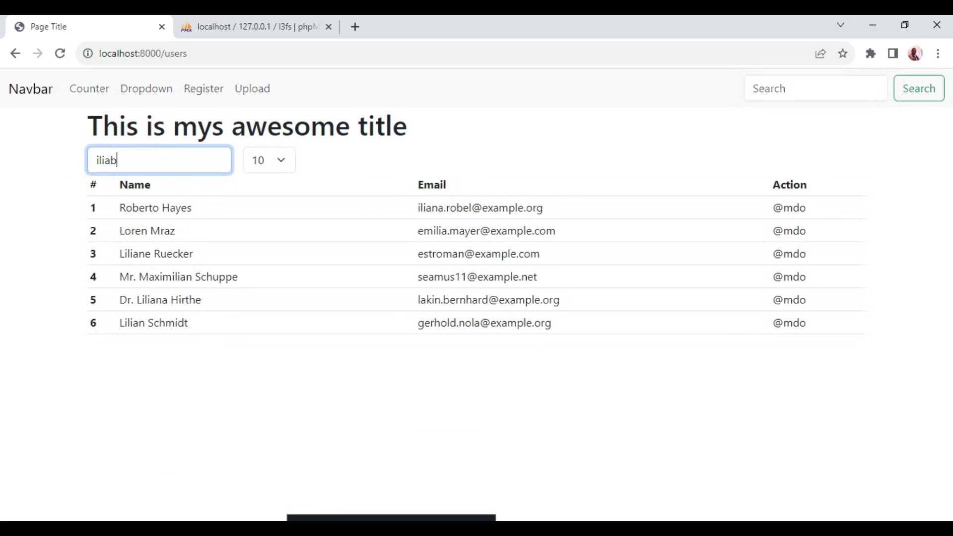
pyautogui.write('iliana')
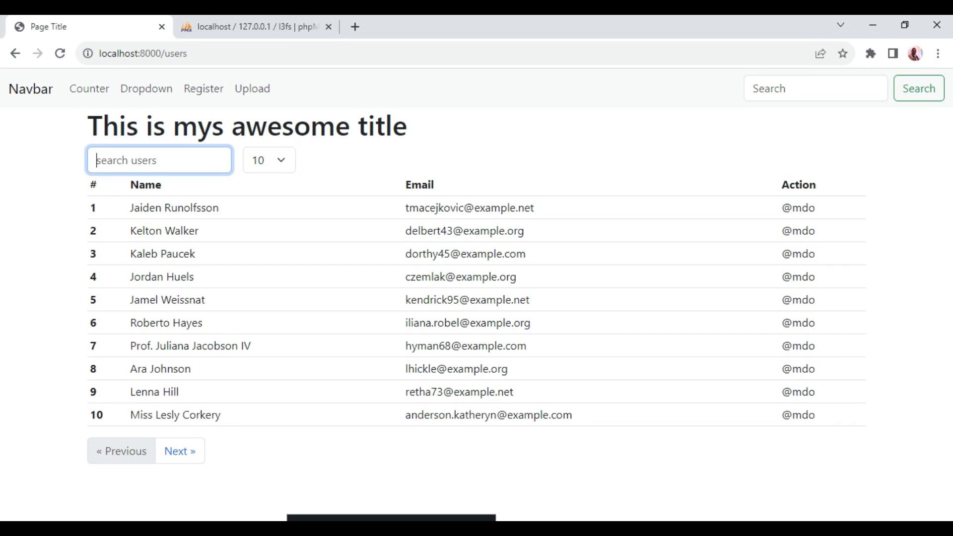
# Step: Page forward to users page 4 and search 're' there
pyautogui.click(179, 451)
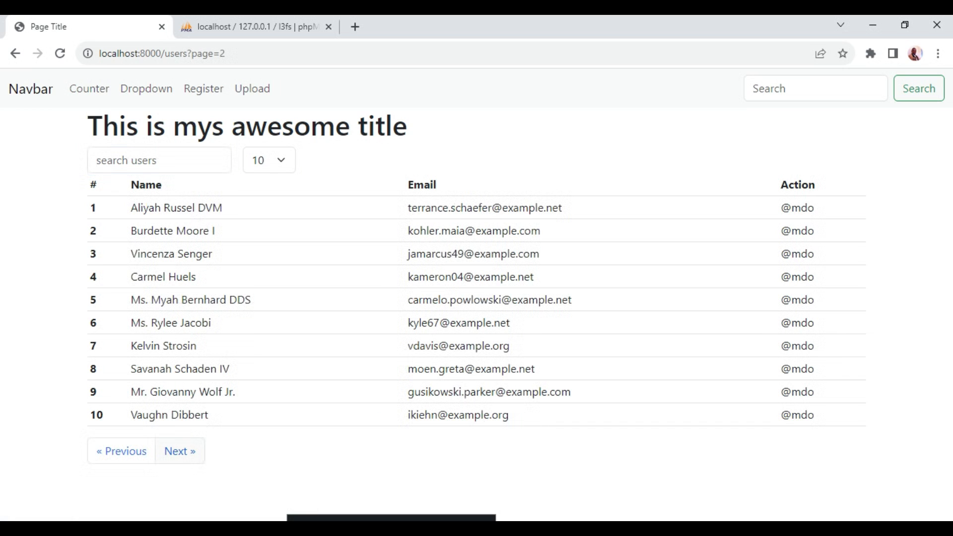
pyautogui.click(180, 451)
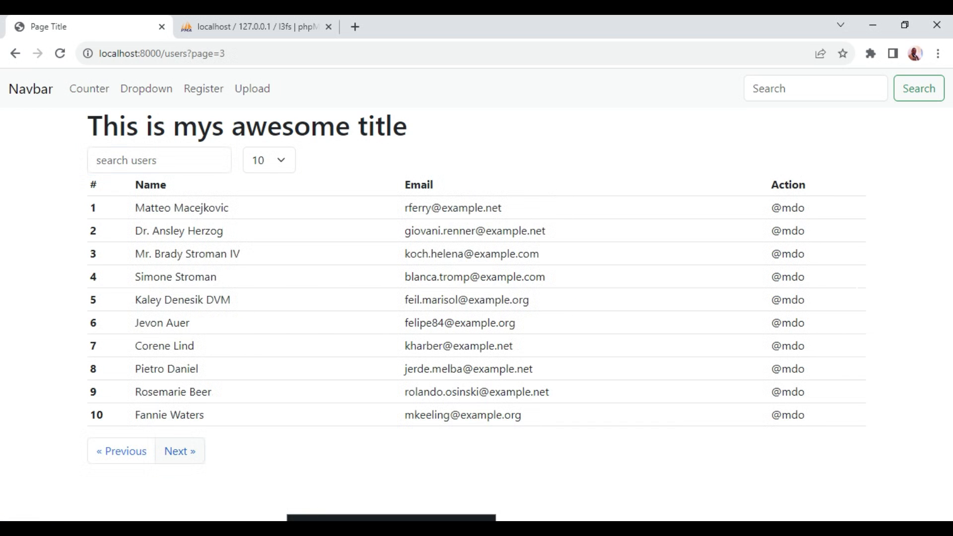
pyautogui.click(179, 451)
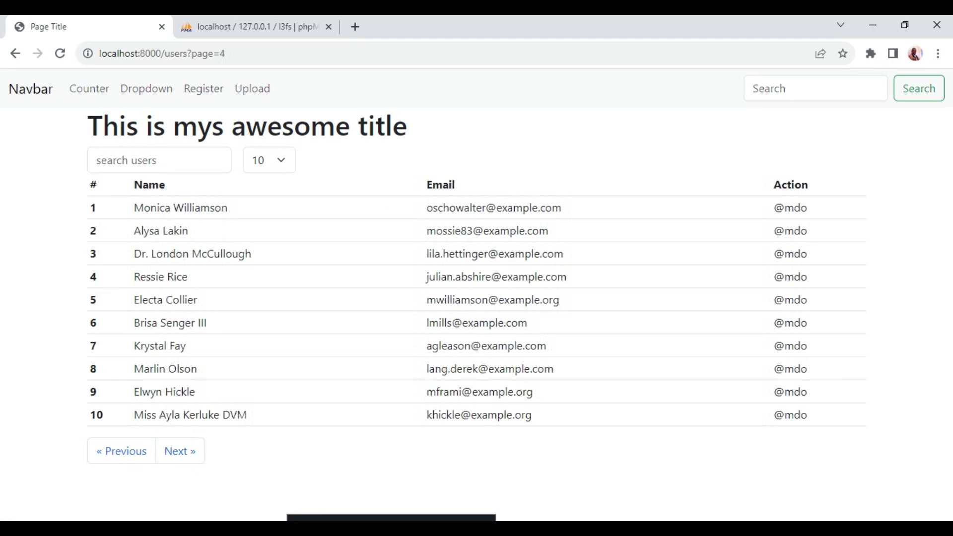
pyautogui.write('r')
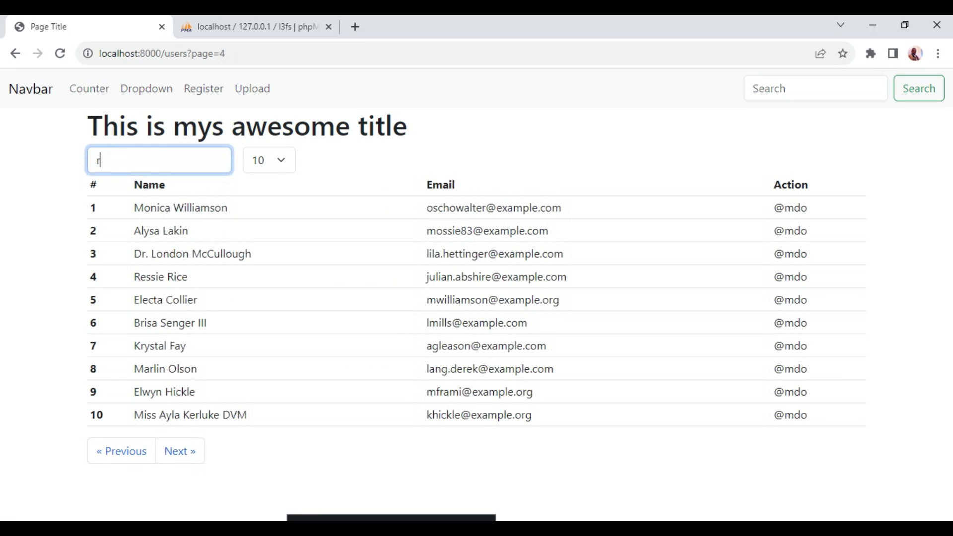
pyautogui.write('e')
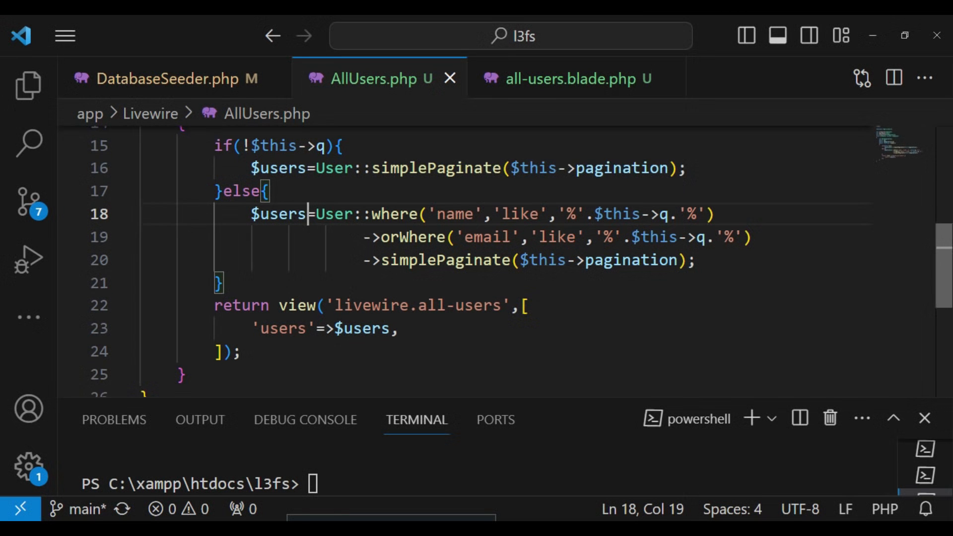
# Step: Scroll down below the render() method in AllUsers.php
pyautogui.scroll(-3)
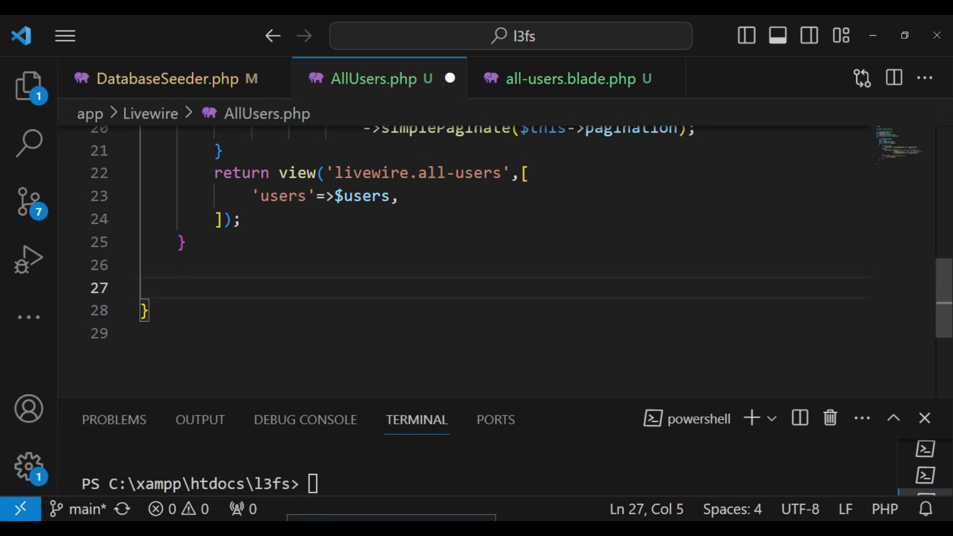
# Step: Write the public function updatedQ() method signature in AllUsers.php
pyautogui.write('public function')
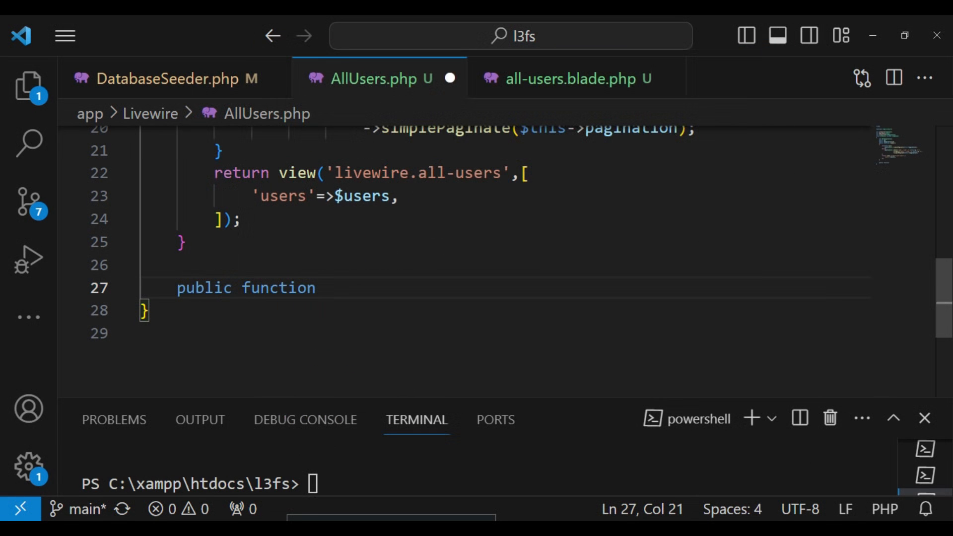
pyautogui.write('updat')
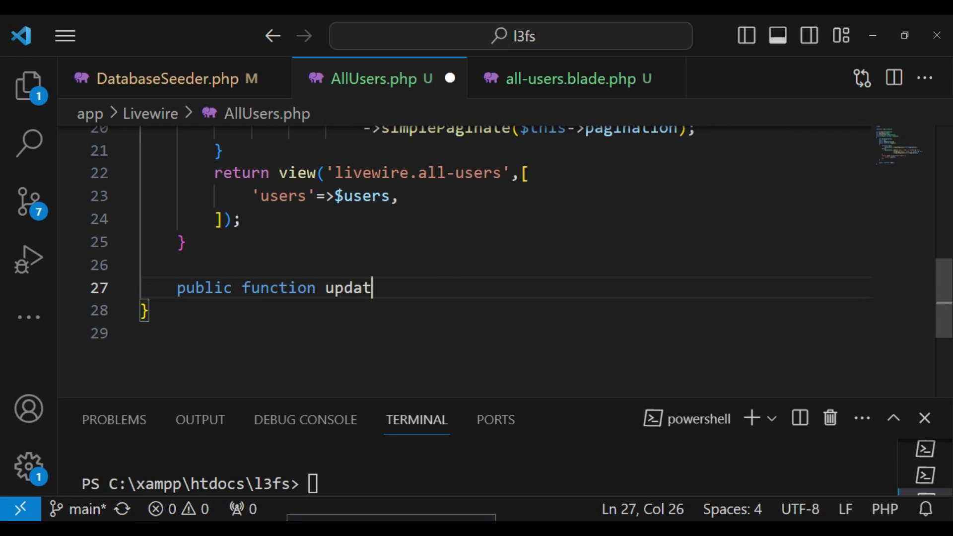
pyautogui.write('edQ')
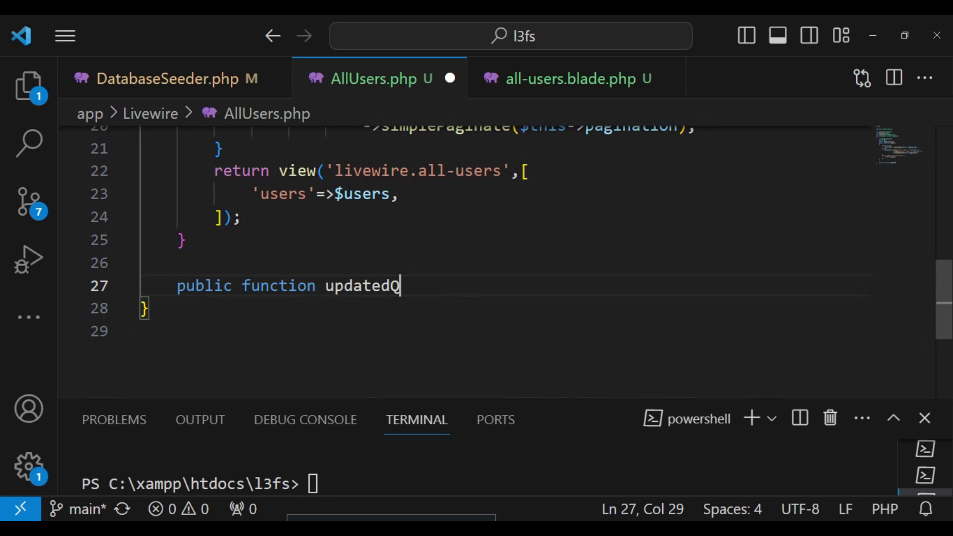
pyautogui.write('(')
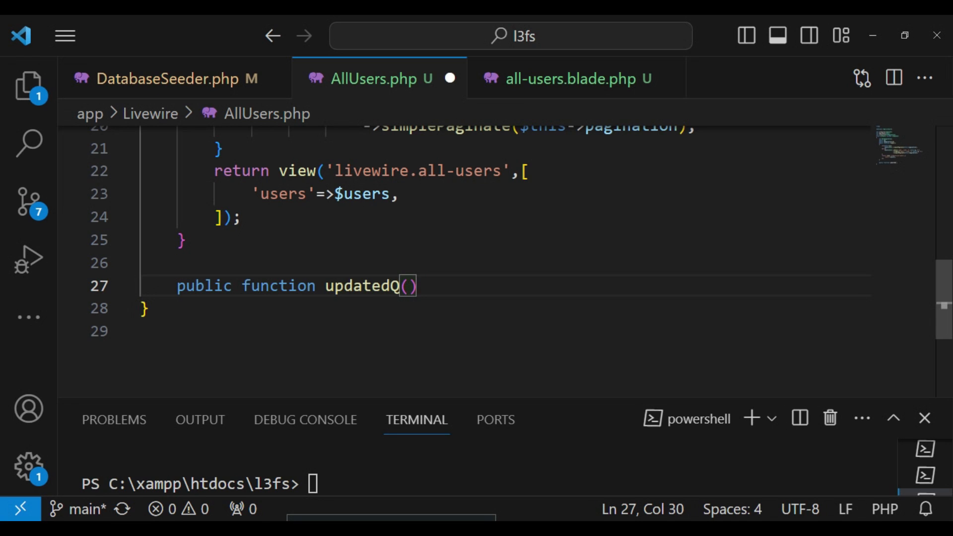
pyautogui.write('{')
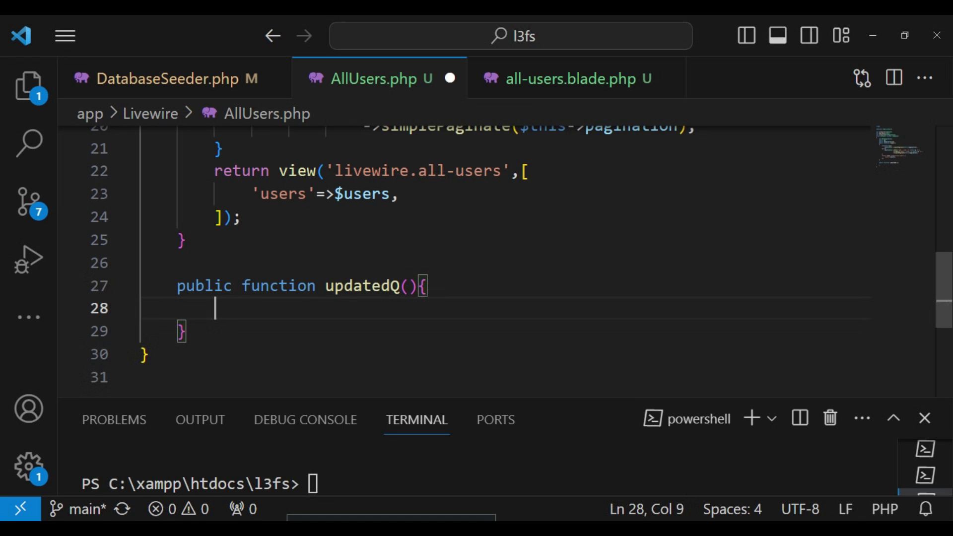
# Step: Type the $this->reset call inside updatedQ(), fixing a typo
pyautogui.write('$')
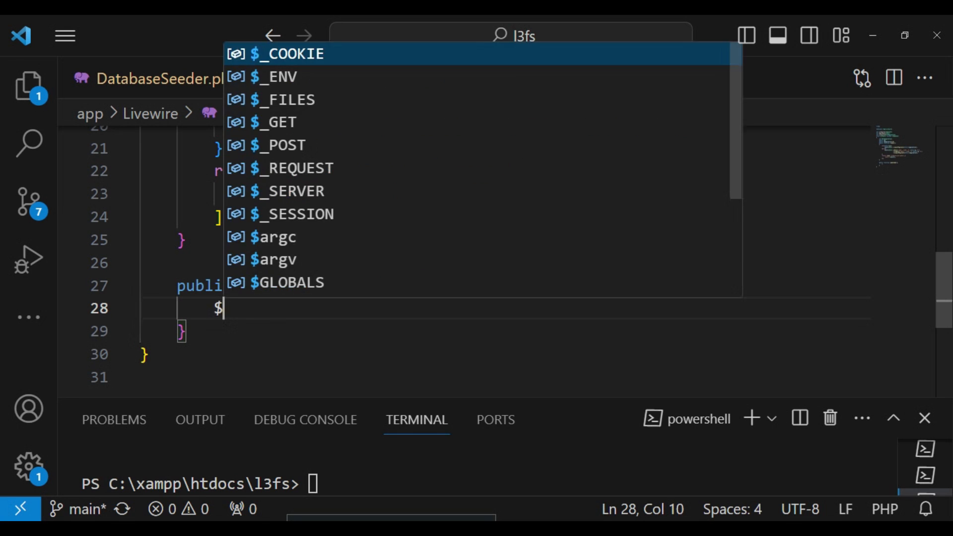
pyautogui.write('this0-')
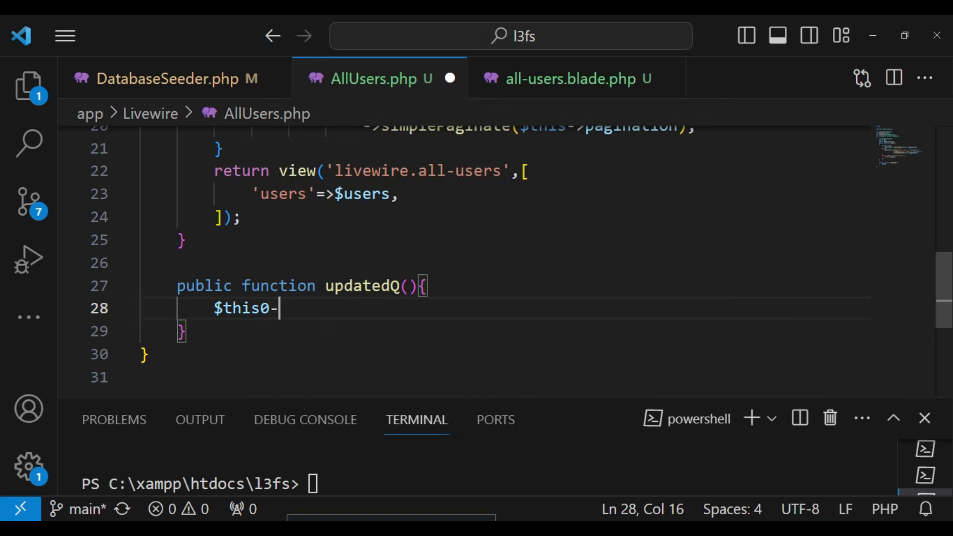
pyautogui.press('Backspace')
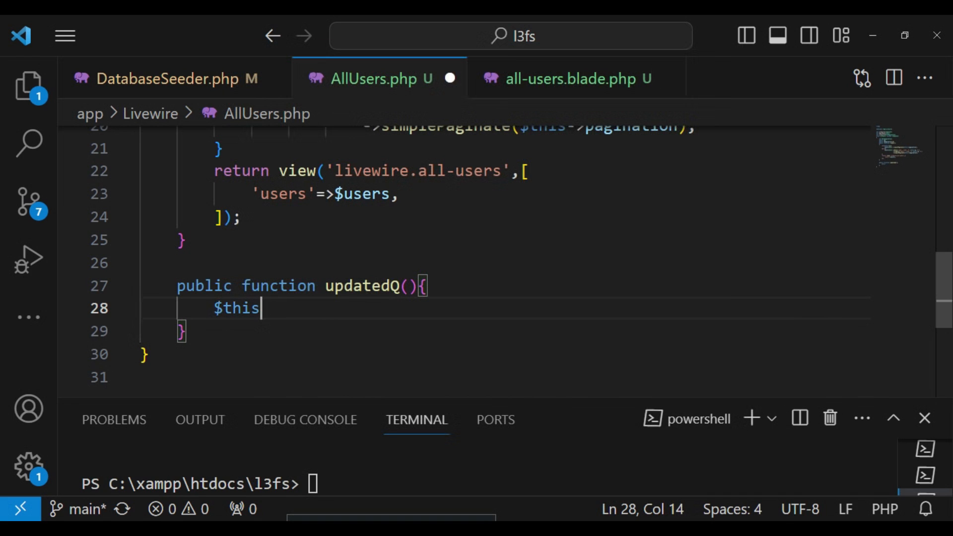
pyautogui.write('->')
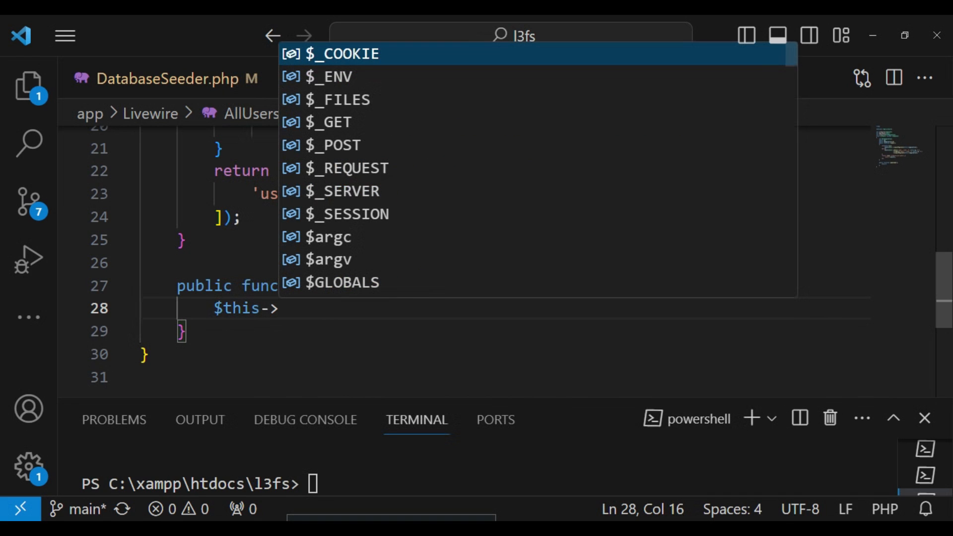
pyautogui.write('rese')
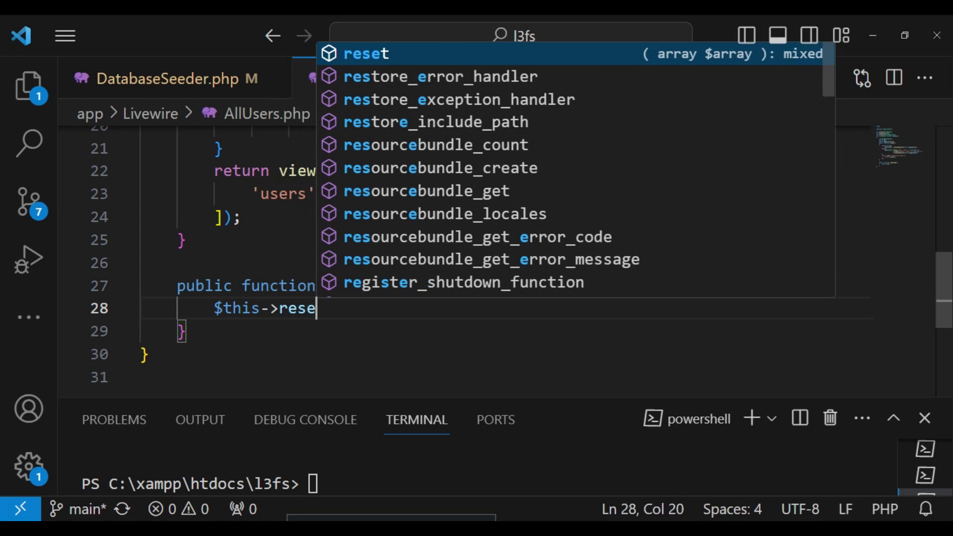
pyautogui.write('t')
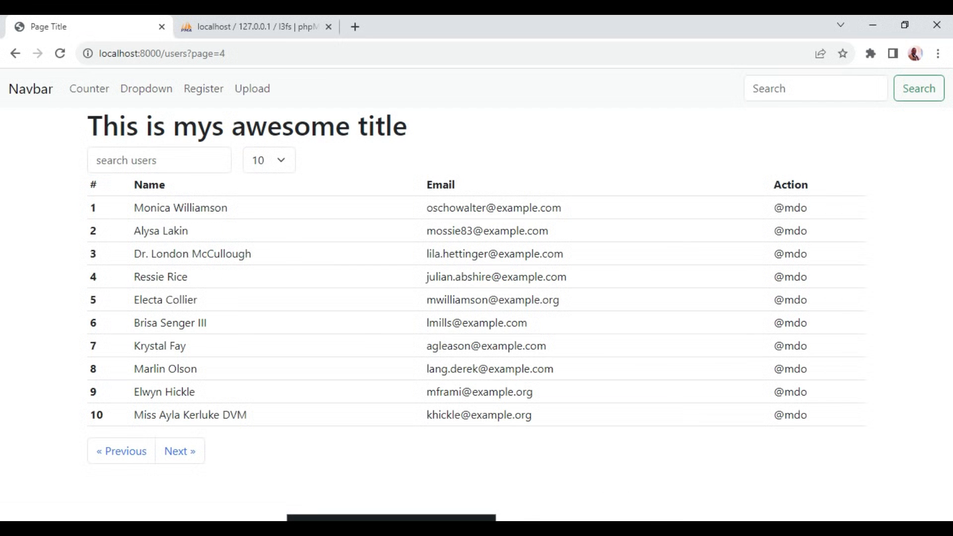
# Step: Search 're' from page 4 and confirm the URL returns to page=1
pyautogui.write('r')
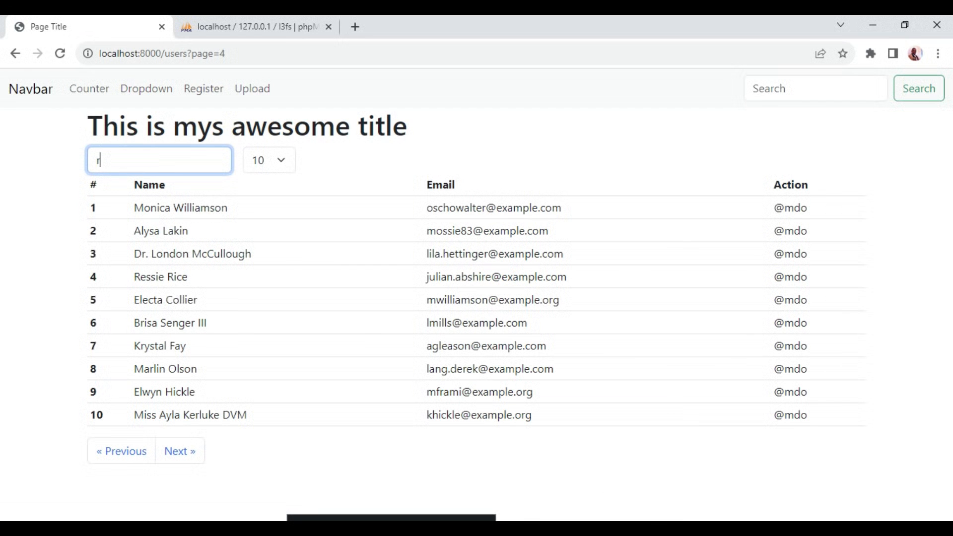
pyautogui.write('e')
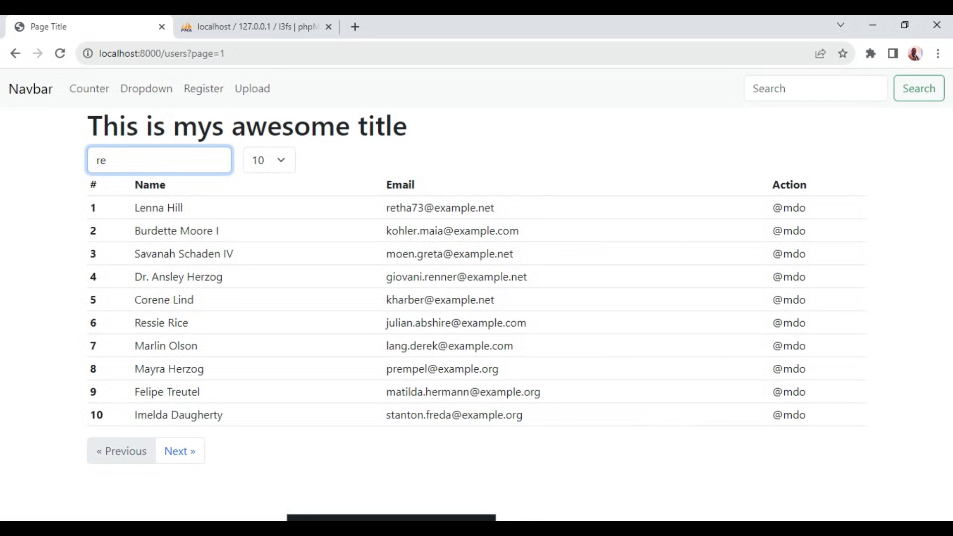